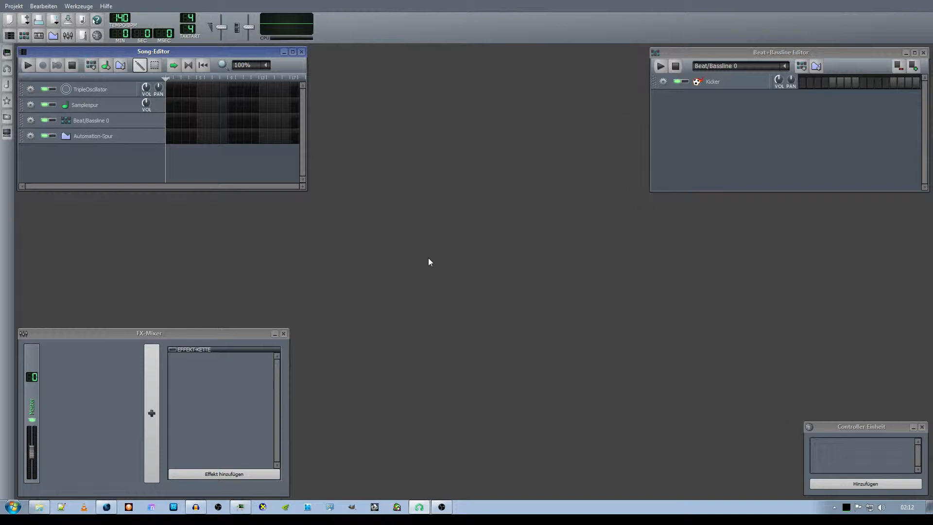
mouse_move(426, 265)
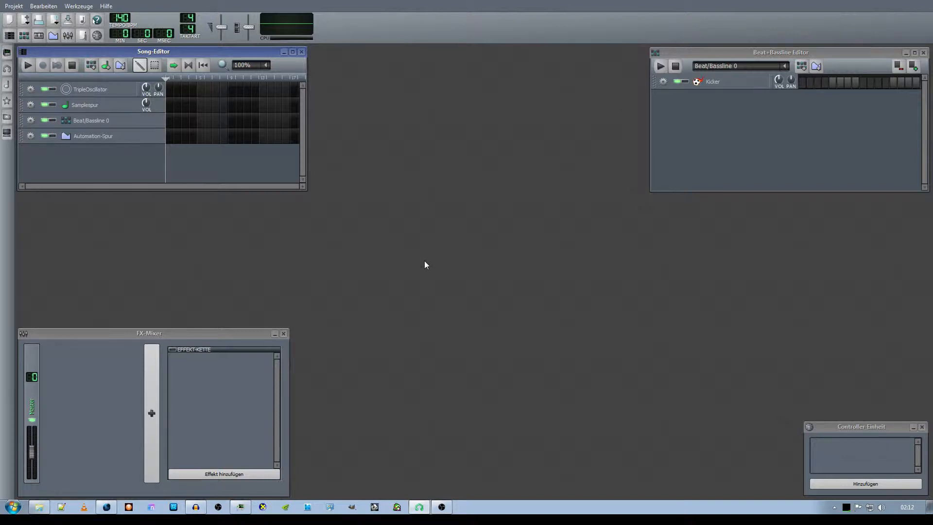
mouse_move(719, 118)
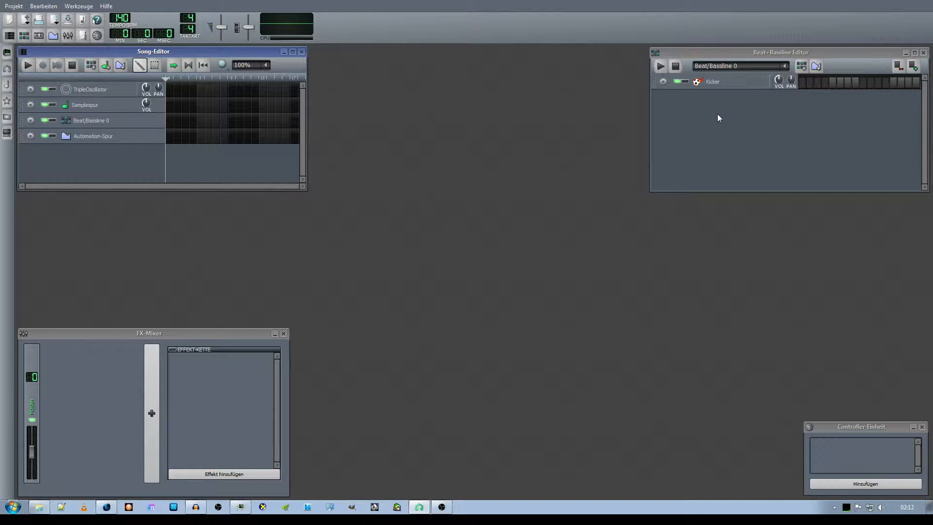
mouse_move(734, 146)
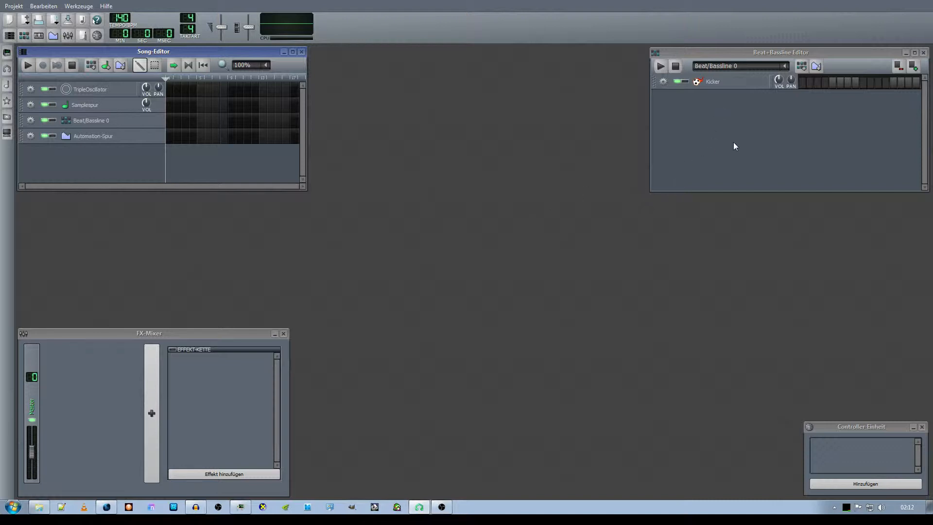
mouse_move(717, 157)
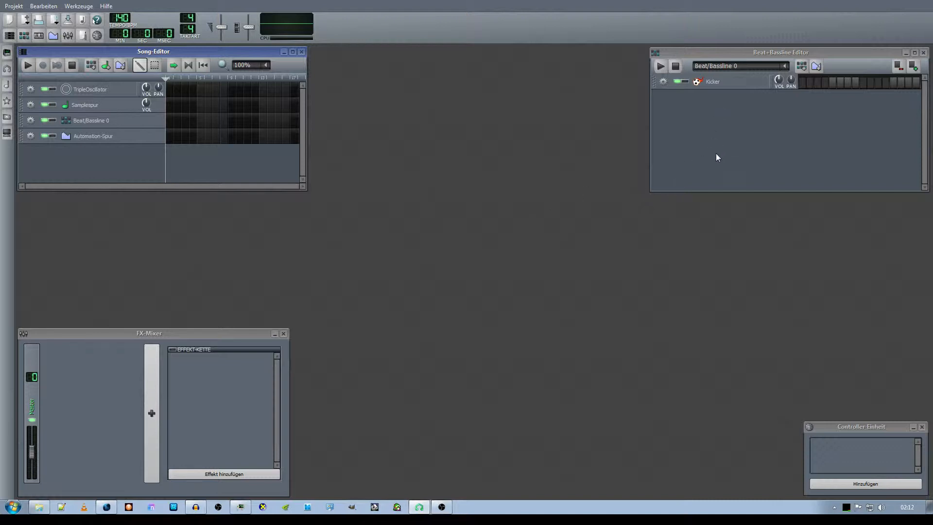
mouse_move(715, 159)
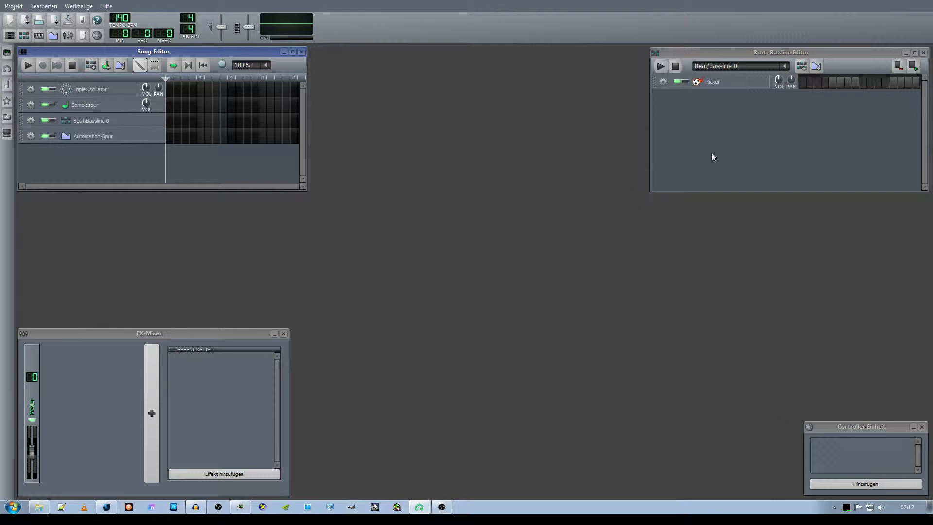
mouse_move(703, 150)
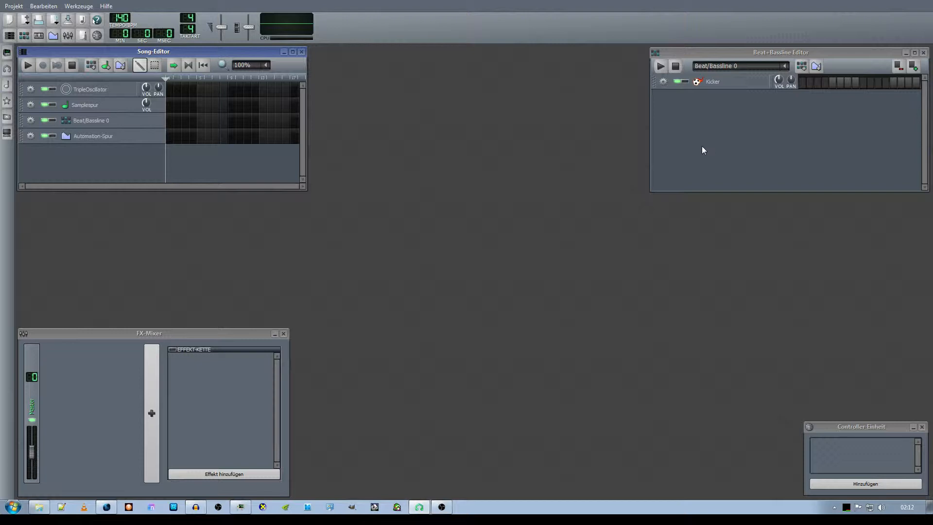
mouse_move(687, 142)
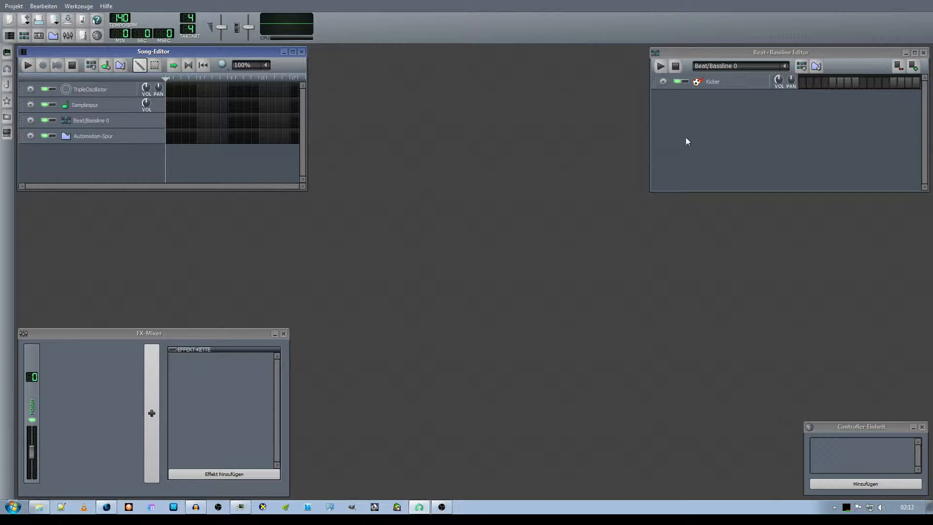
mouse_move(719, 139)
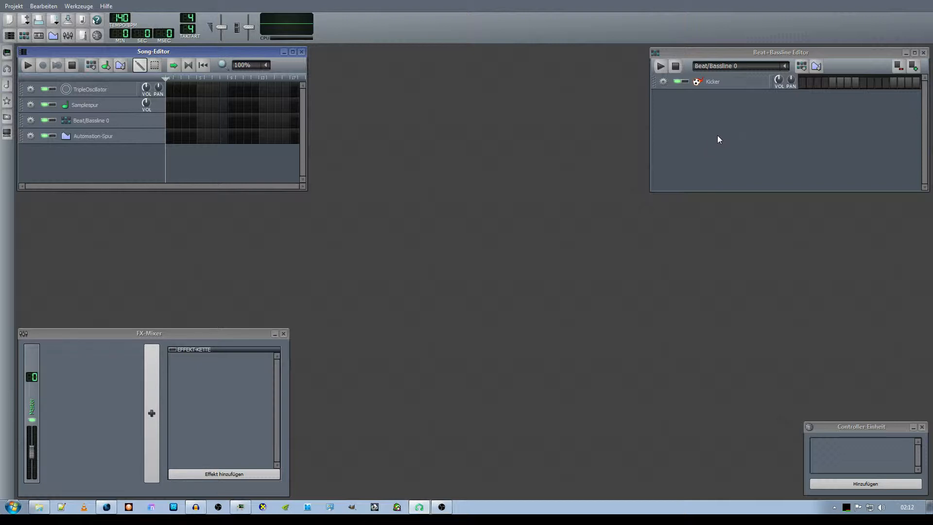
mouse_move(667, 169)
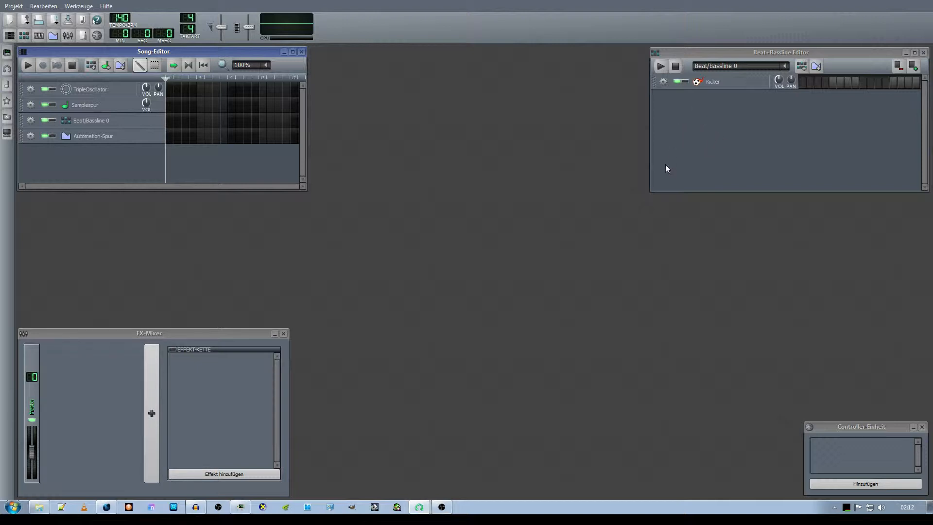
mouse_move(668, 163)
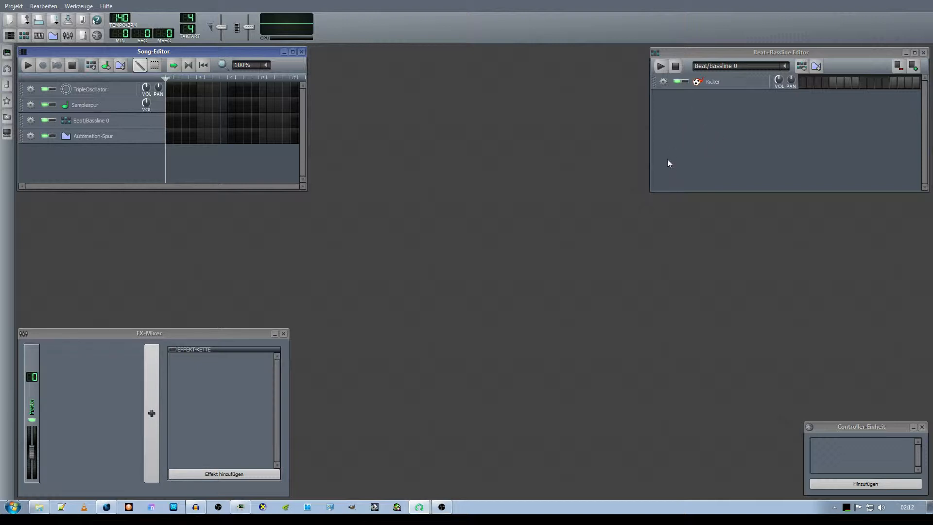
mouse_move(678, 140)
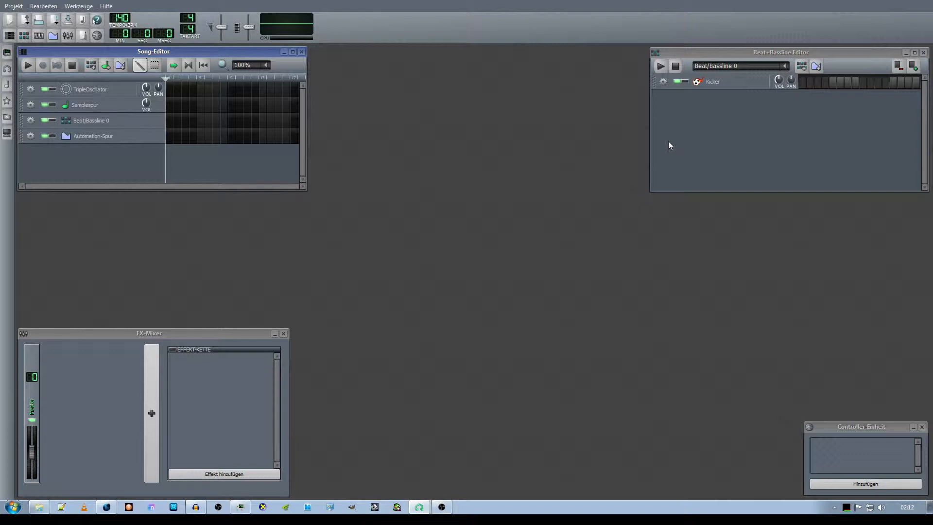
mouse_move(666, 144)
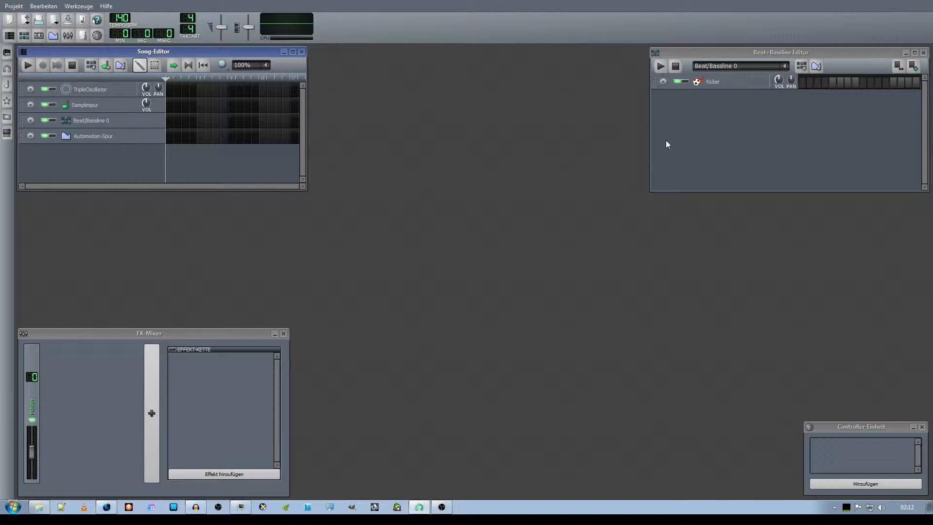
mouse_move(675, 142)
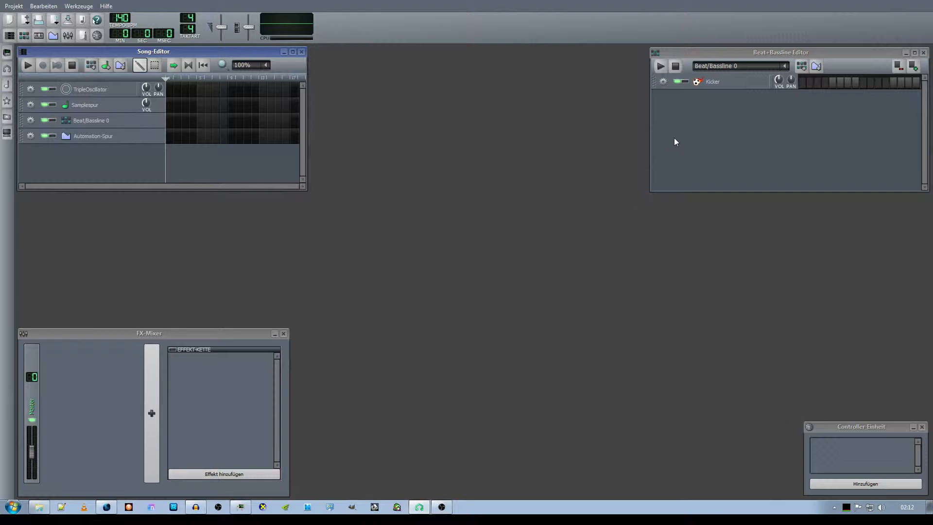
mouse_move(685, 146)
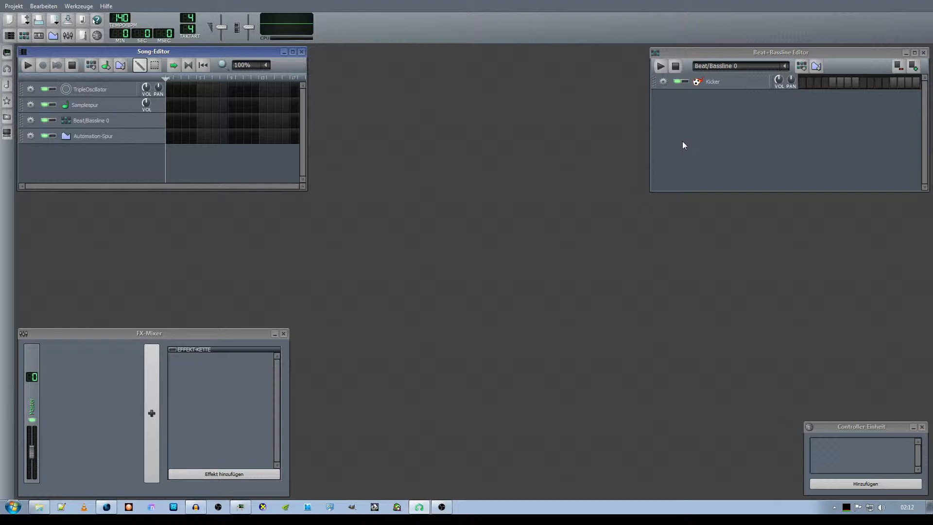
mouse_move(681, 151)
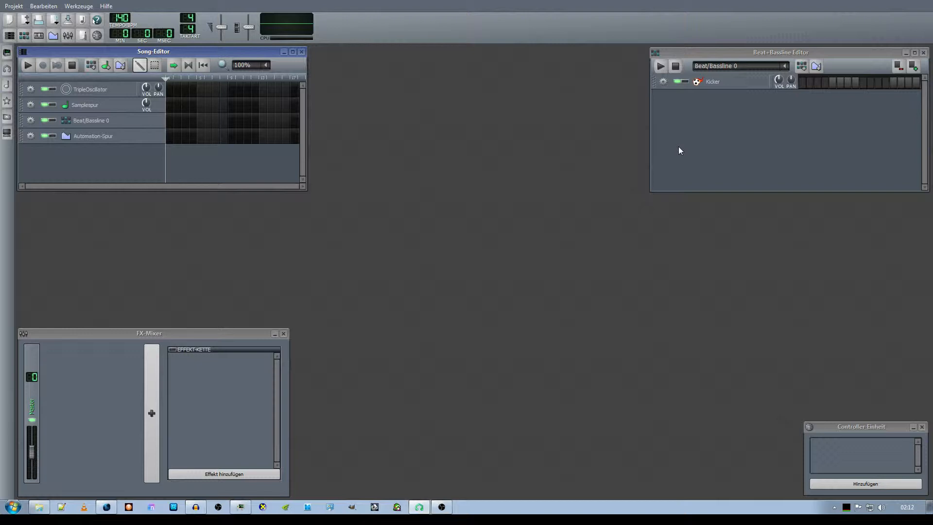
mouse_move(665, 151)
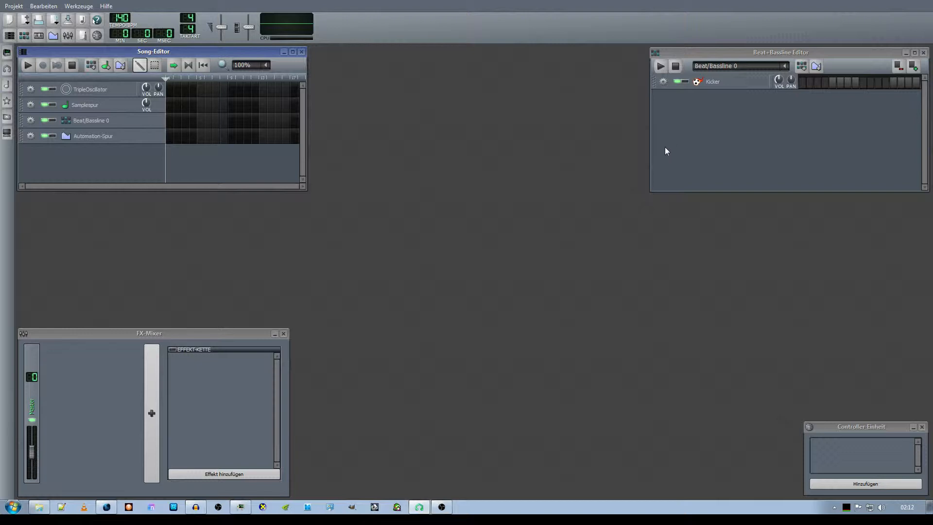
mouse_move(674, 146)
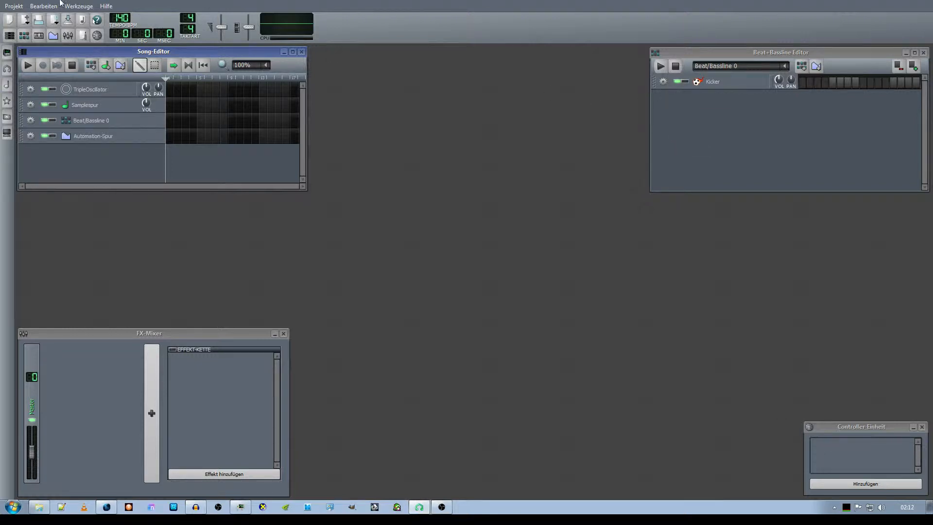
Save the project as Worship.mmp, confirming the overwrite of the existing file.
left_click(12, 7)
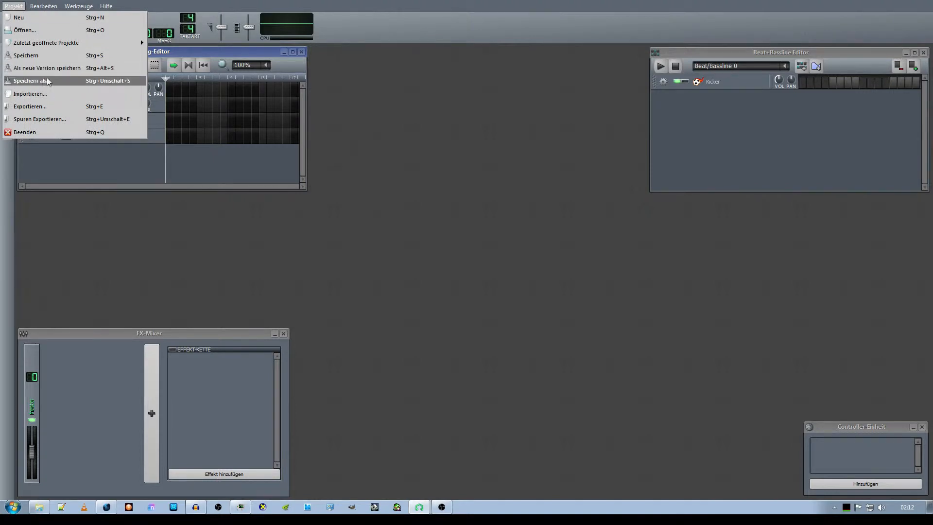
left_click(31, 81)
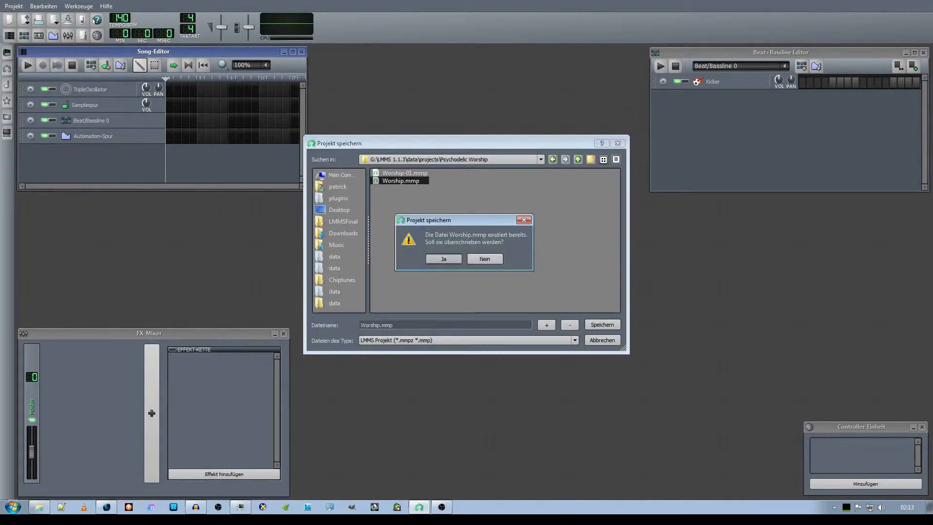
left_click(444, 258)
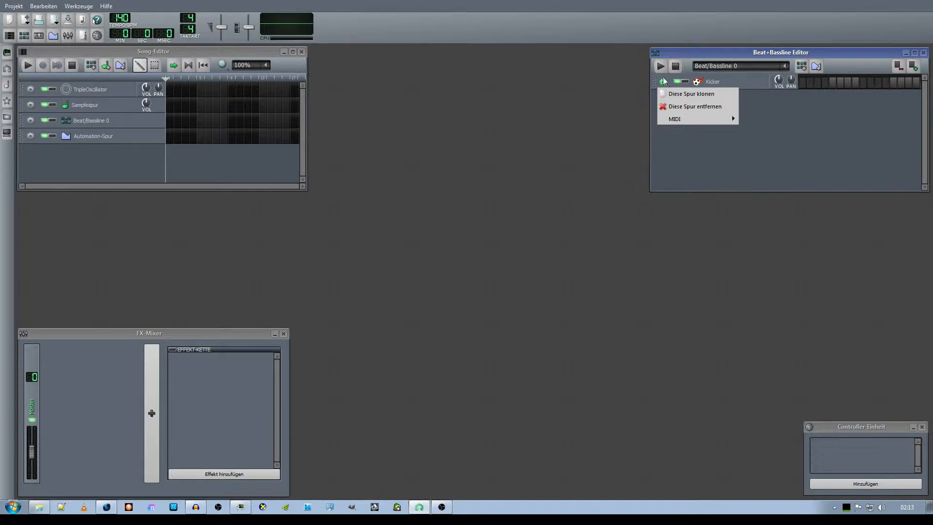
mouse_move(675, 109)
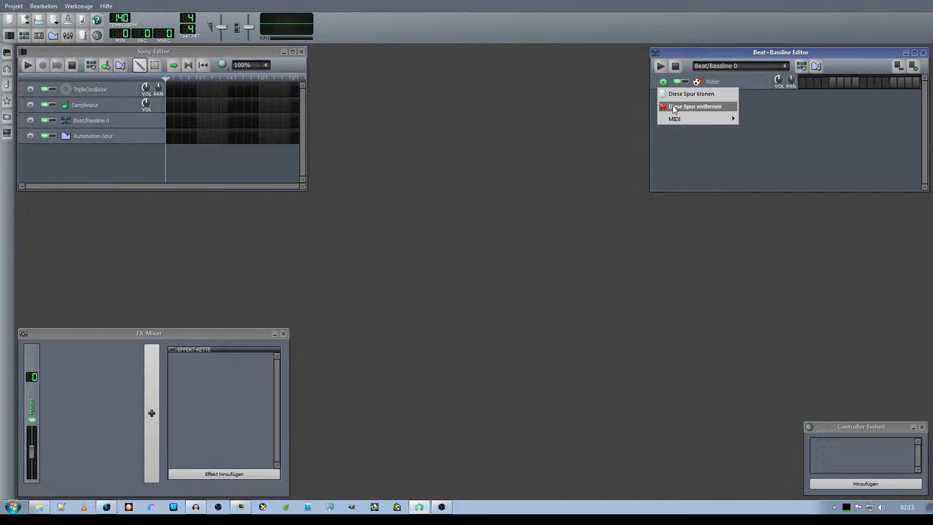
Remove the Kicker track and the remaining TripleOscillator track, leaving both editors empty.
left_click(695, 106)
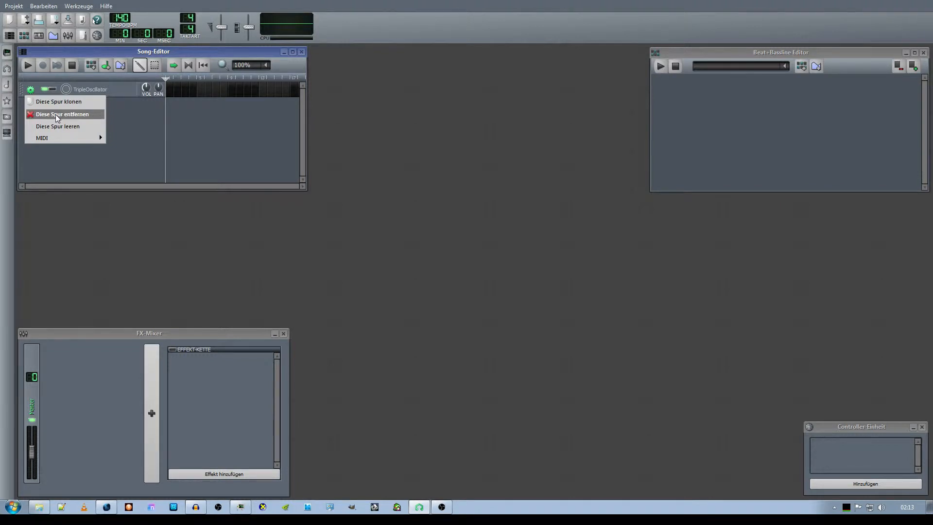
left_click(63, 114)
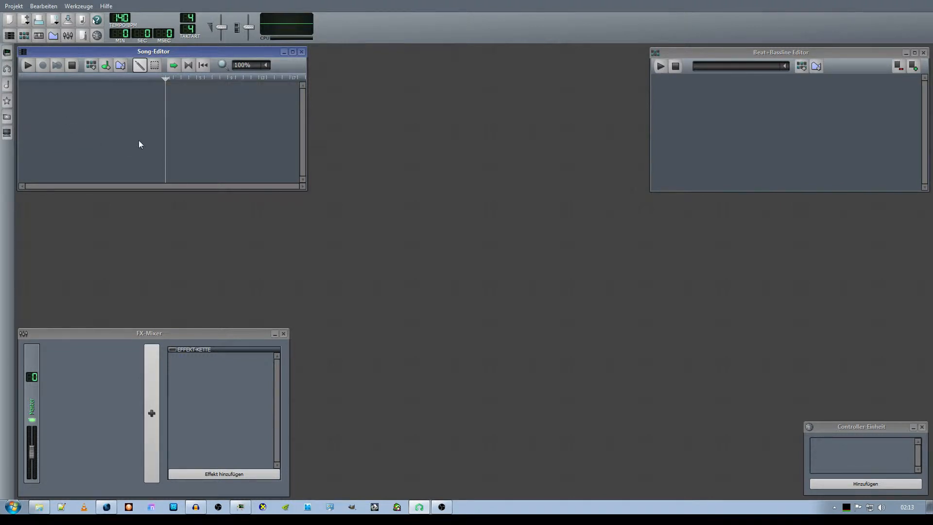
mouse_move(258, 152)
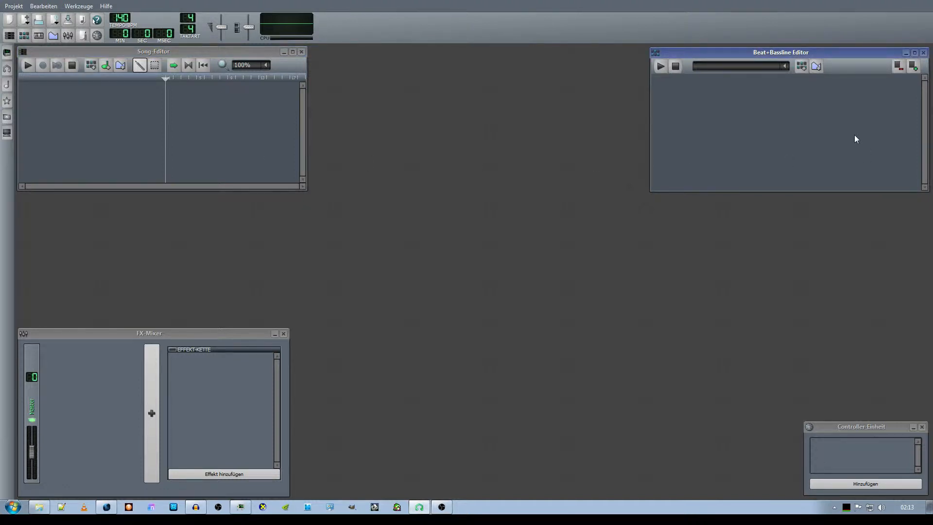
mouse_move(843, 137)
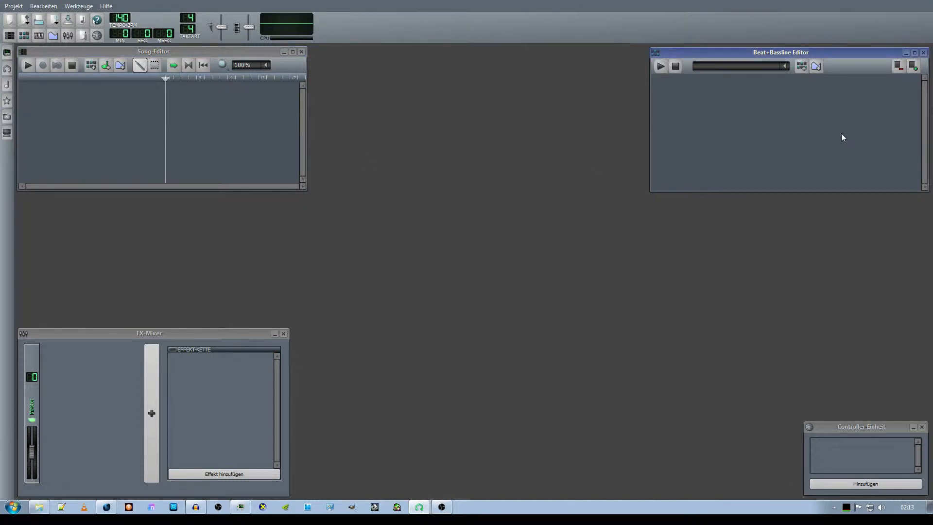
mouse_move(169, 116)
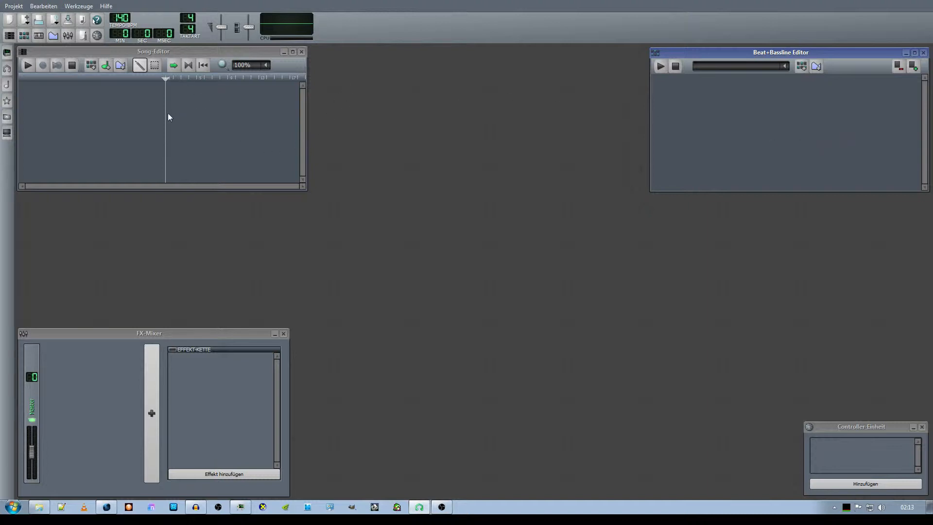
mouse_move(218, 119)
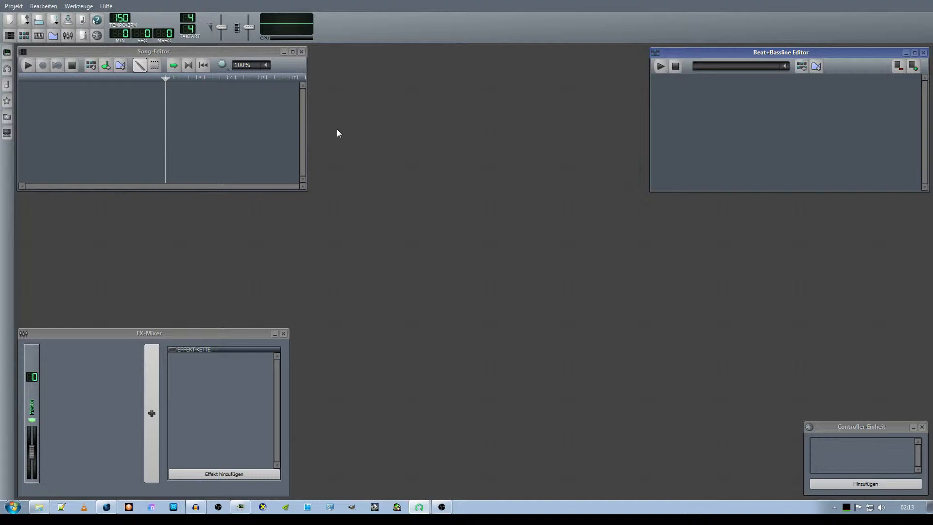
mouse_move(470, 146)
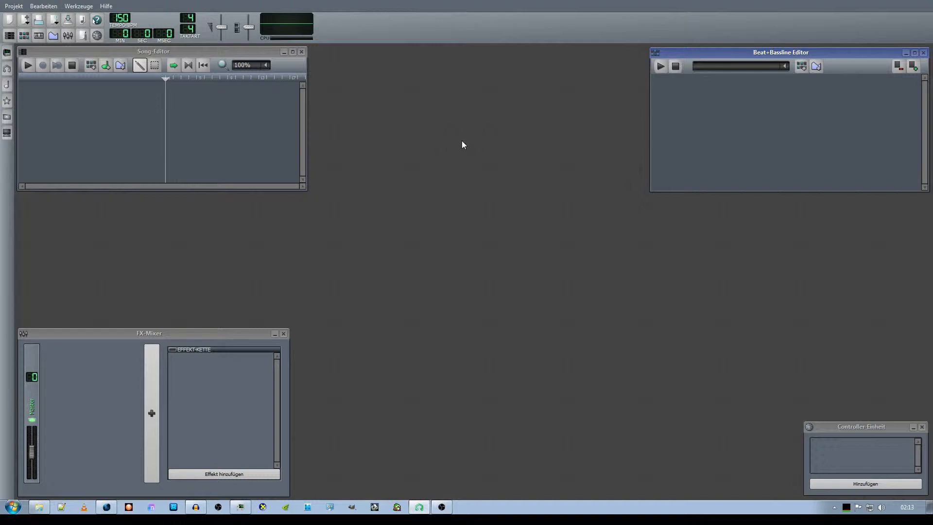
mouse_move(191, 6)
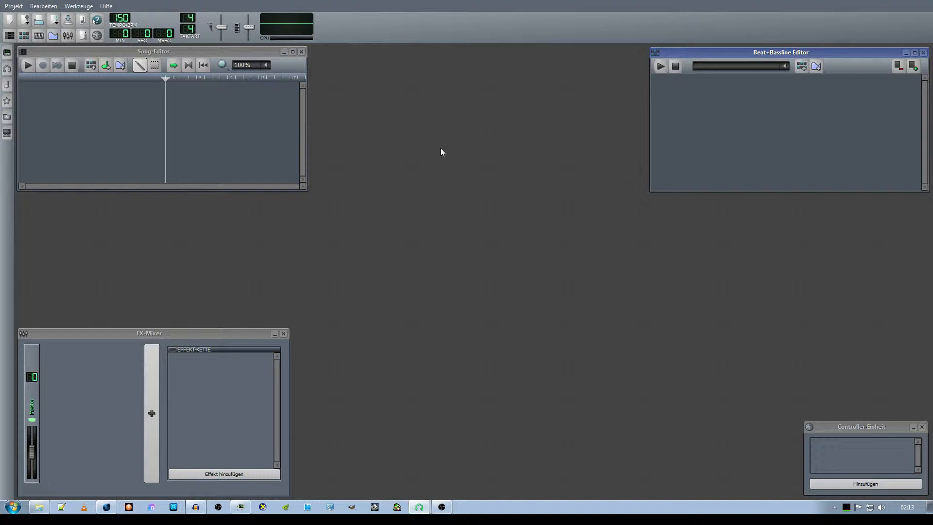
mouse_move(659, 144)
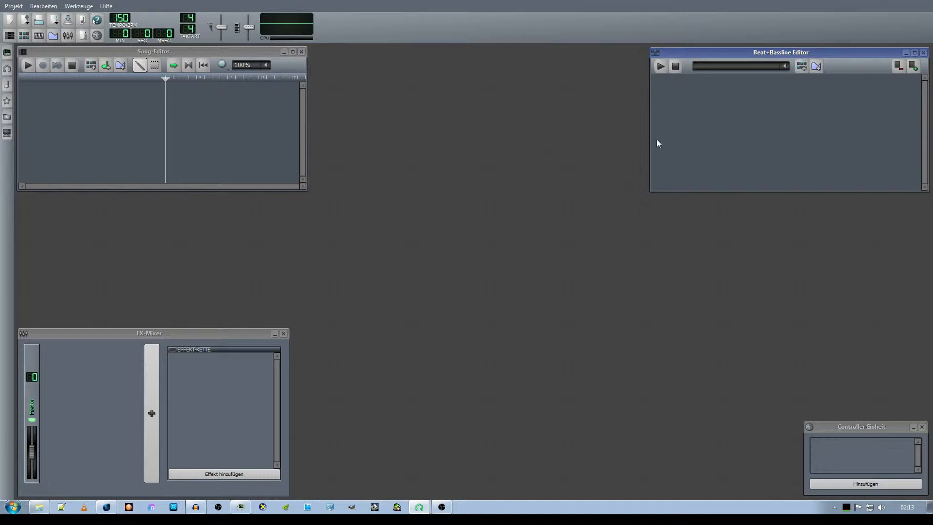
mouse_move(86, 138)
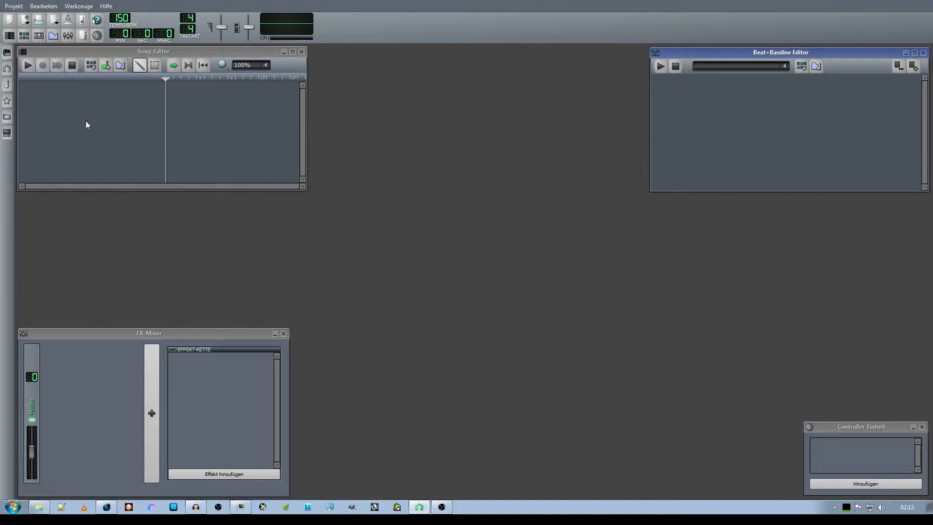
mouse_move(85, 113)
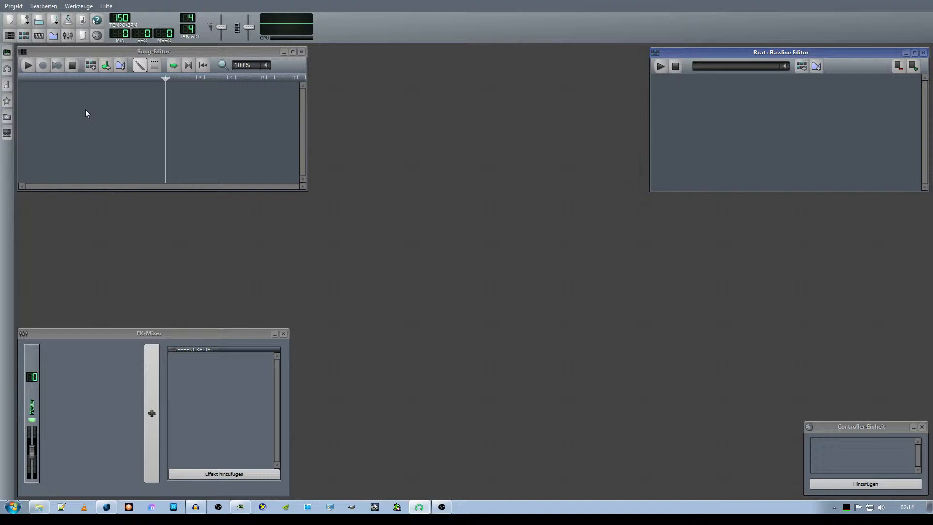
mouse_move(30, 92)
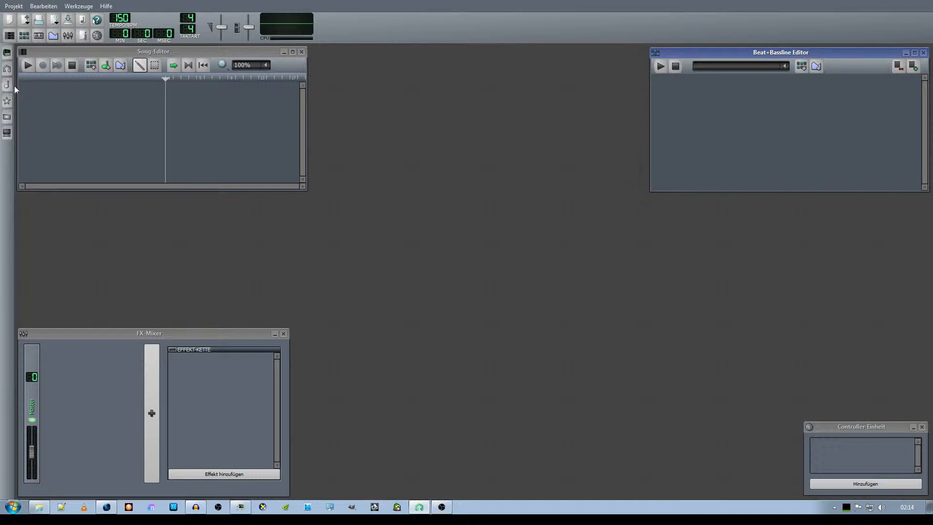
mouse_move(48, 96)
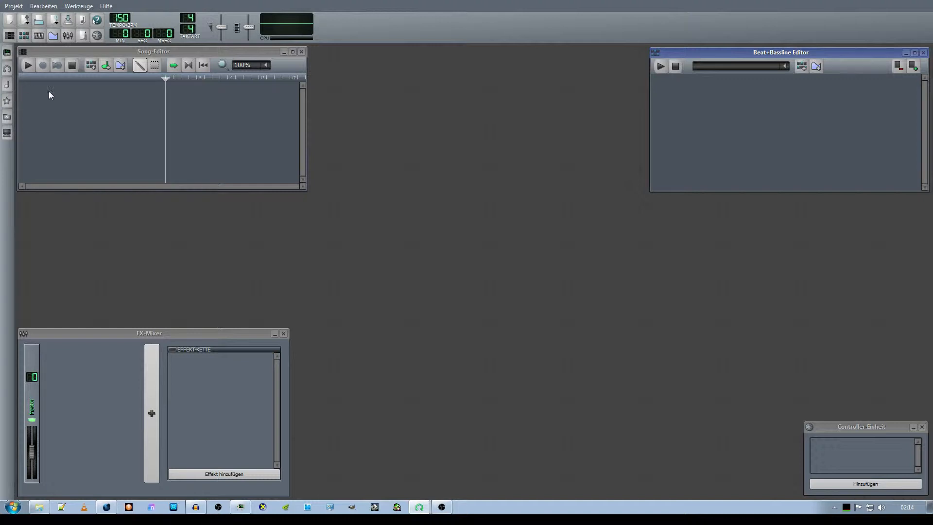
Load Kick_1.wav and Kick_2.wav from My Samples into the beat pattern.
left_click(5, 53)
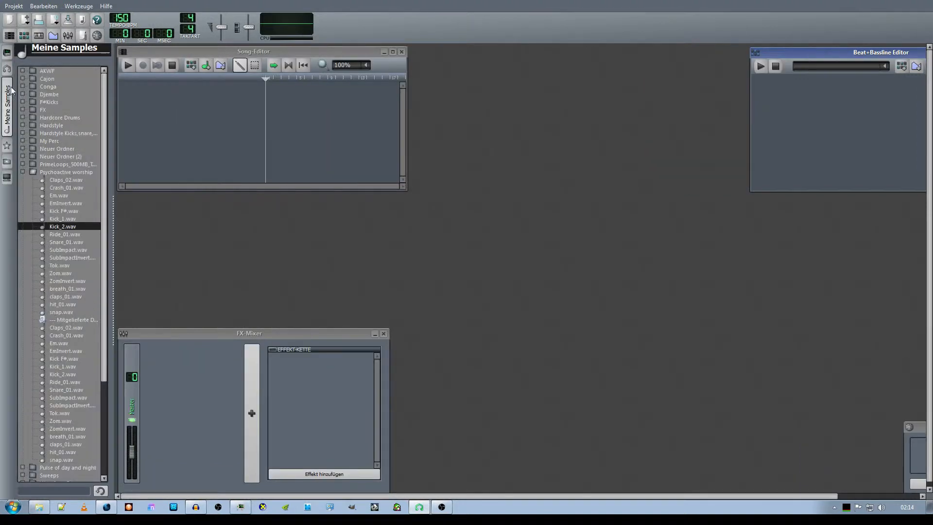
mouse_move(64, 226)
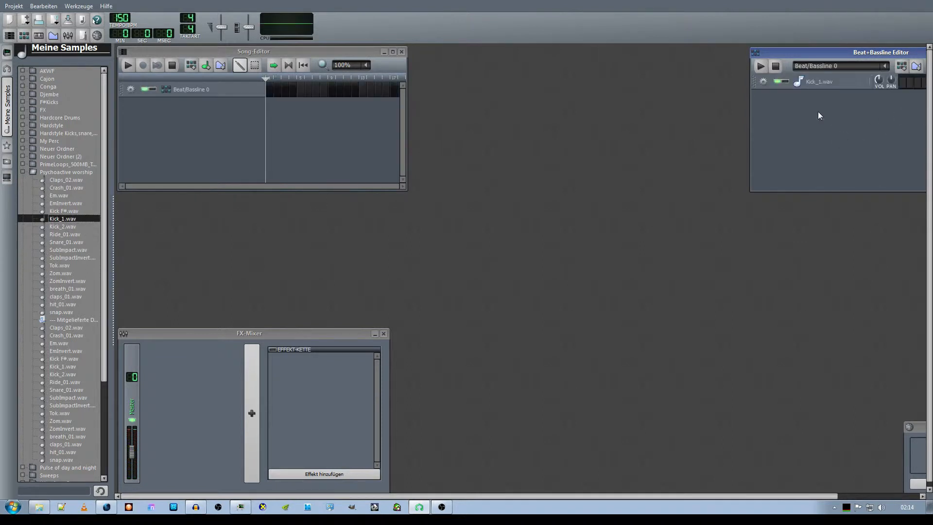
left_click(62, 226)
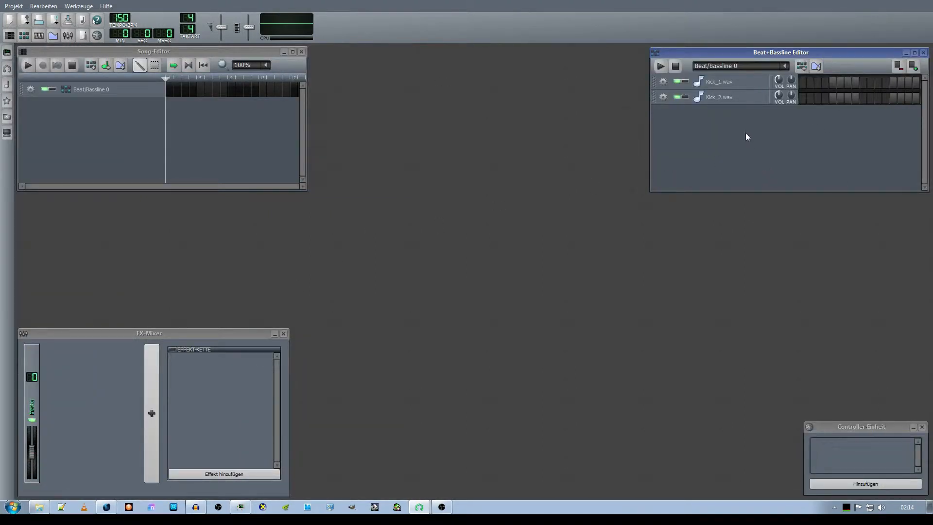
mouse_move(305, 381)
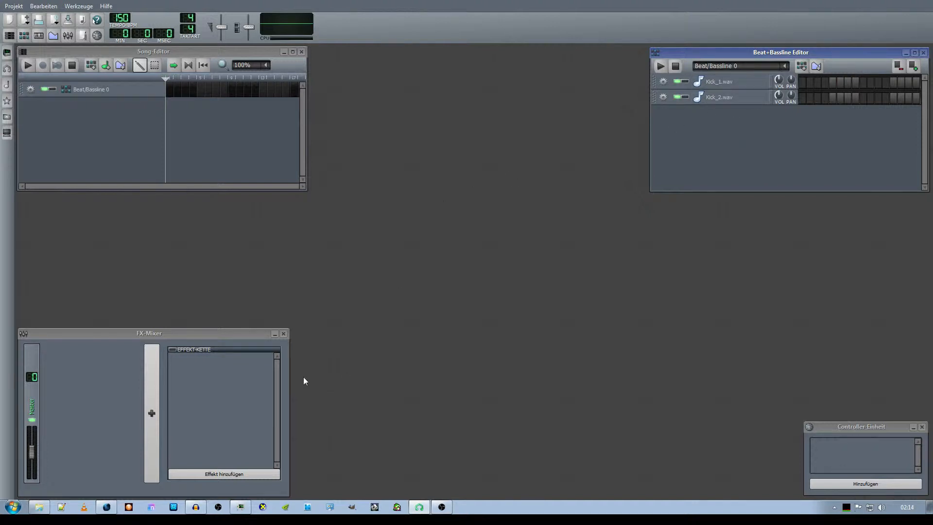
mouse_move(268, 394)
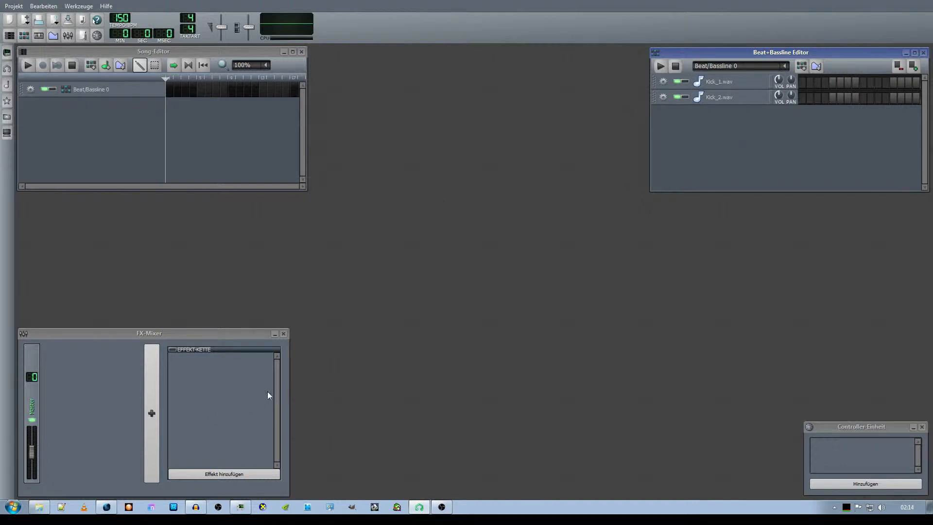
mouse_move(204, 404)
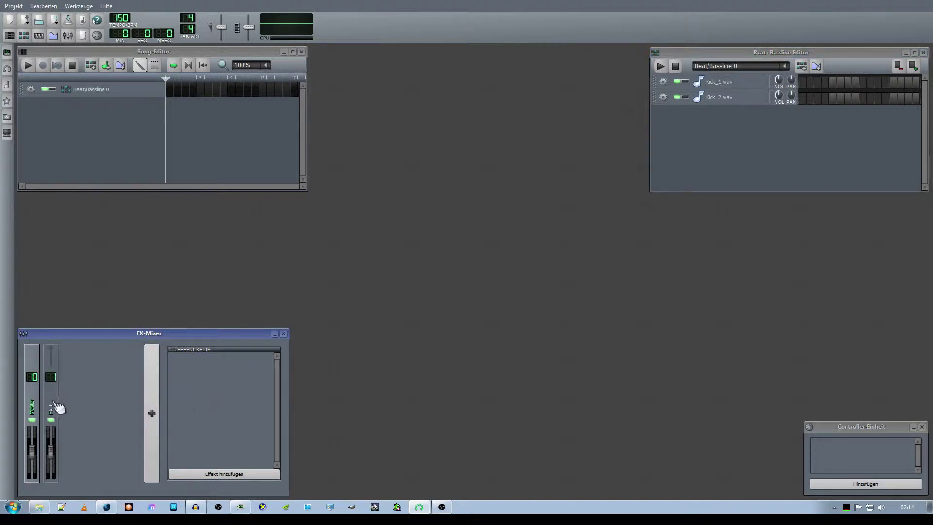
Add an FX channel and set Kick_1.wav's AudioFileProcessor interpolation to Sinc.
double_click(50, 408)
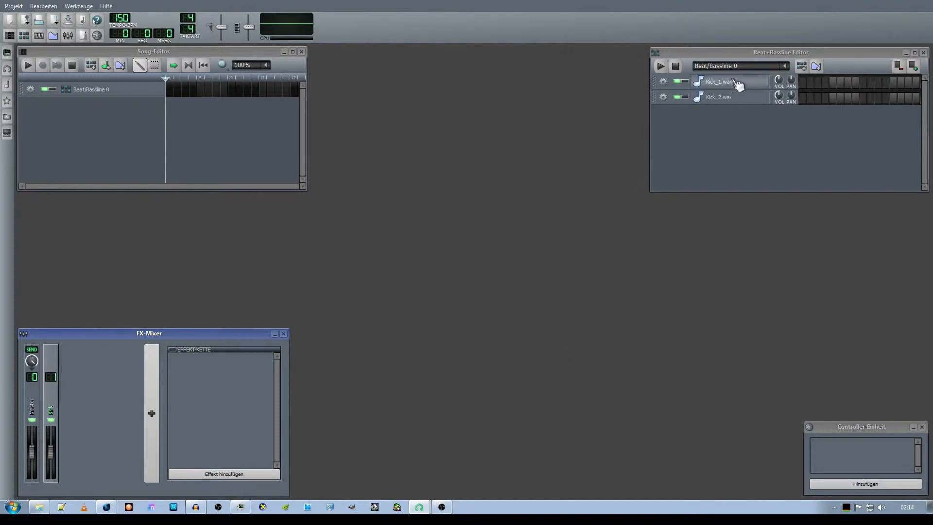
left_click(719, 82)
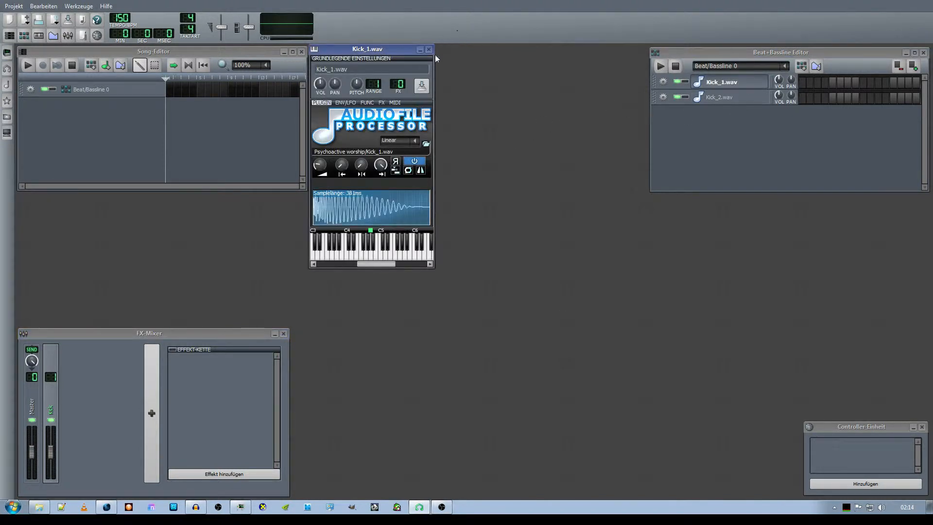
mouse_move(450, 99)
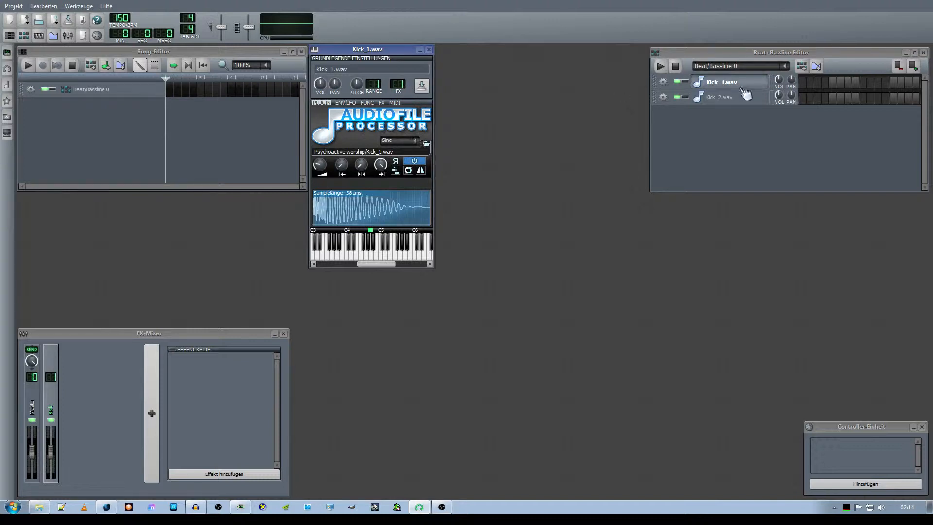
left_click(725, 96)
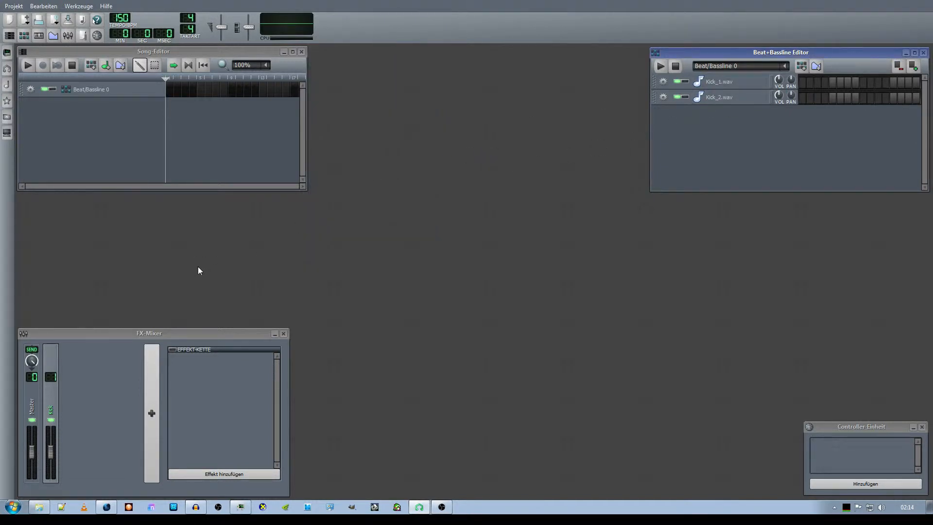
mouse_move(721, 150)
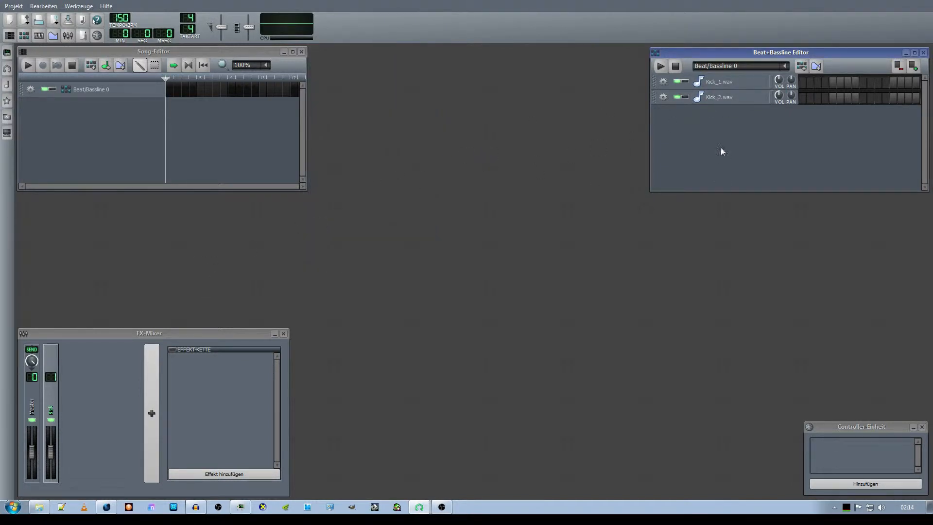
mouse_move(360, 357)
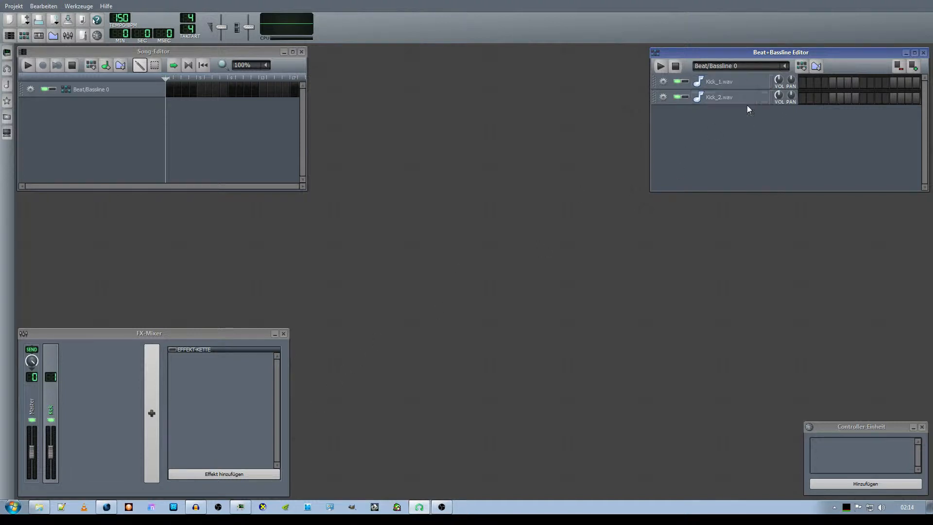
mouse_move(688, 139)
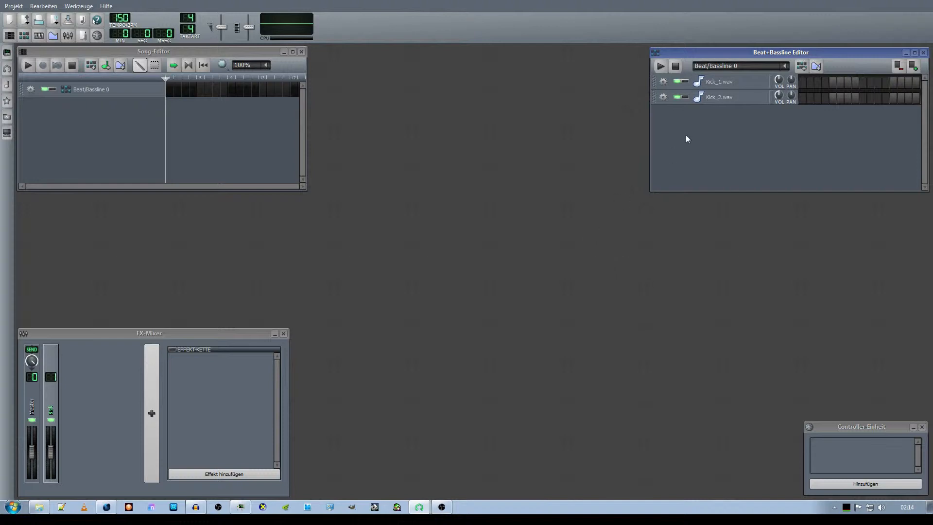
mouse_move(79, 404)
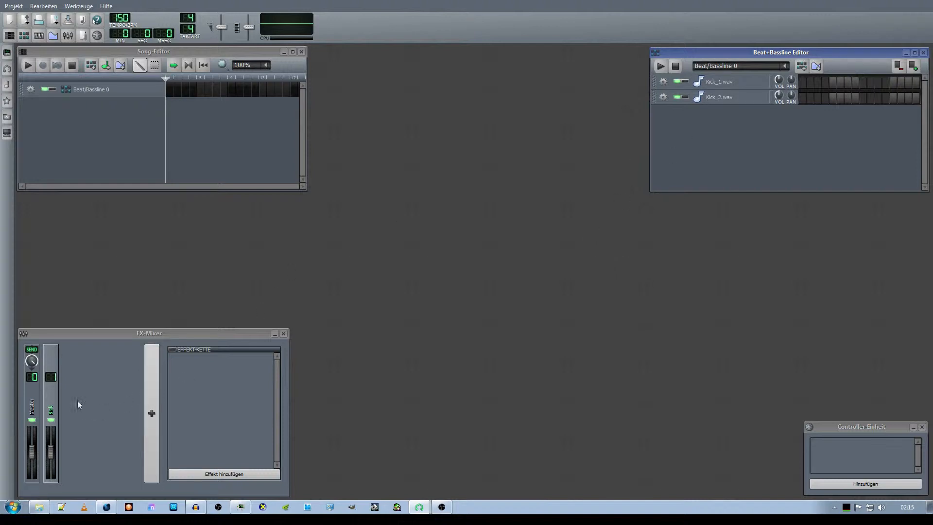
mouse_move(523, 248)
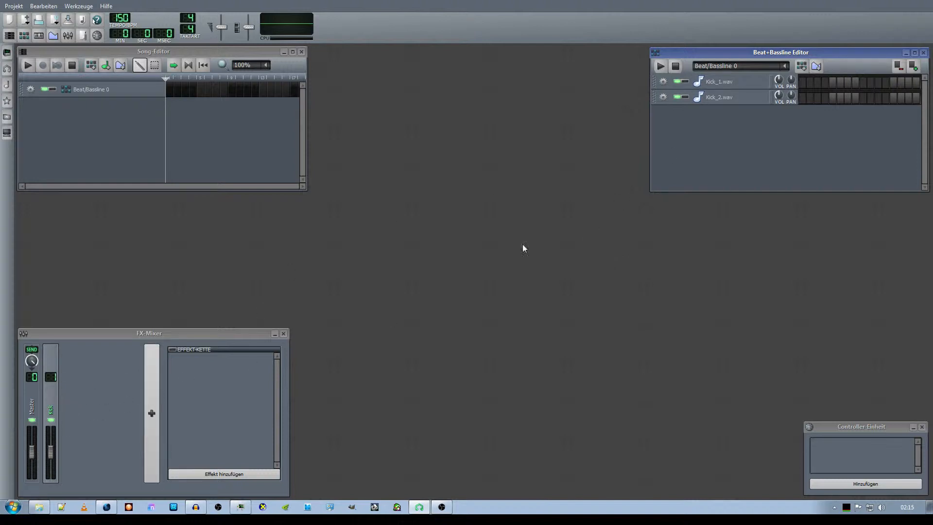
mouse_move(748, 146)
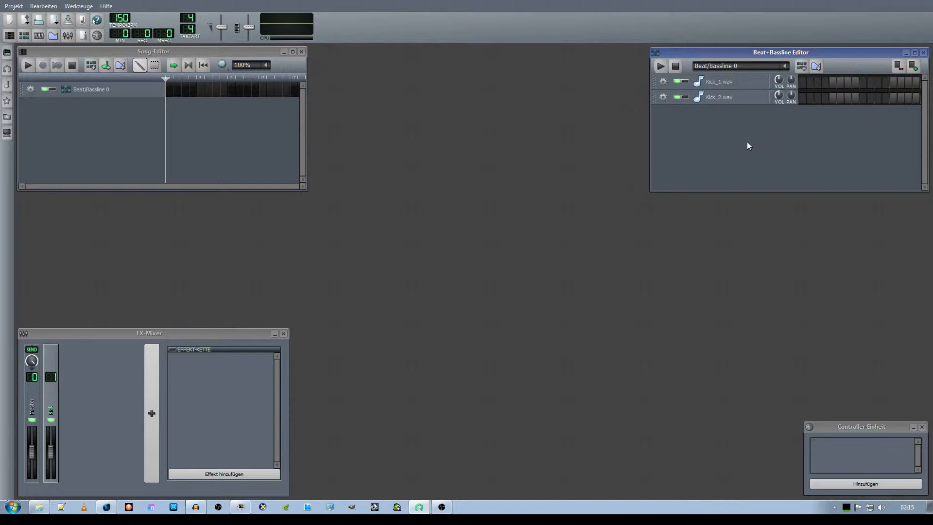
mouse_move(741, 144)
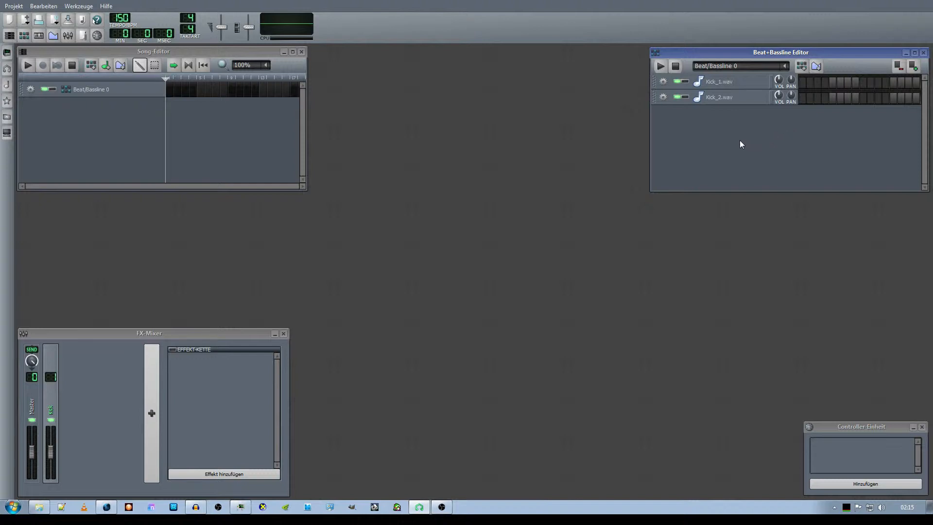
mouse_move(726, 136)
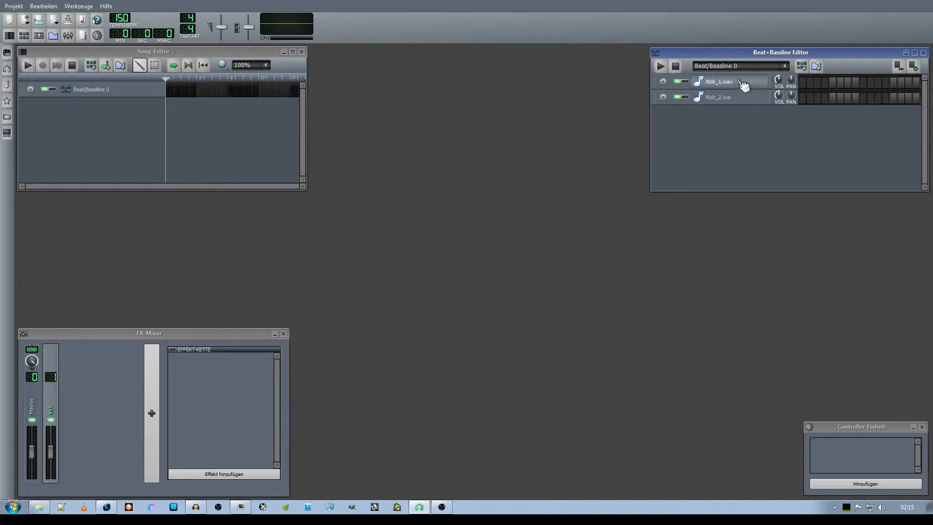
left_click(721, 82)
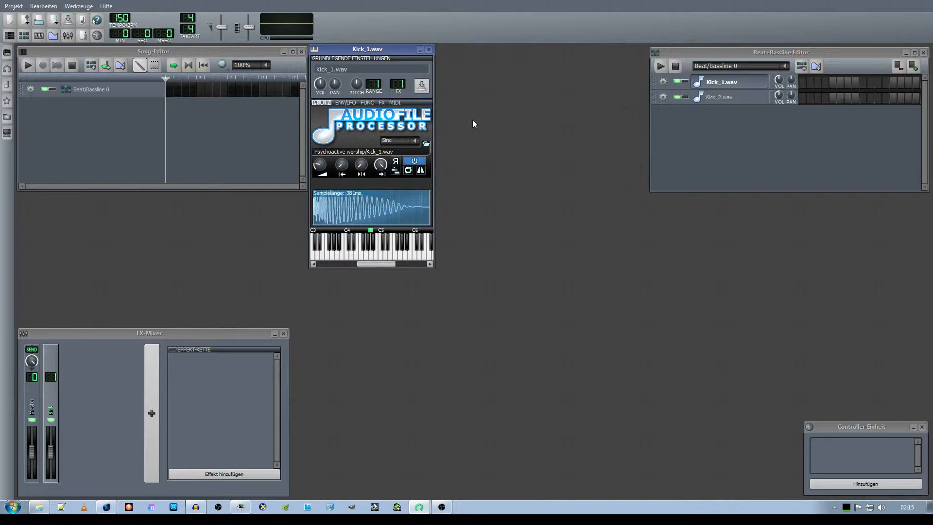
mouse_move(434, 154)
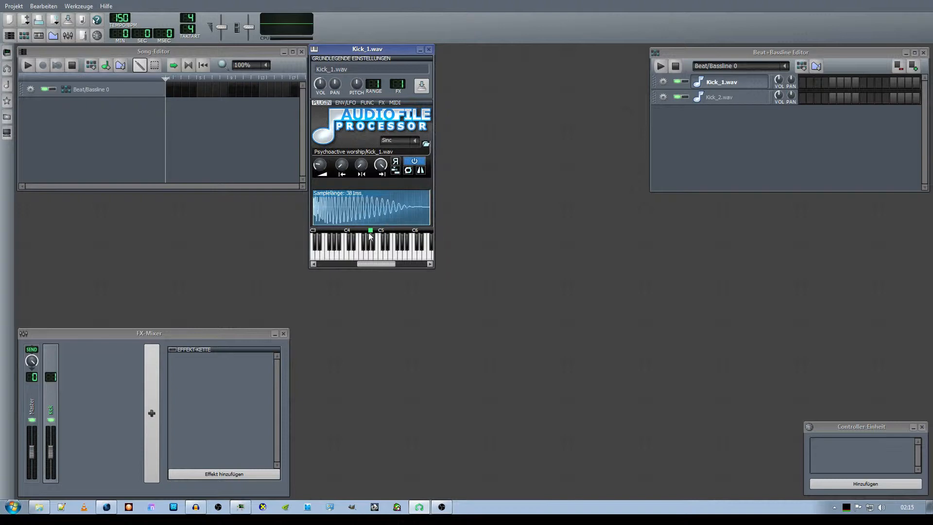
mouse_move(347, 233)
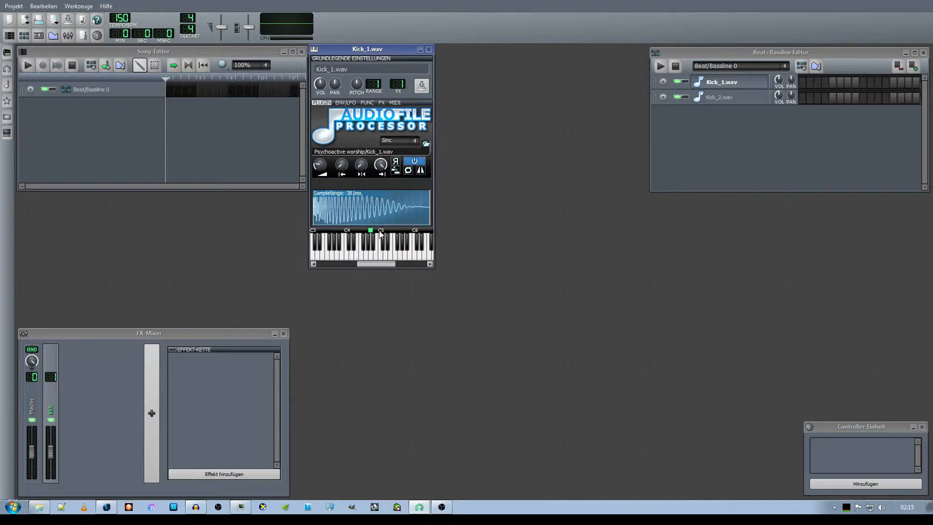
mouse_move(348, 233)
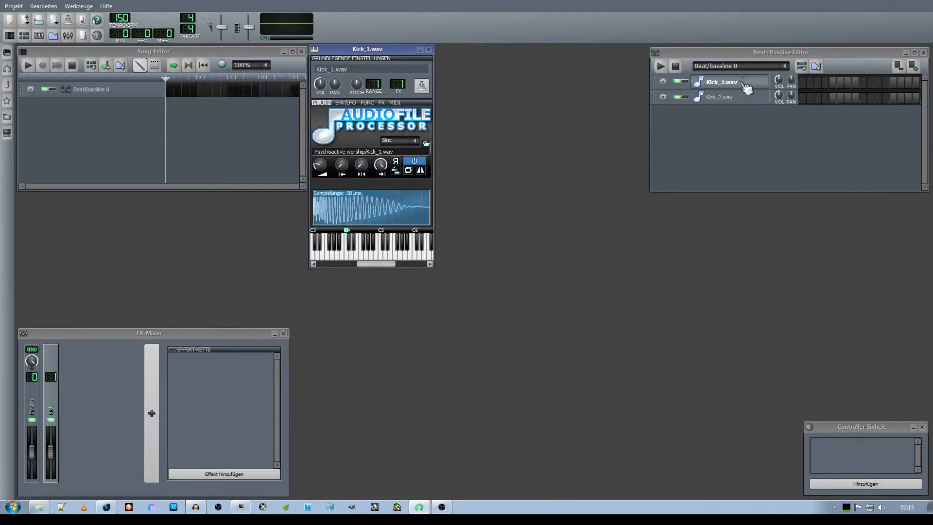
left_click(724, 97)
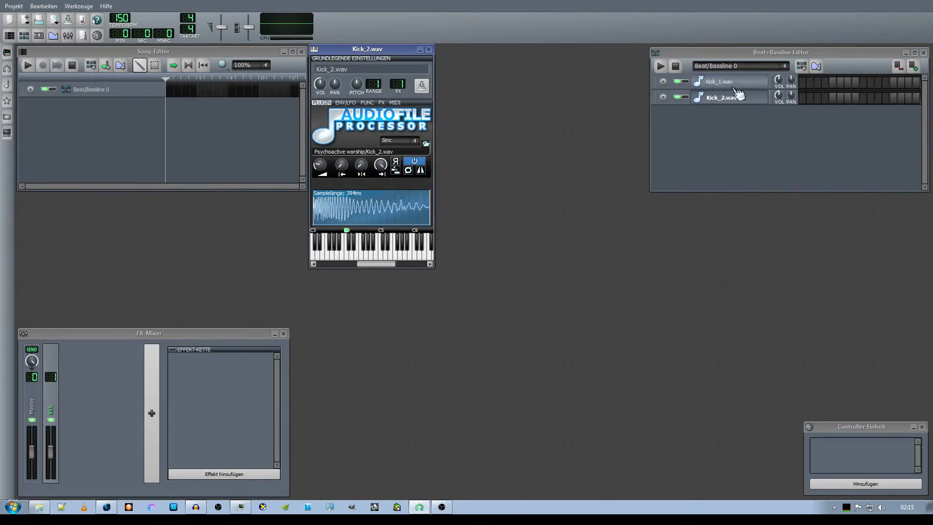
left_click(428, 49)
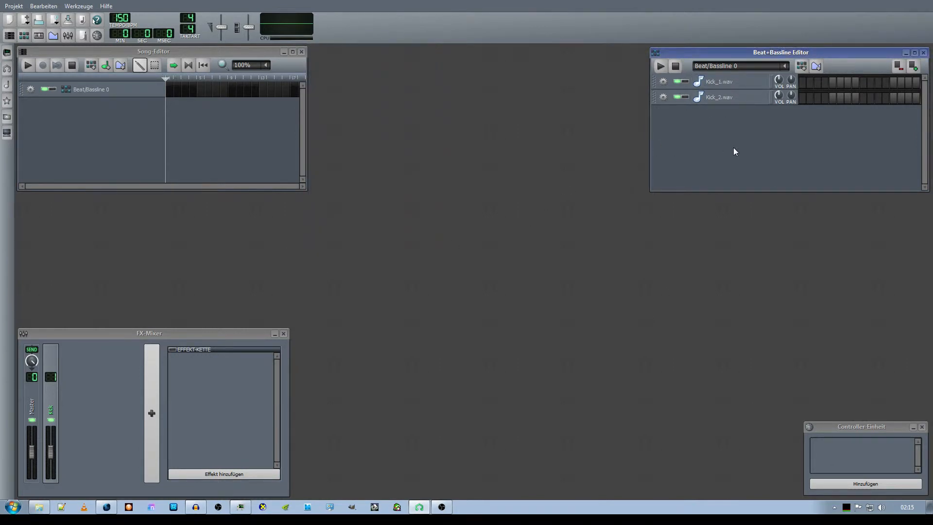
mouse_move(760, 148)
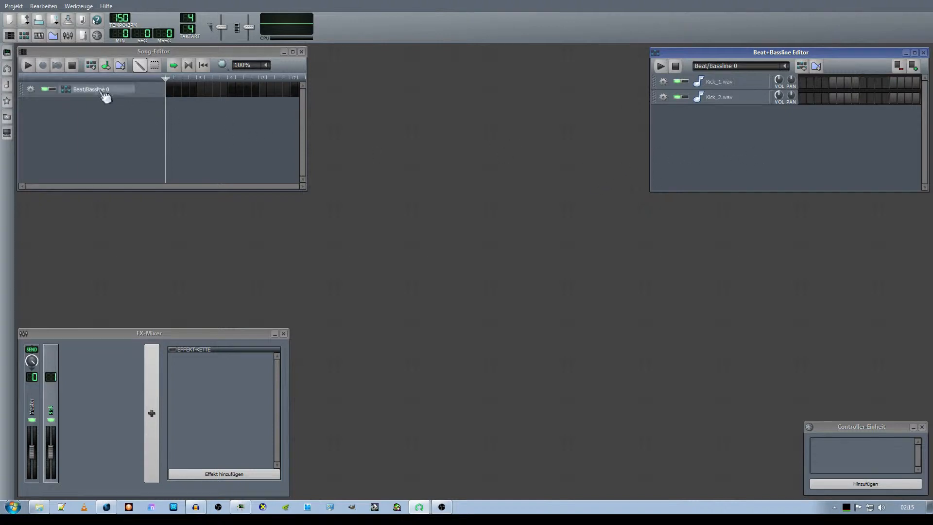
double_click(91, 88)
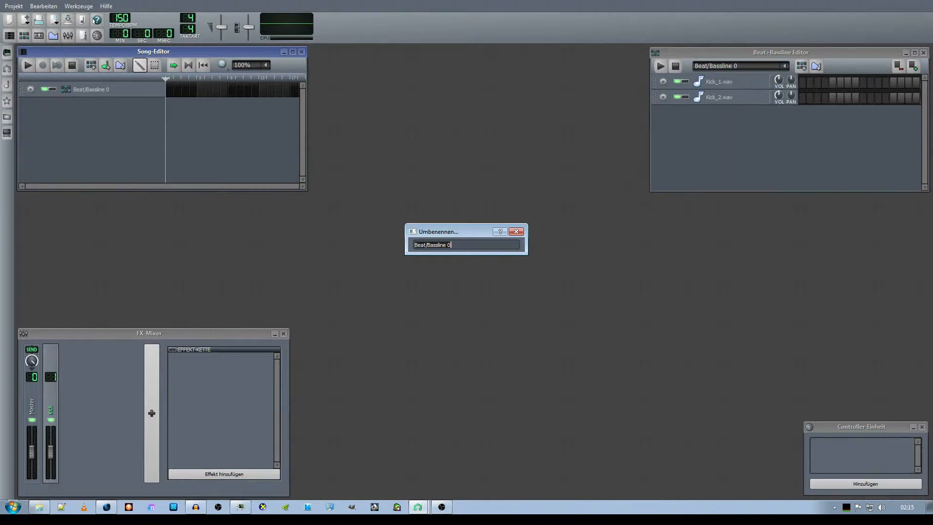
type("Kick")
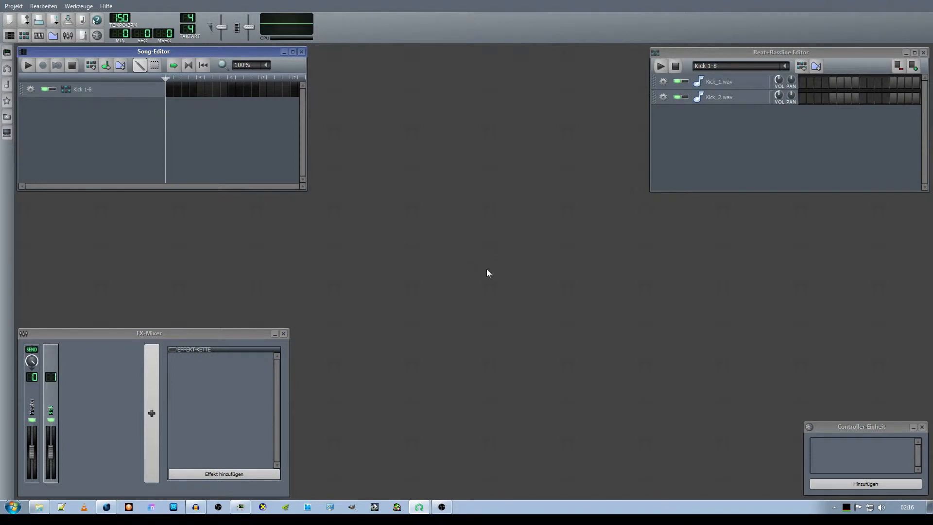
mouse_move(491, 263)
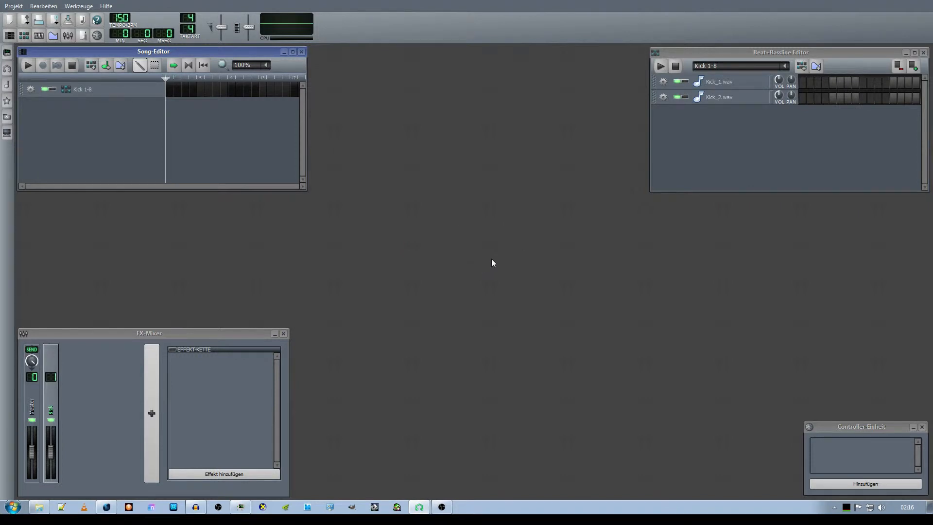
mouse_move(692, 188)
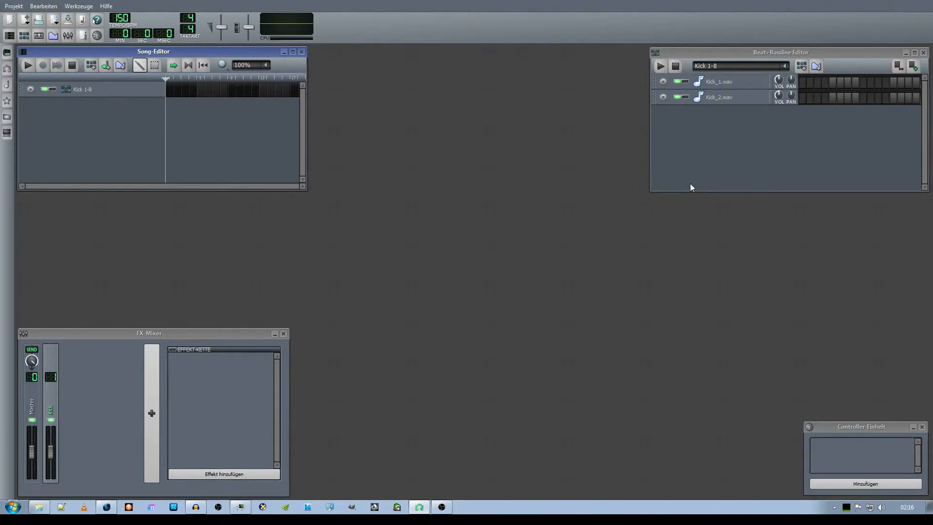
mouse_move(698, 183)
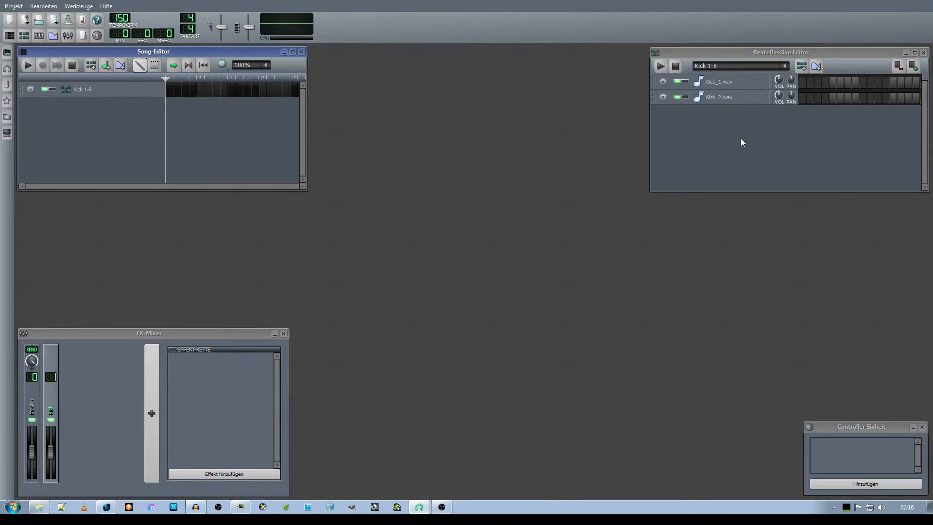
mouse_move(746, 142)
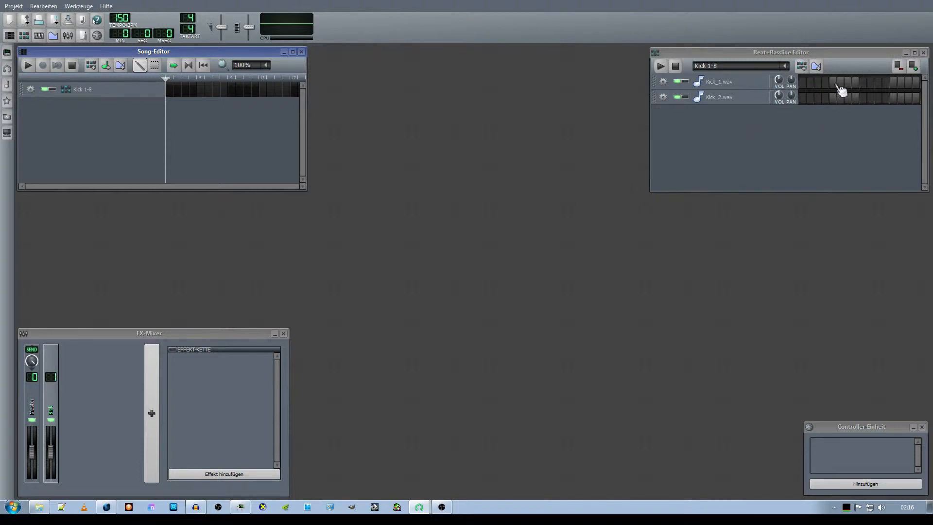
mouse_move(849, 87)
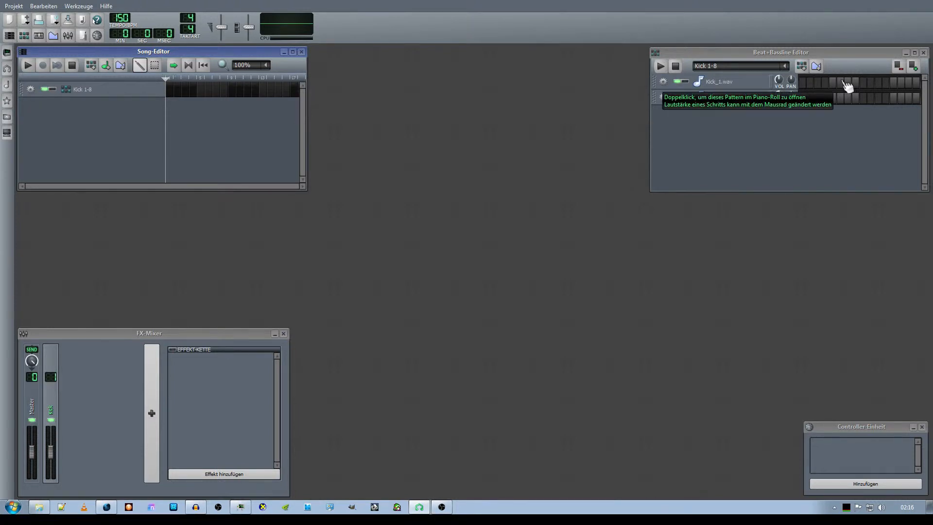
mouse_move(844, 88)
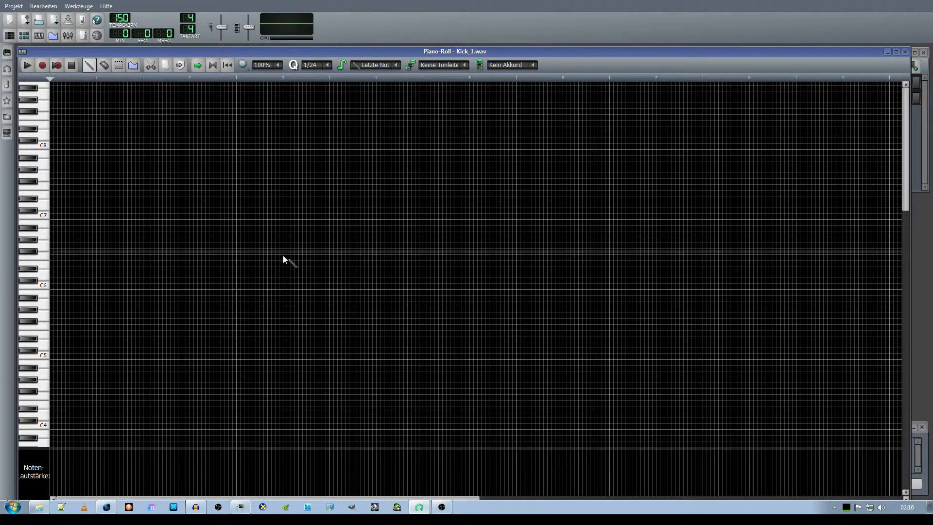
Set the piano-roll grid quantisation to 1/16 and try placing a C4 note at the start.
scroll("down", 3)
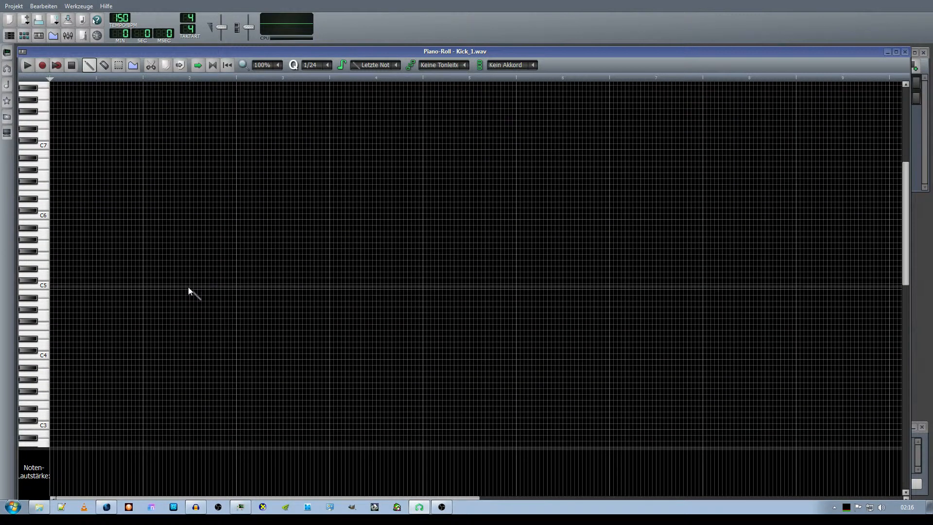
mouse_move(200, 324)
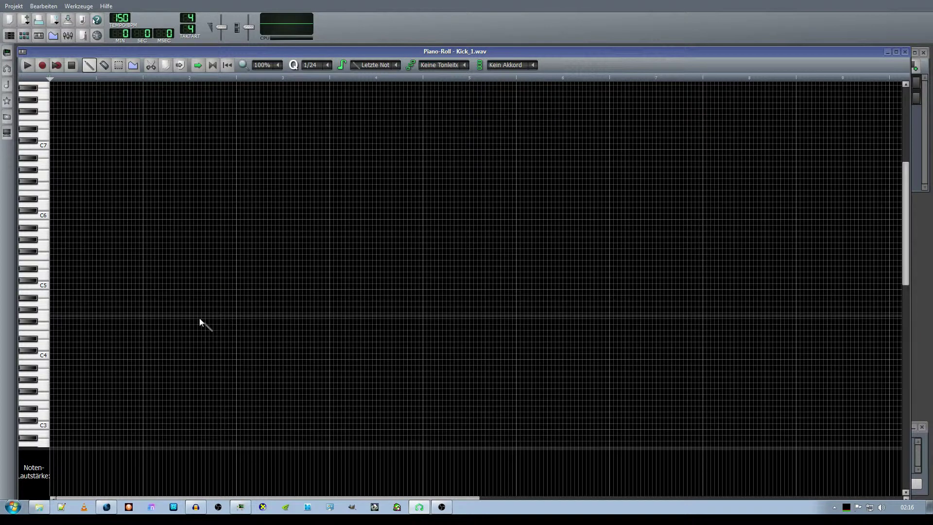
mouse_move(121, 442)
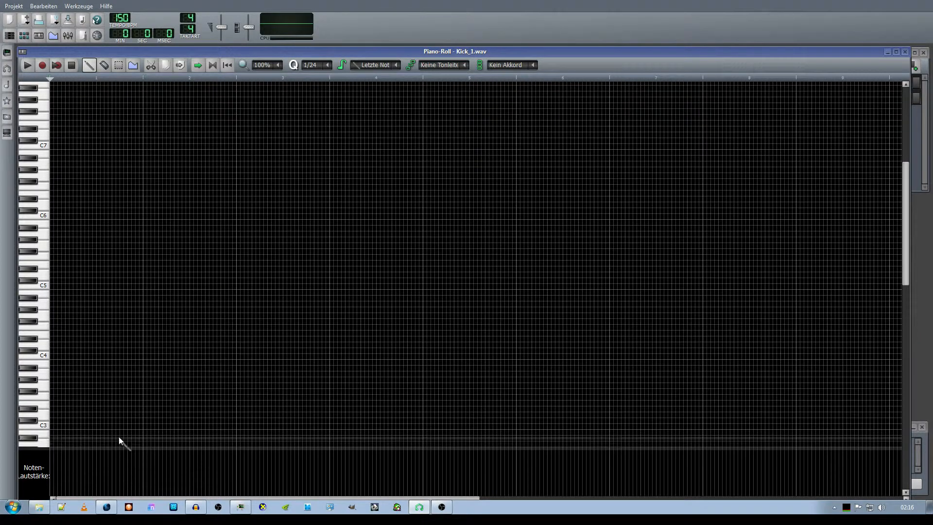
mouse_move(138, 375)
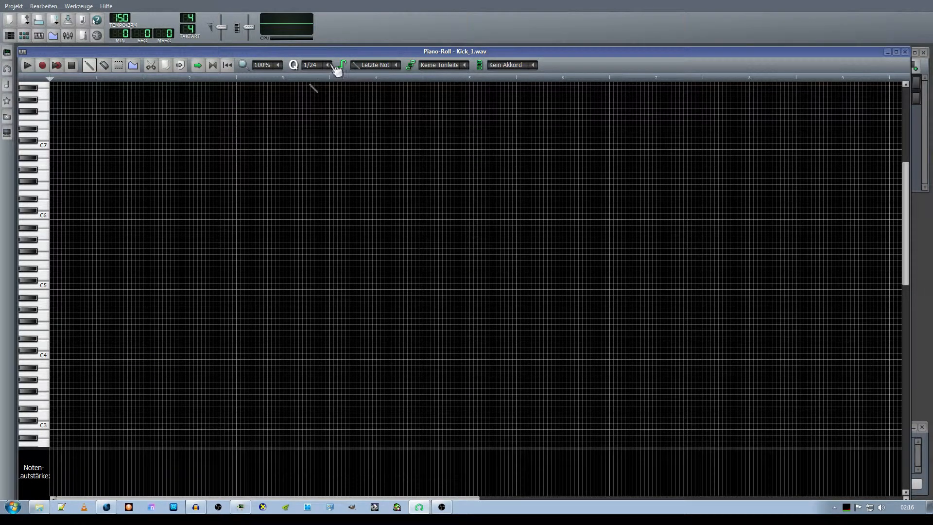
left_click(328, 64)
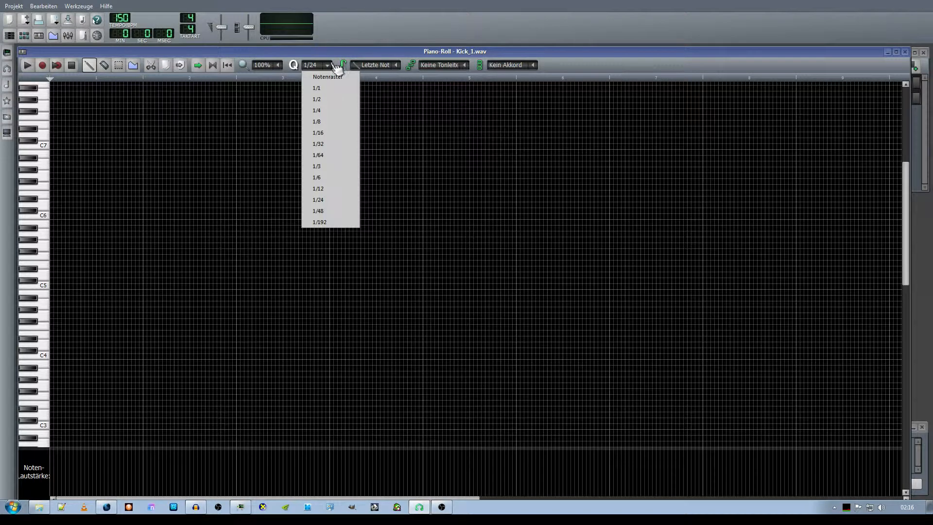
left_click(317, 132)
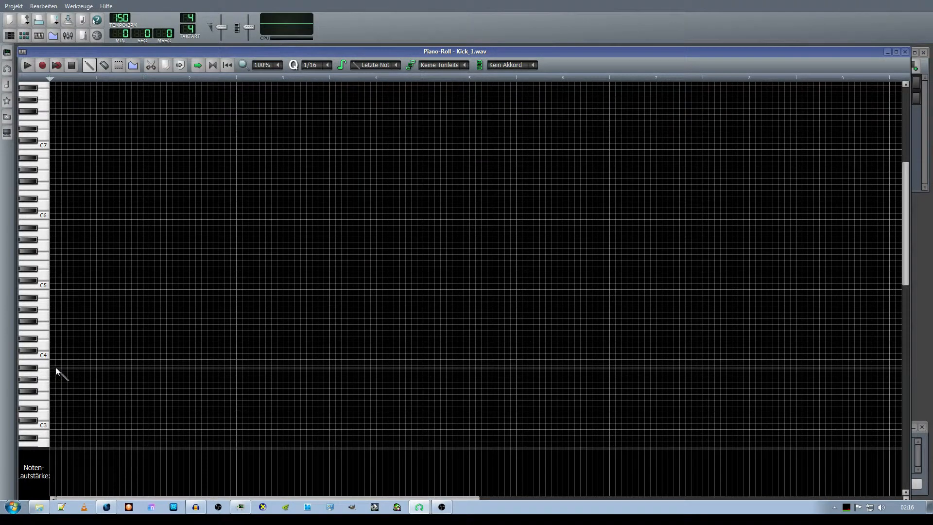
mouse_move(53, 363)
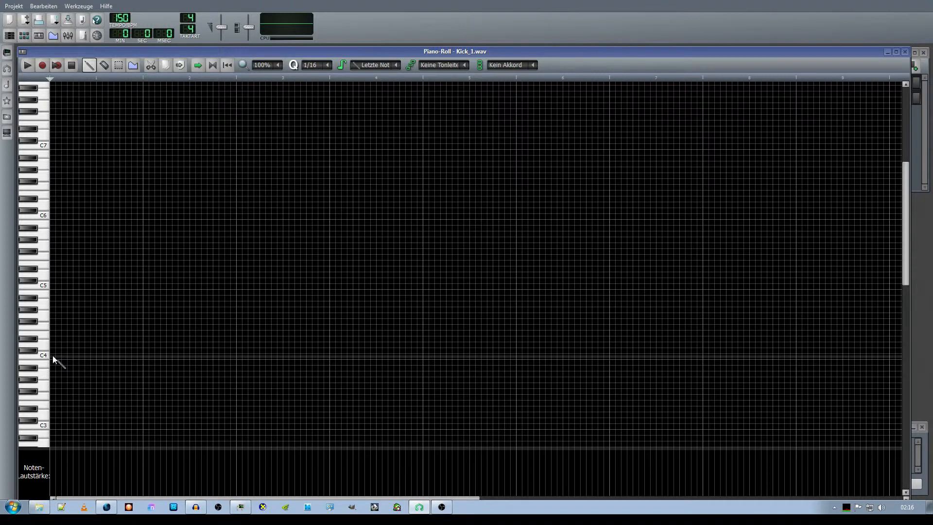
left_click(53, 355)
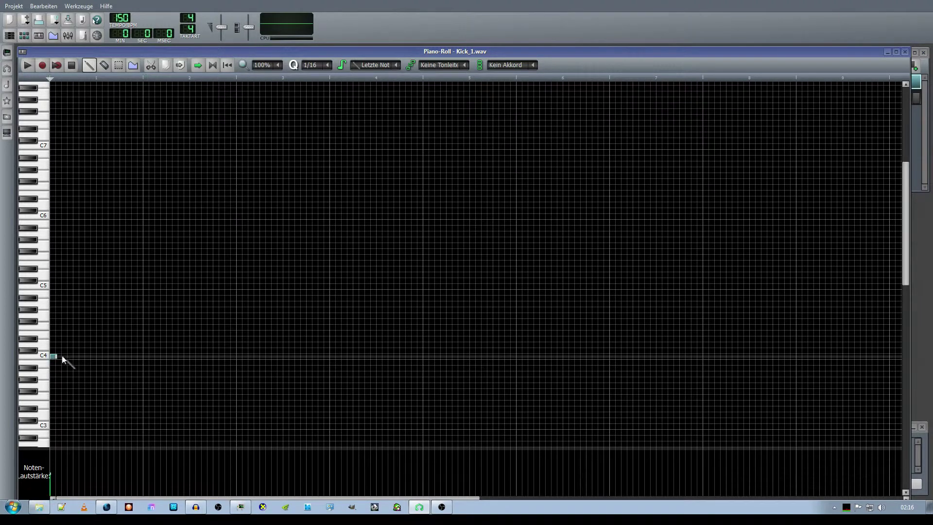
Set new note length to 1/16 and place a C4 kick note at the pattern start.
left_click(397, 64)
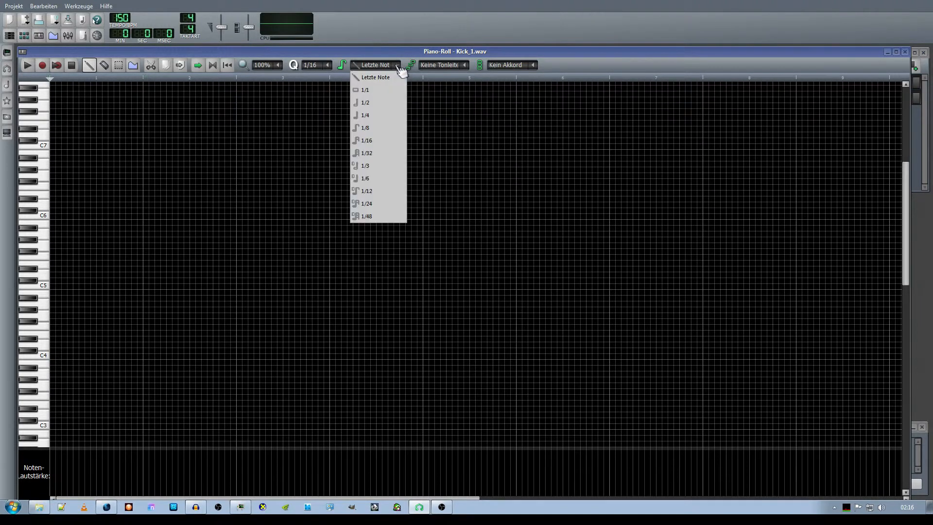
mouse_move(377, 140)
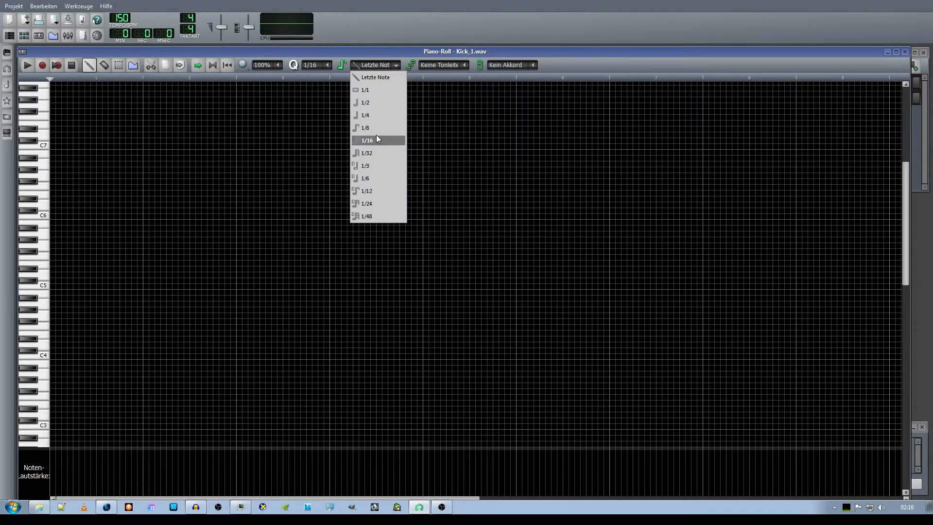
left_click(366, 140)
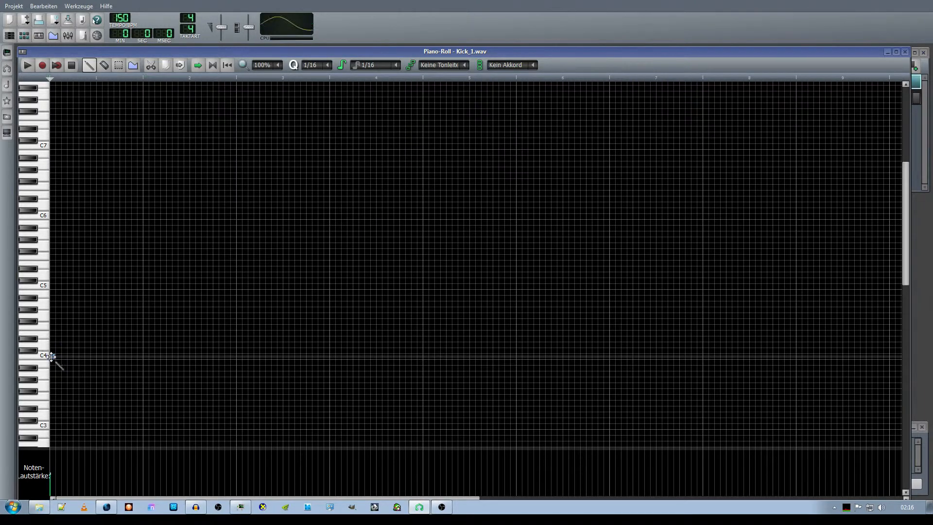
left_click(59, 357)
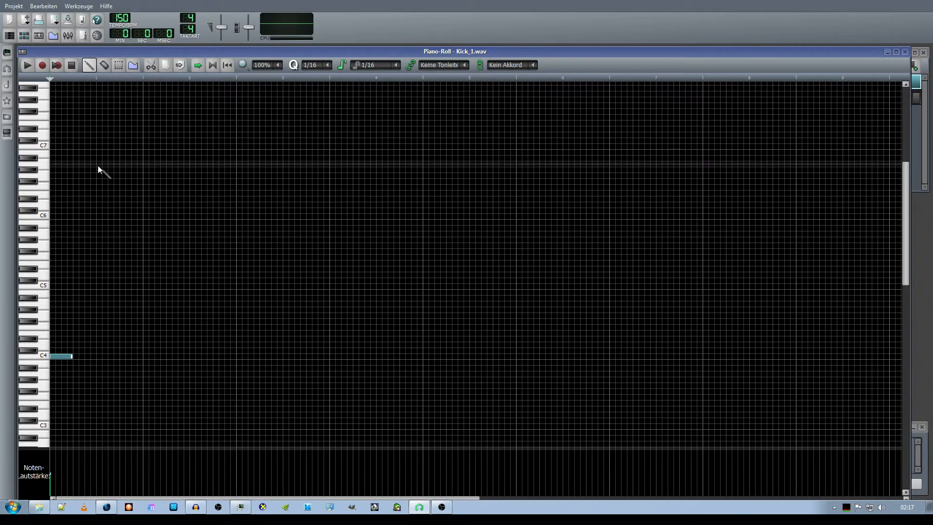
Set the grid to 1/24 and new note length to 'Letzte Note' (last note's length).
left_click(329, 64)
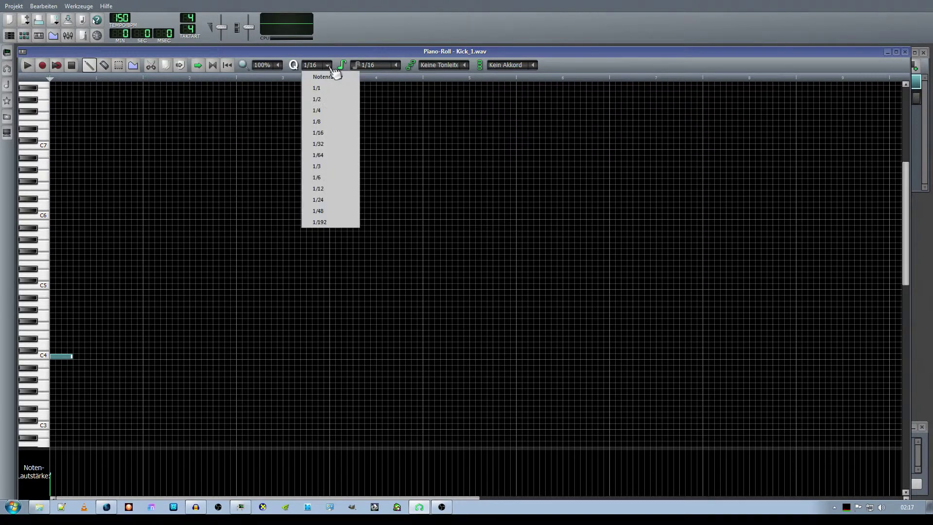
mouse_move(328, 200)
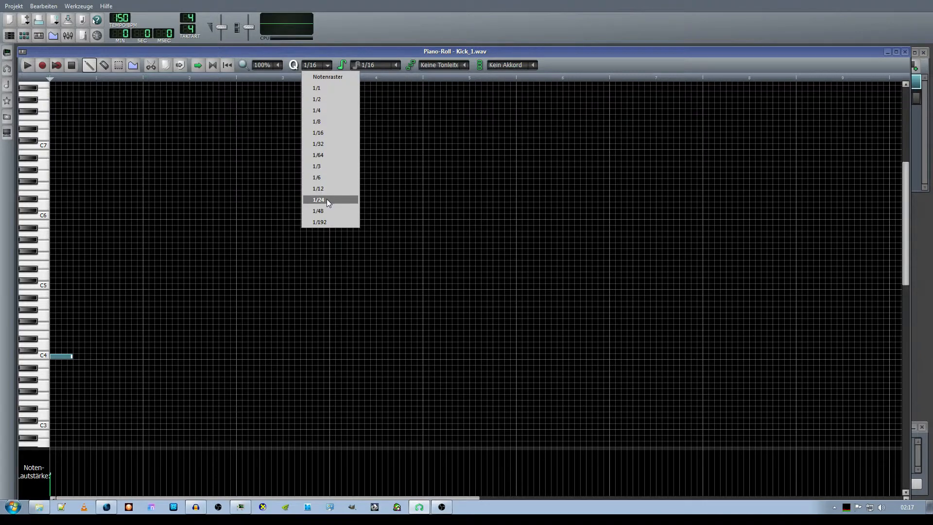
left_click(318, 200)
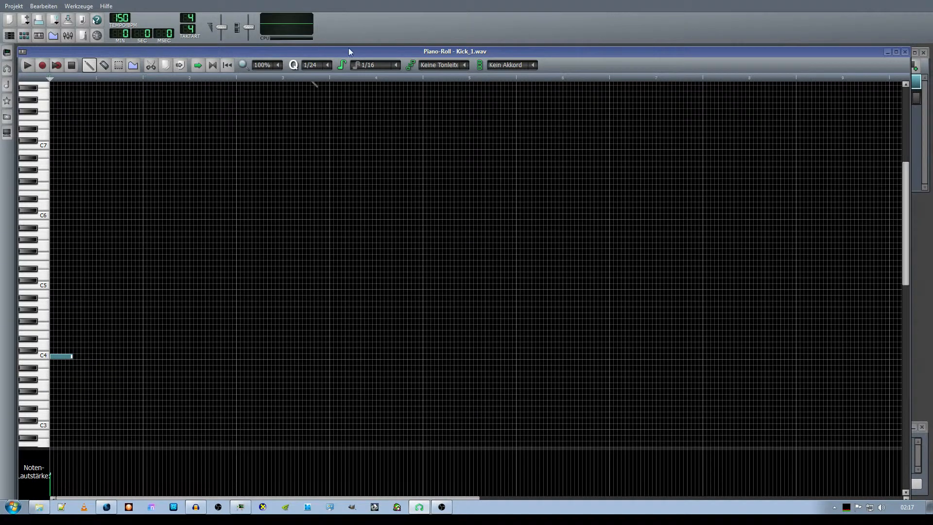
left_click(397, 64)
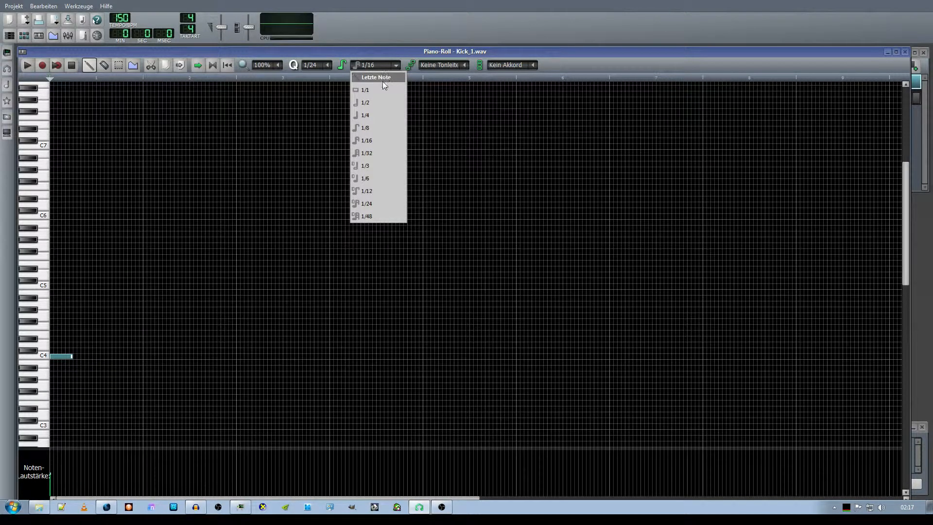
left_click(366, 203)
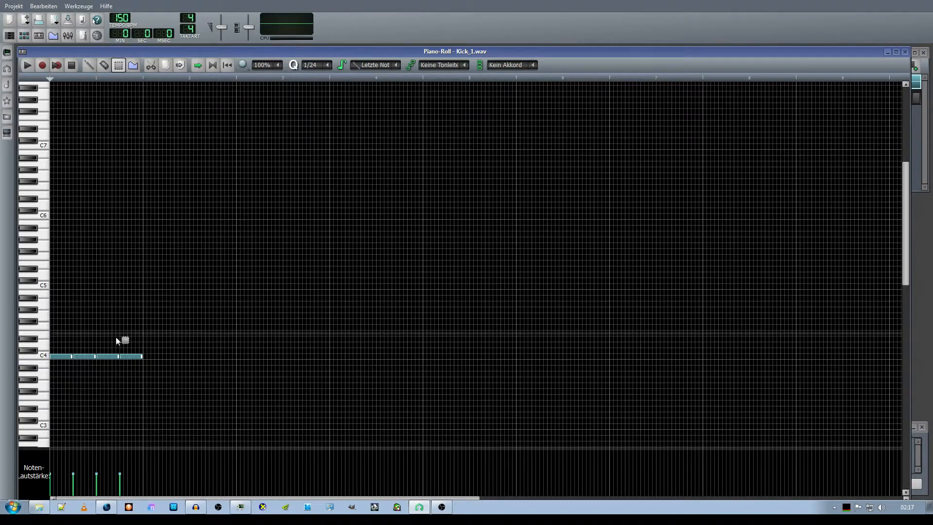
mouse_move(189, 353)
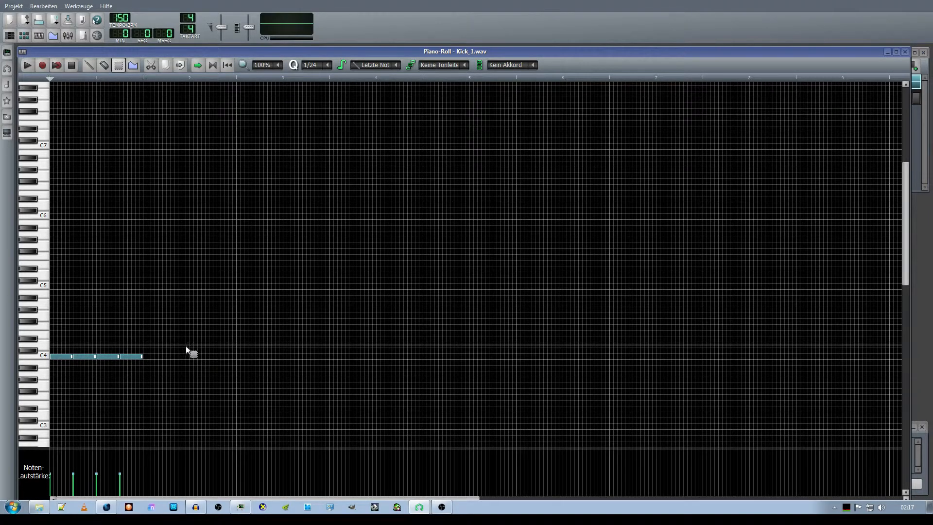
mouse_move(98, 150)
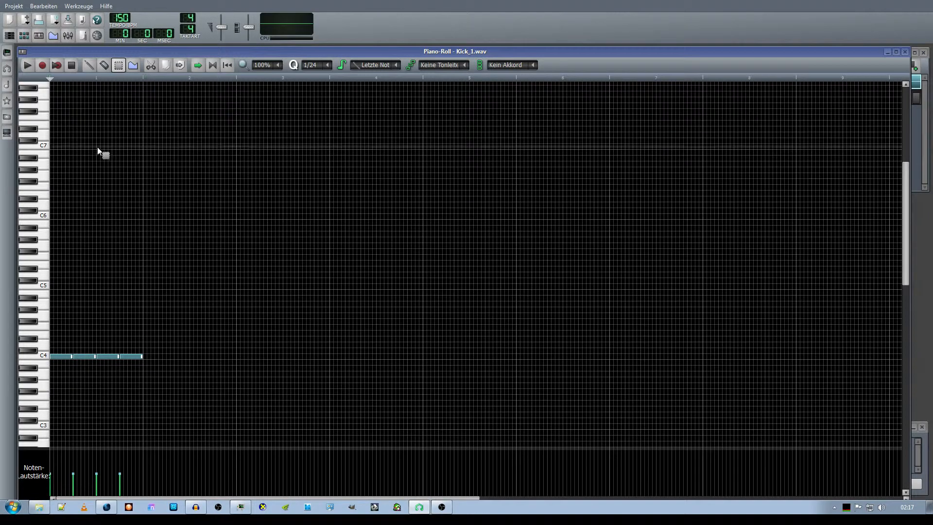
mouse_move(70, 336)
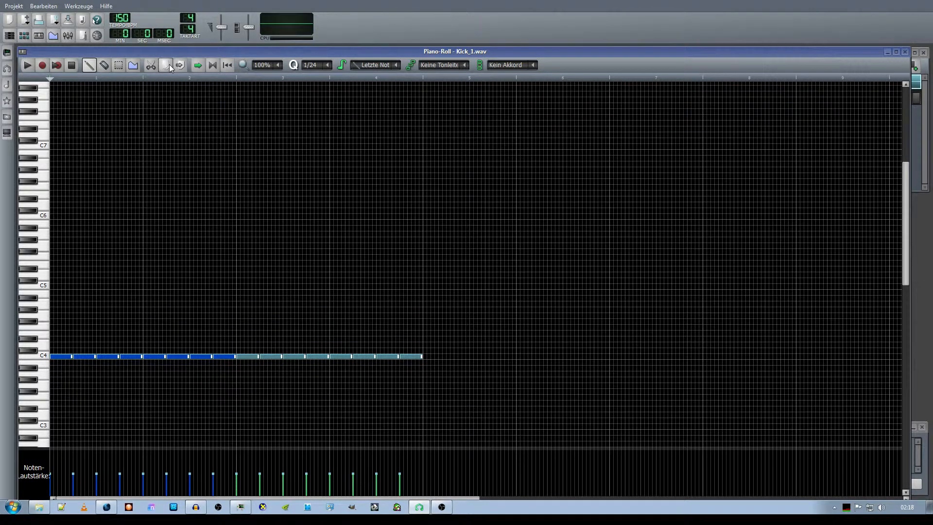
Paste the copied C4 kicks along the timeline and add an extra kick near bar 8's end.
left_click(119, 64)
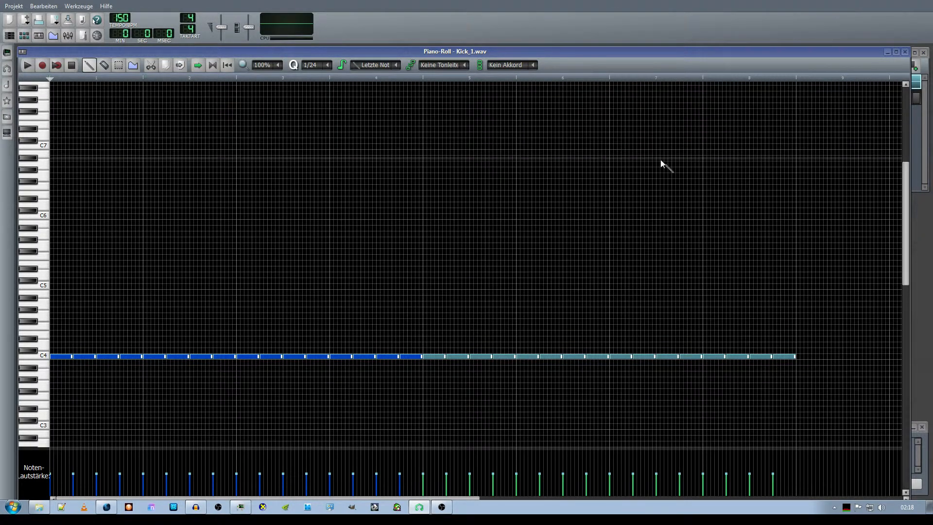
mouse_move(795, 313)
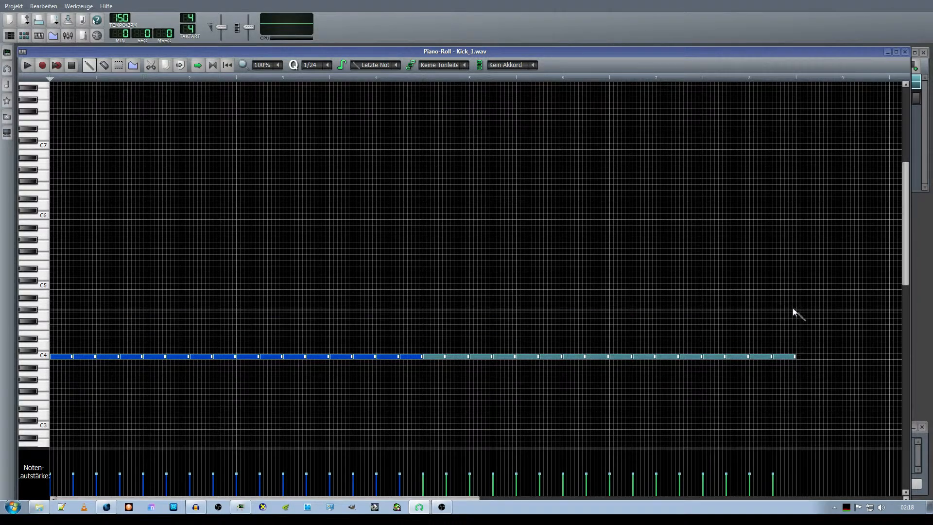
mouse_move(799, 362)
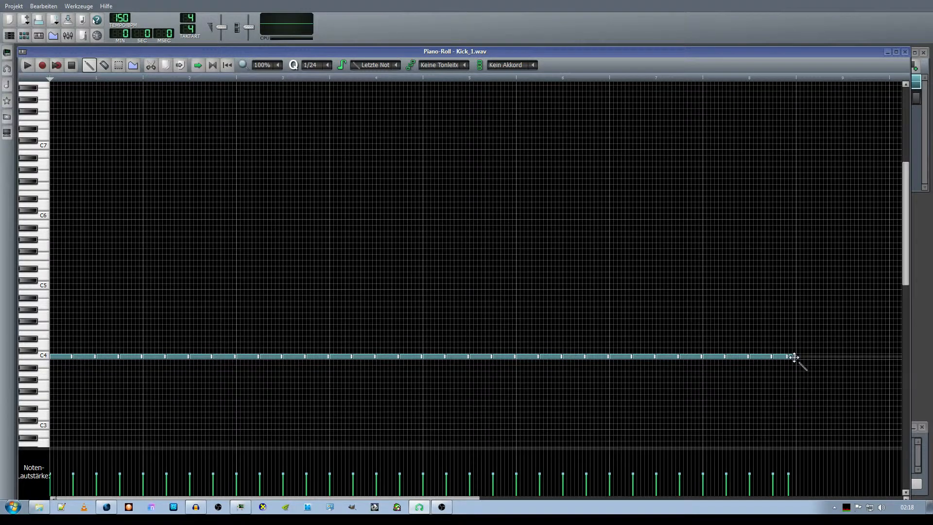
mouse_move(725, 358)
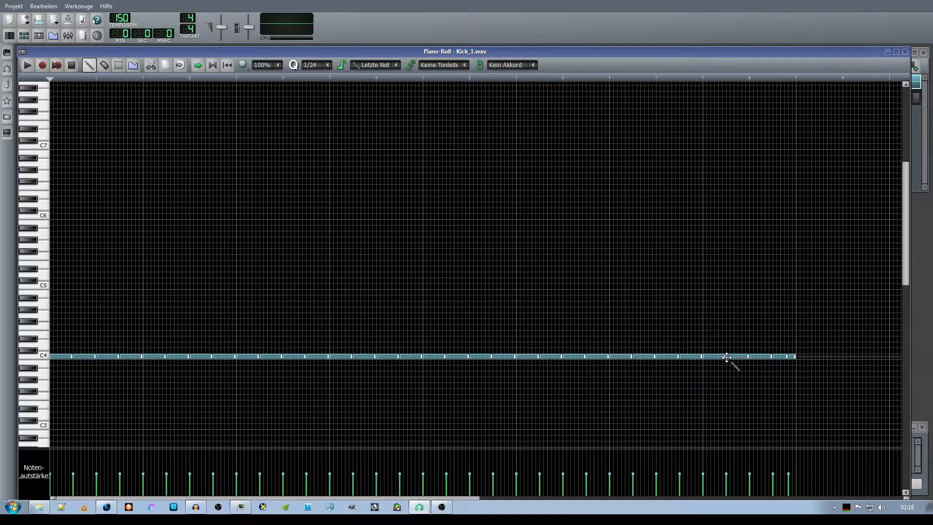
left_click(711, 357)
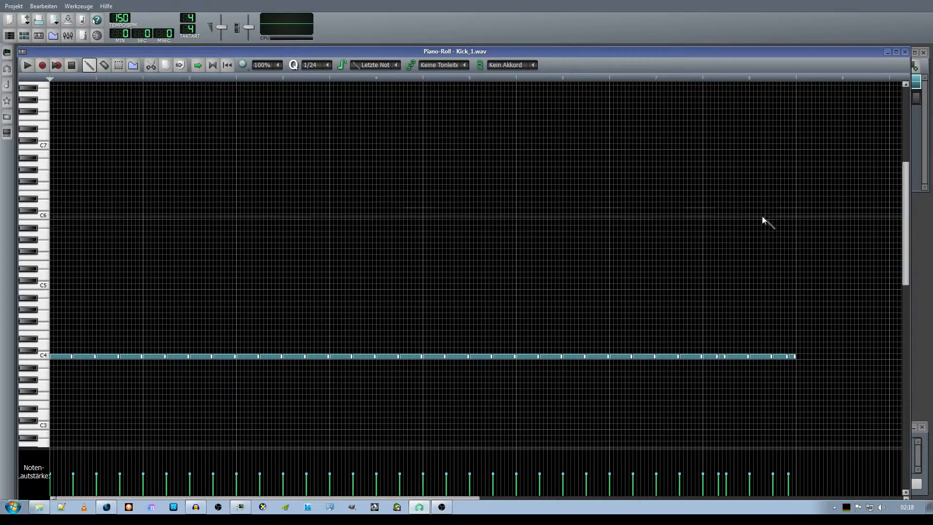
mouse_move(765, 192)
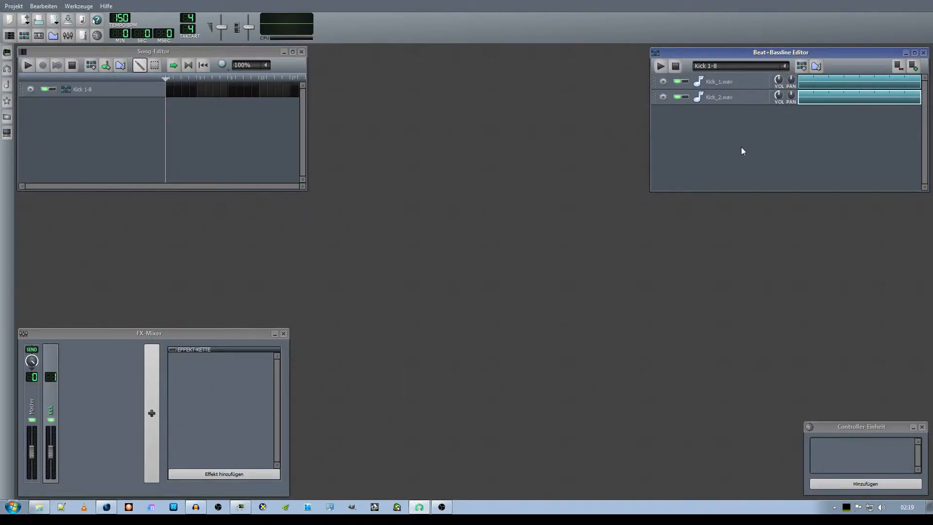
left_click(661, 66)
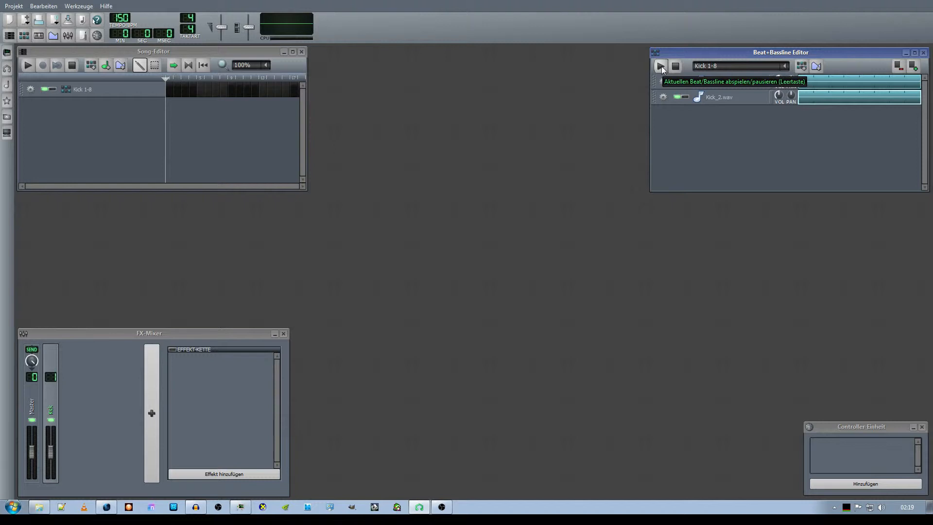
left_click(660, 67)
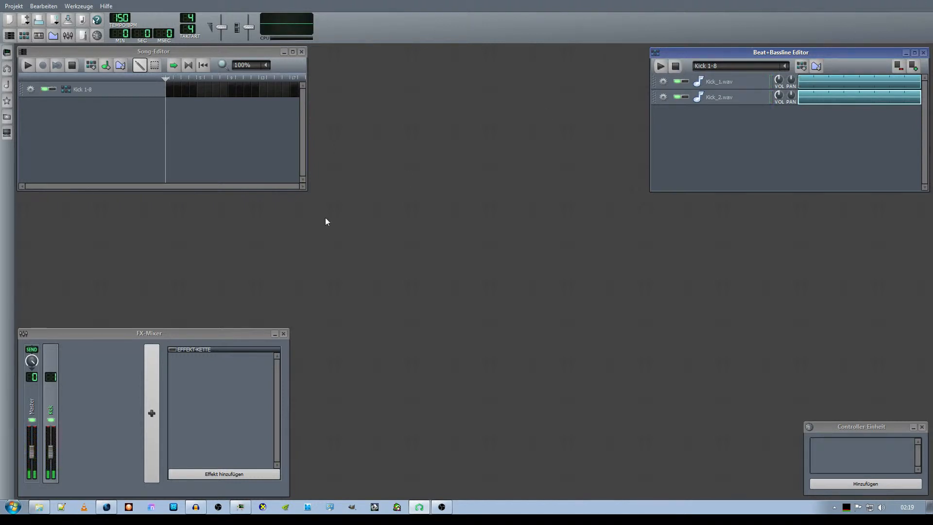
mouse_move(335, 222)
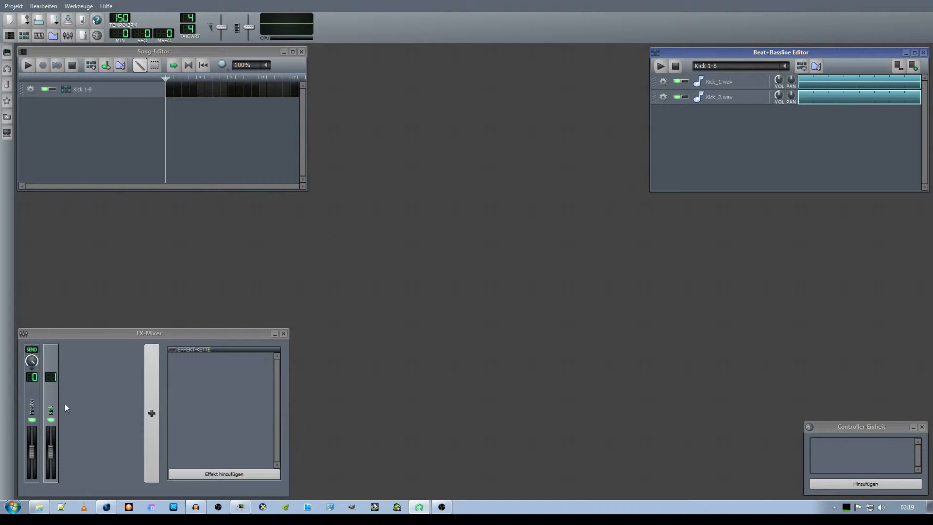
mouse_move(70, 401)
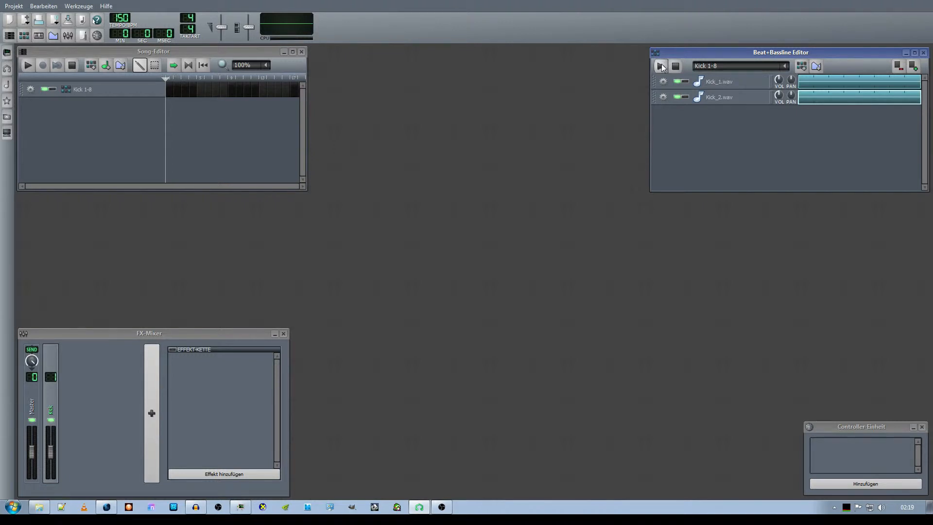
left_click(661, 66)
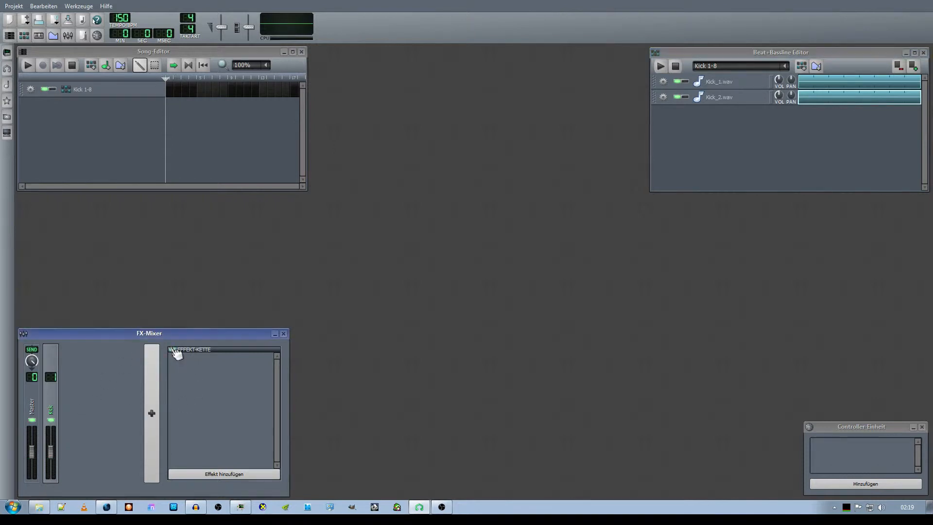
Add the LADSPA Fast Lookahead limiter to the mixer channel's effect chain.
left_click(224, 474)
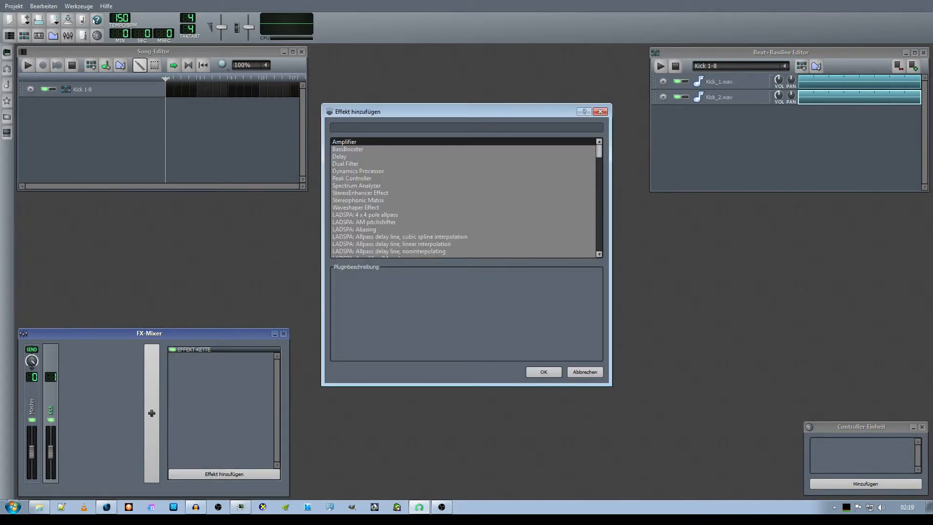
type("Fast")
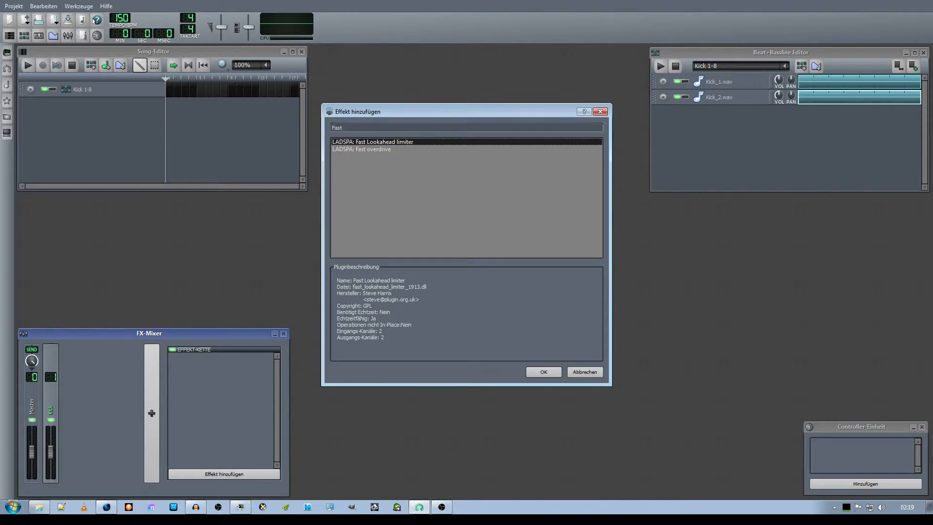
left_click(544, 371)
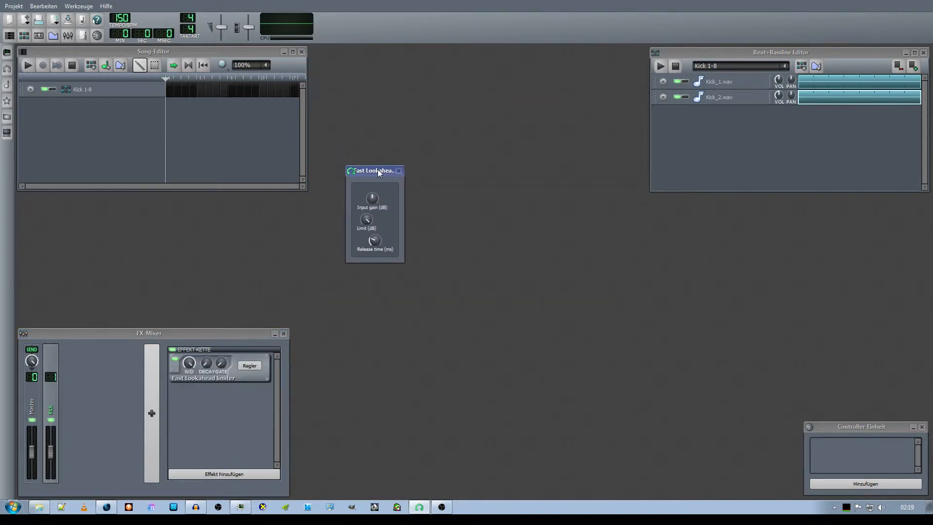
Move the limiter window lower and open the options for its Release time control.
left_click_drag(375, 171, 350, 272)
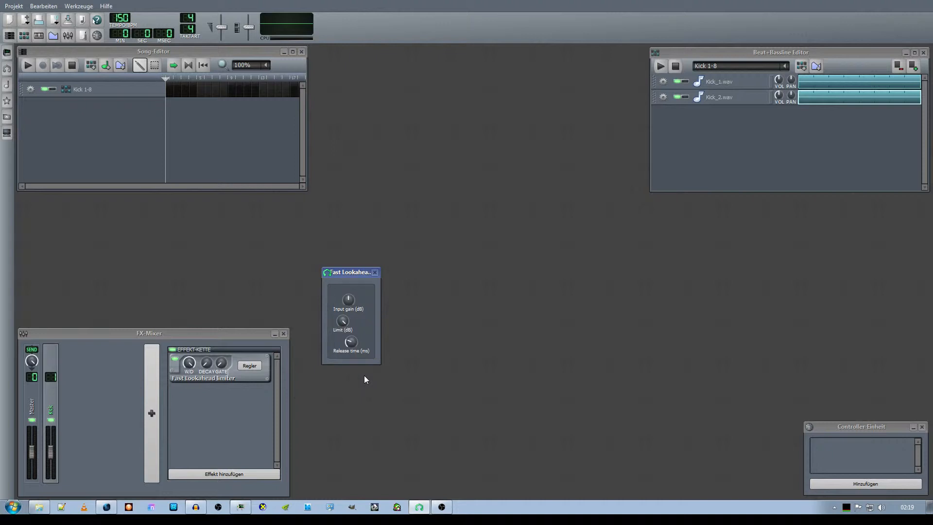
mouse_move(359, 349)
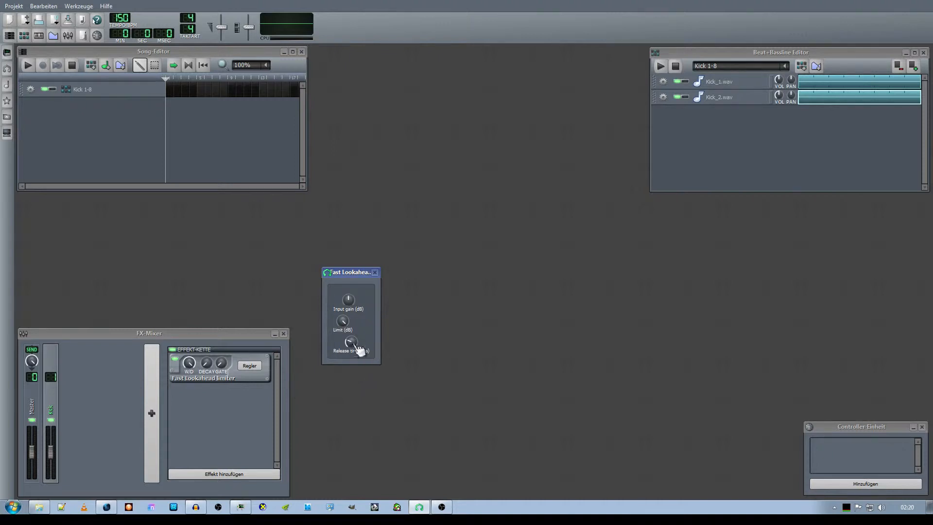
mouse_move(375, 350)
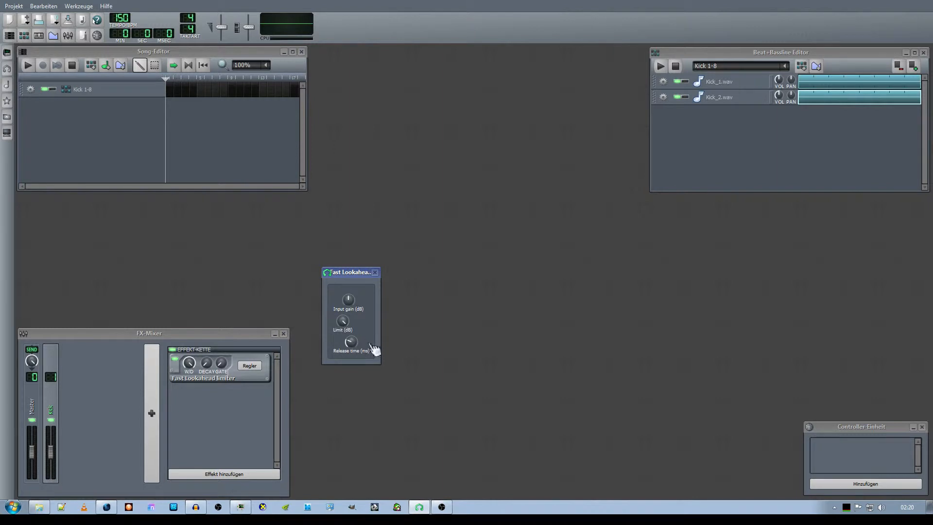
right_click(348, 342)
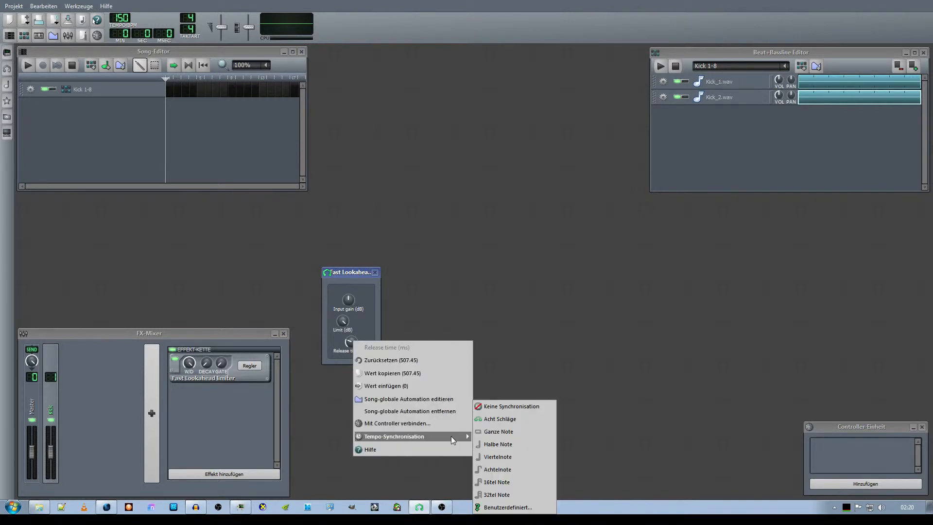
mouse_move(519, 456)
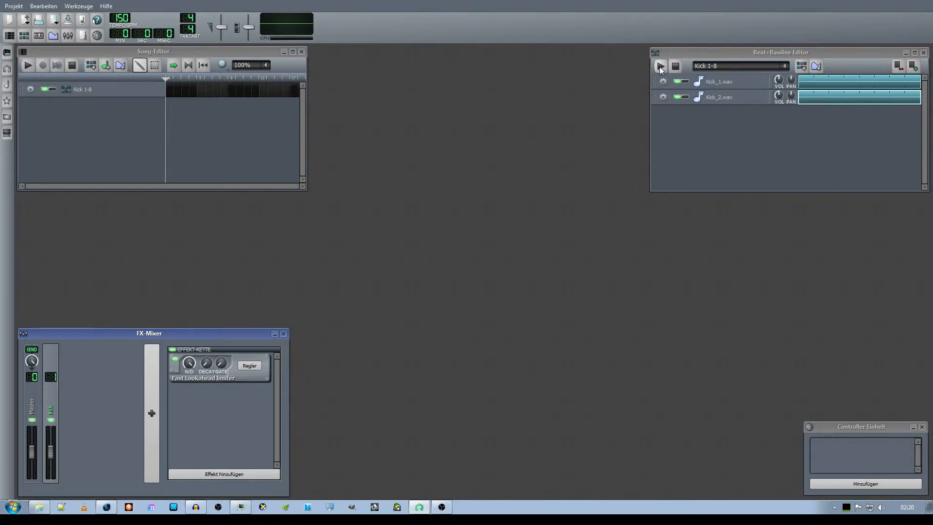
Audition the kick pattern through the limiter, then stop playback.
left_click(660, 66)
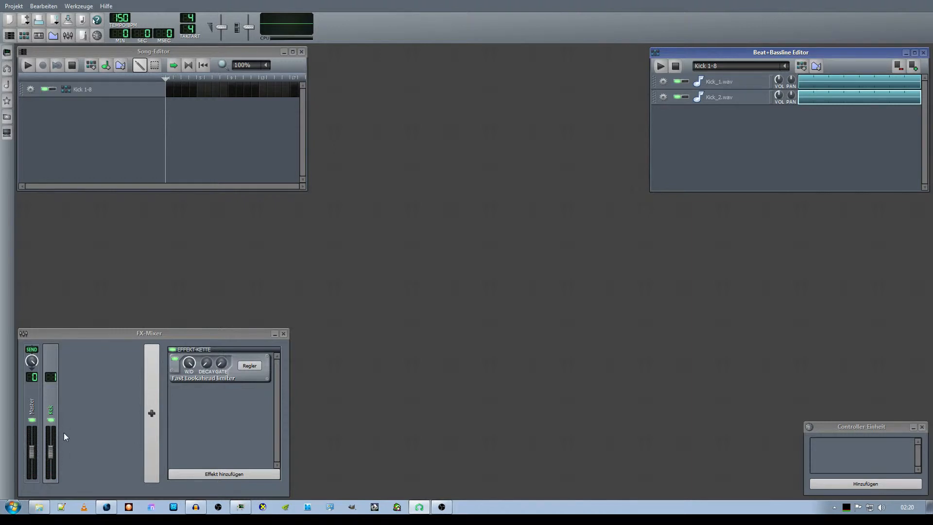
mouse_move(542, 159)
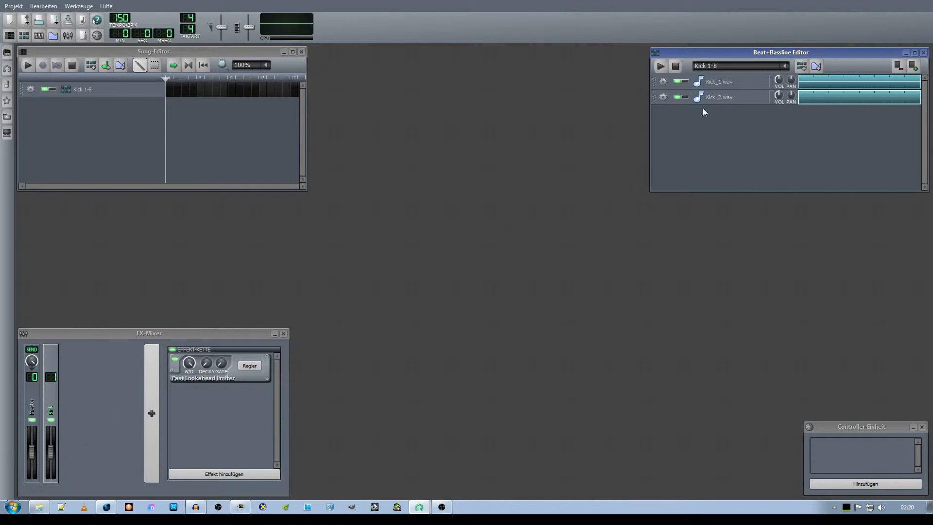
mouse_move(660, 66)
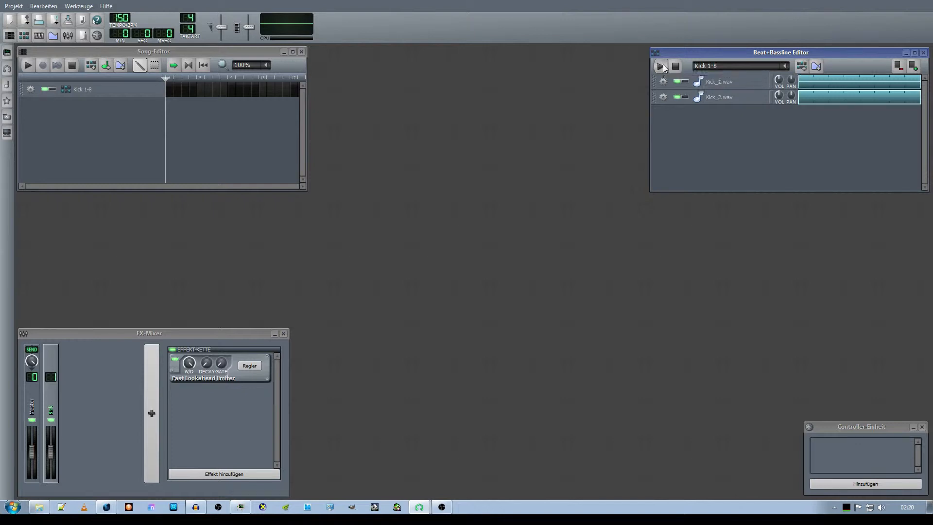
left_click(660, 66)
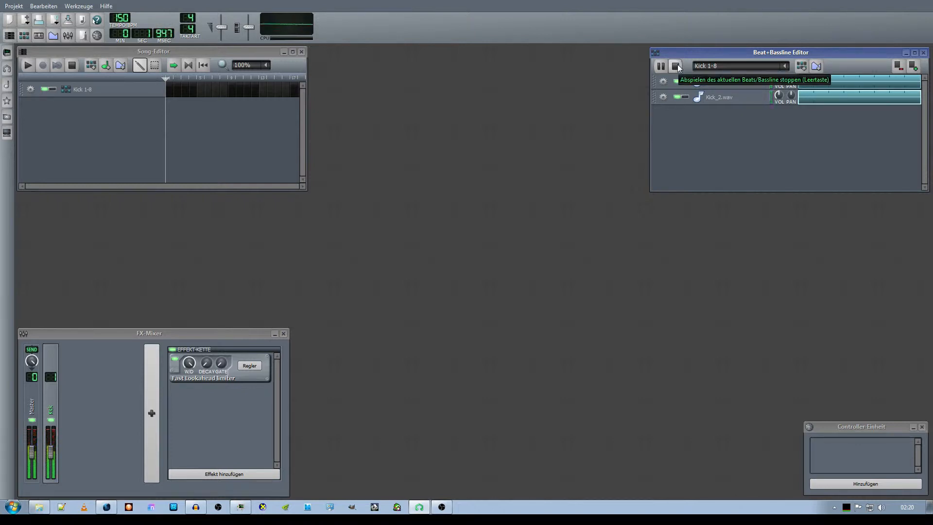
left_click(675, 66)
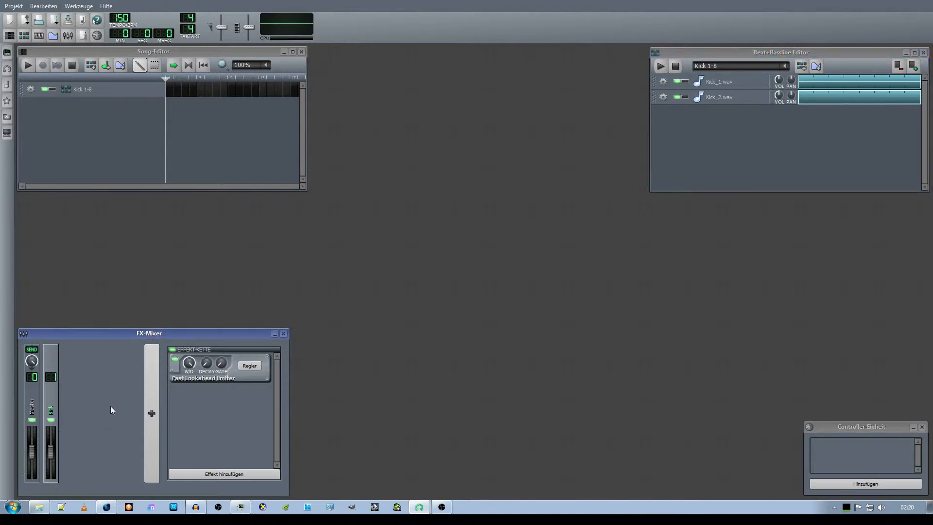
mouse_move(121, 421)
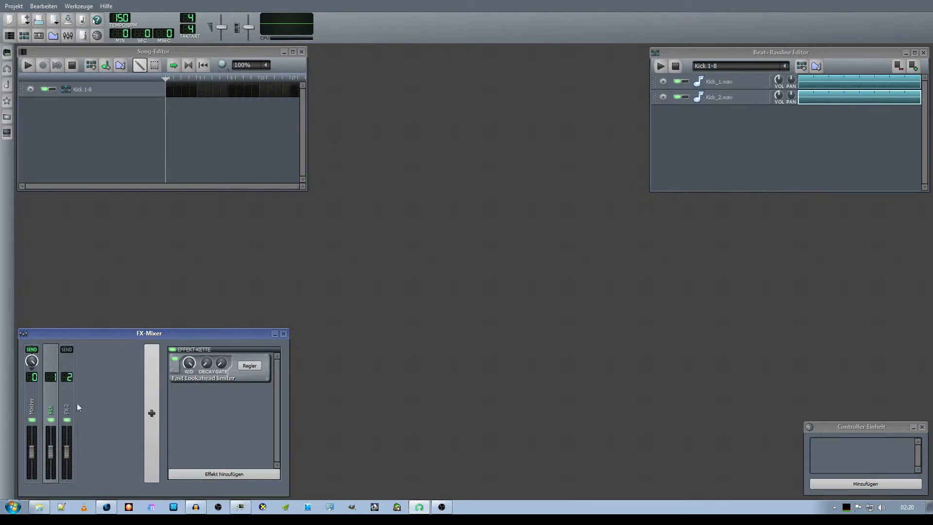
Rename the second mixer channel from FX 2 to 'kick'.
double_click(66, 406)
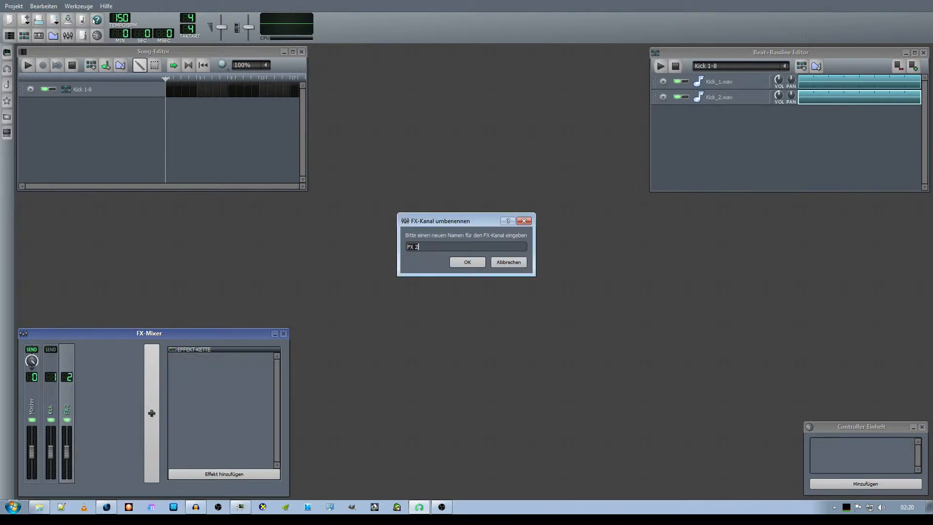
type("k")
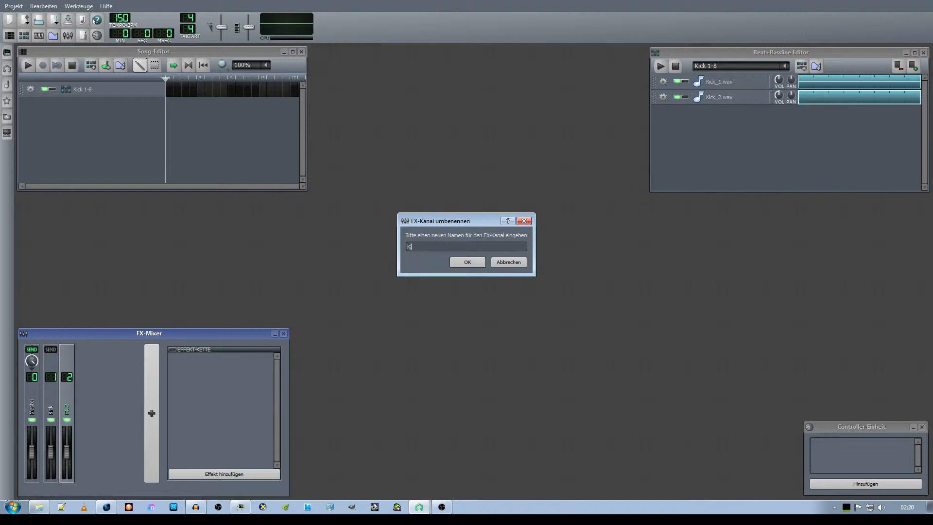
type("ick")
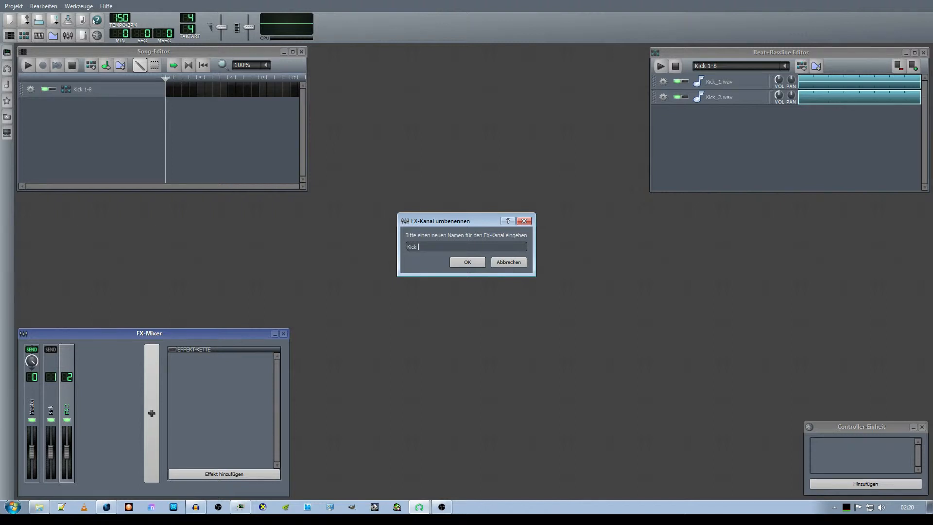
left_click(466, 263)
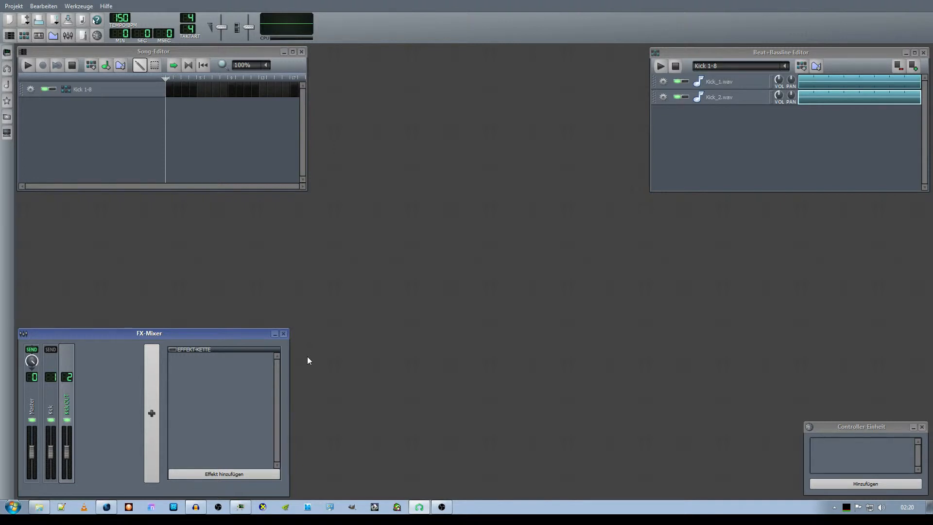
mouse_move(245, 392)
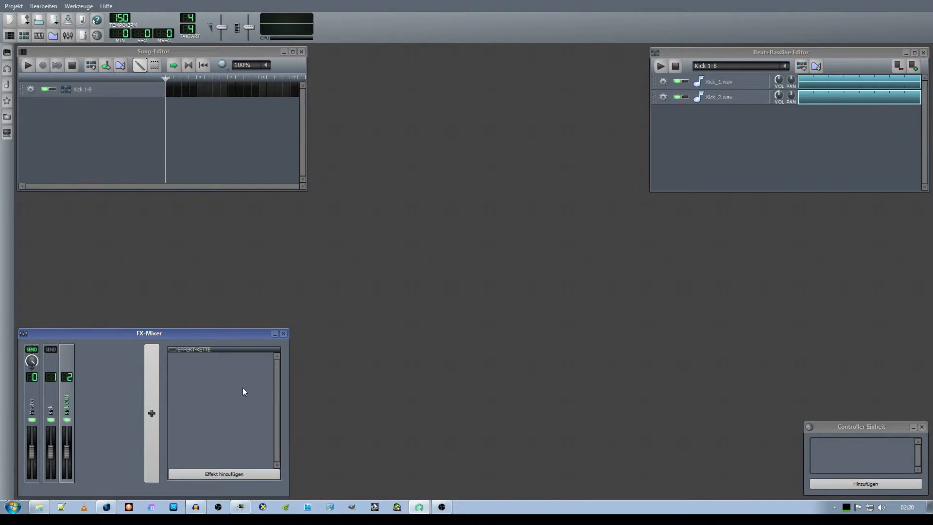
mouse_move(59, 411)
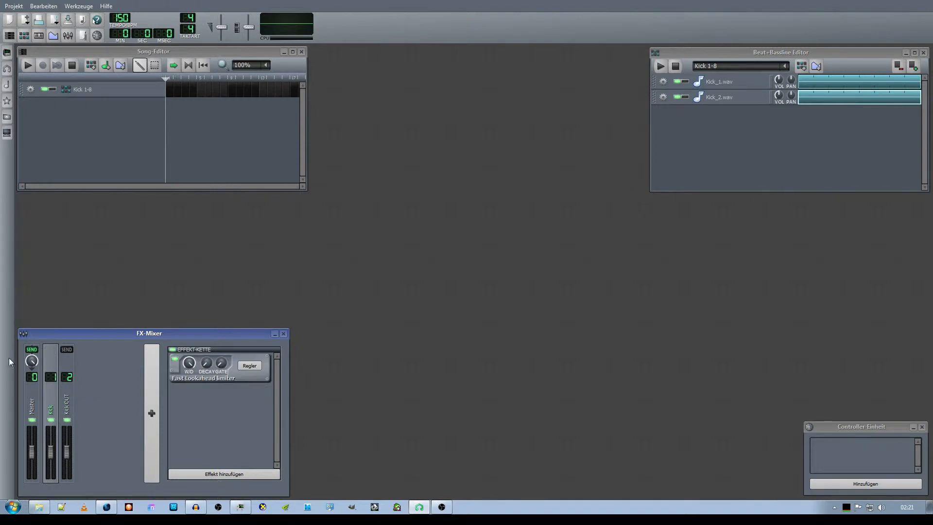
mouse_move(103, 217)
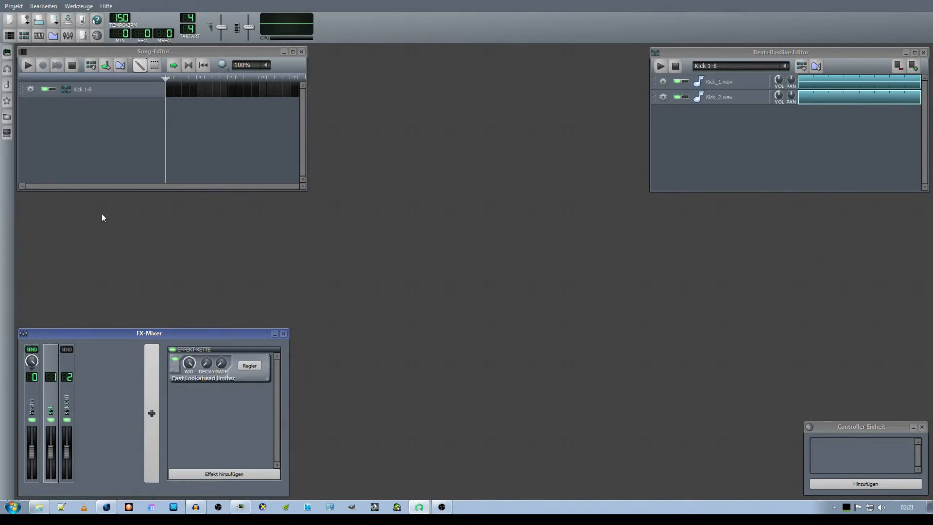
mouse_move(100, 233)
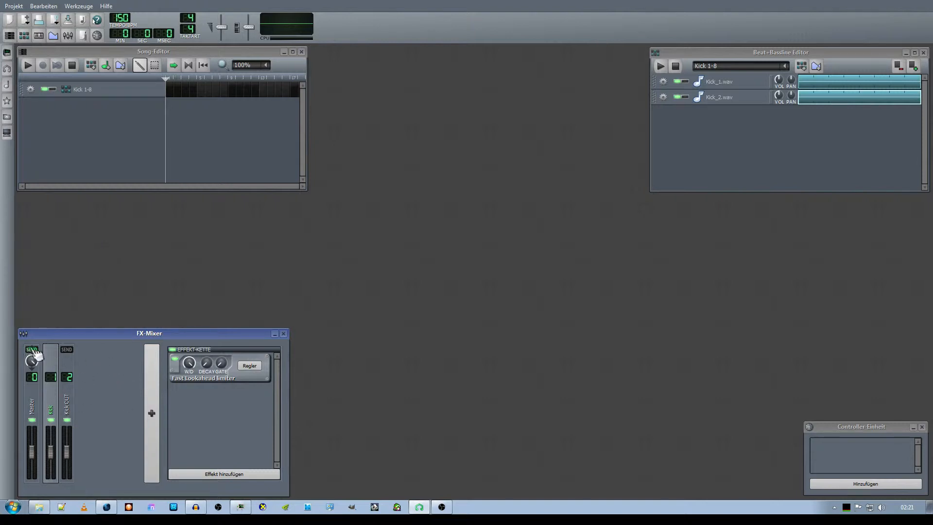
mouse_move(88, 371)
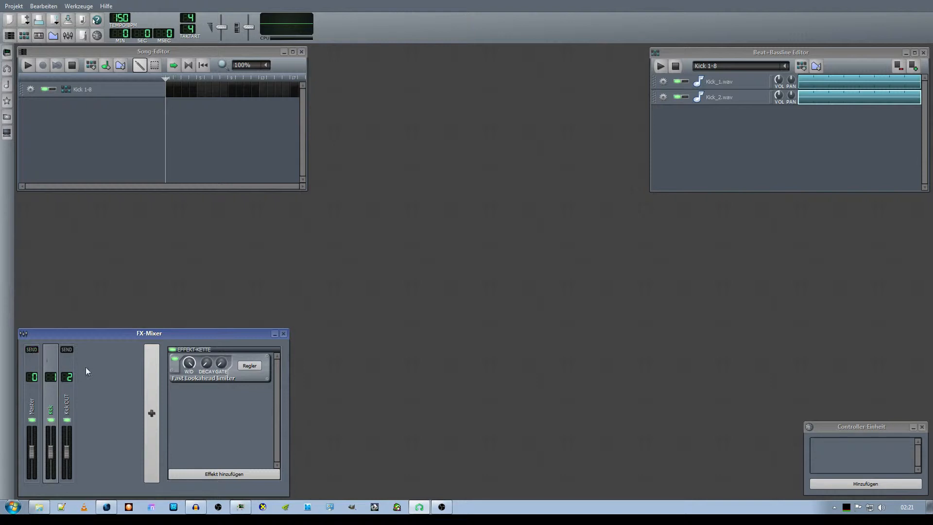
mouse_move(74, 355)
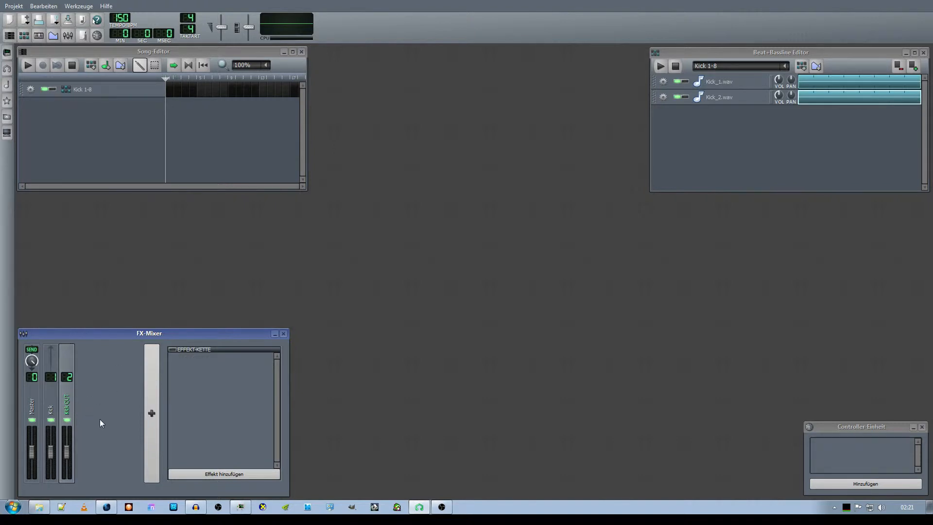
mouse_move(97, 427)
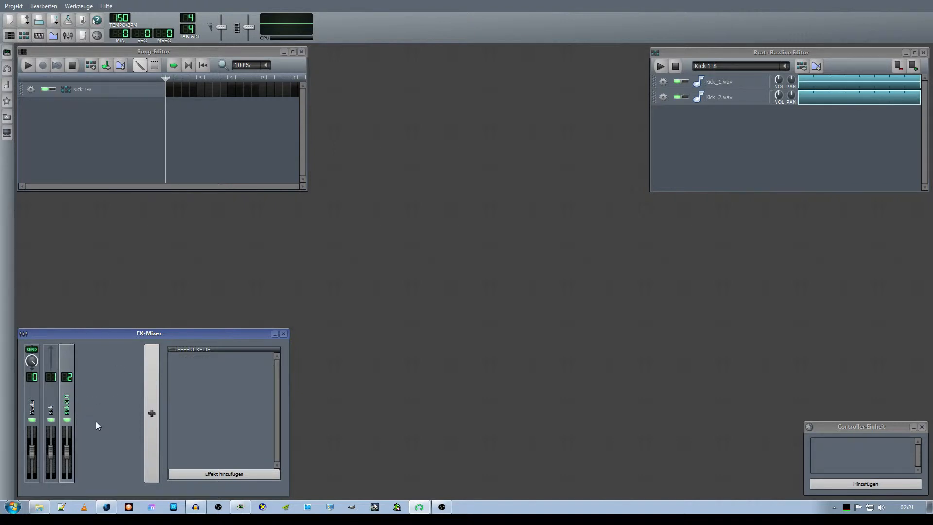
mouse_move(95, 406)
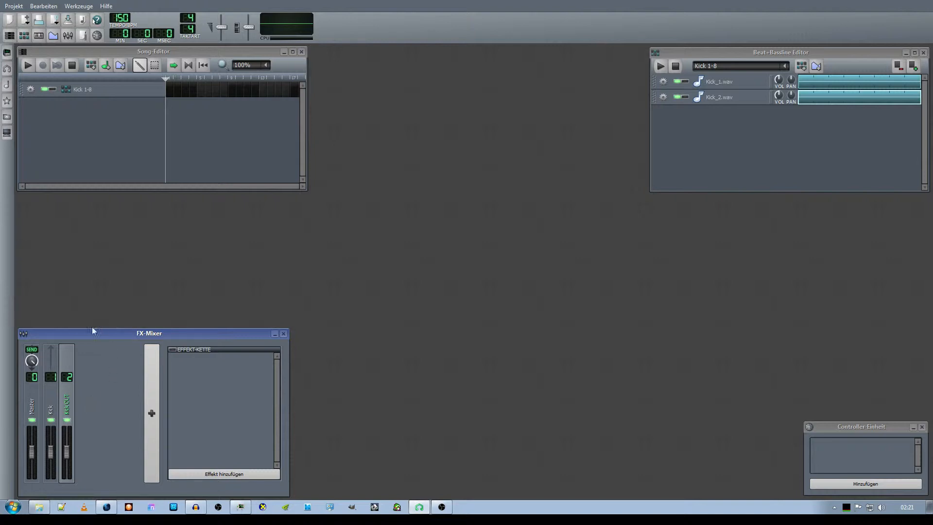
mouse_move(42, 403)
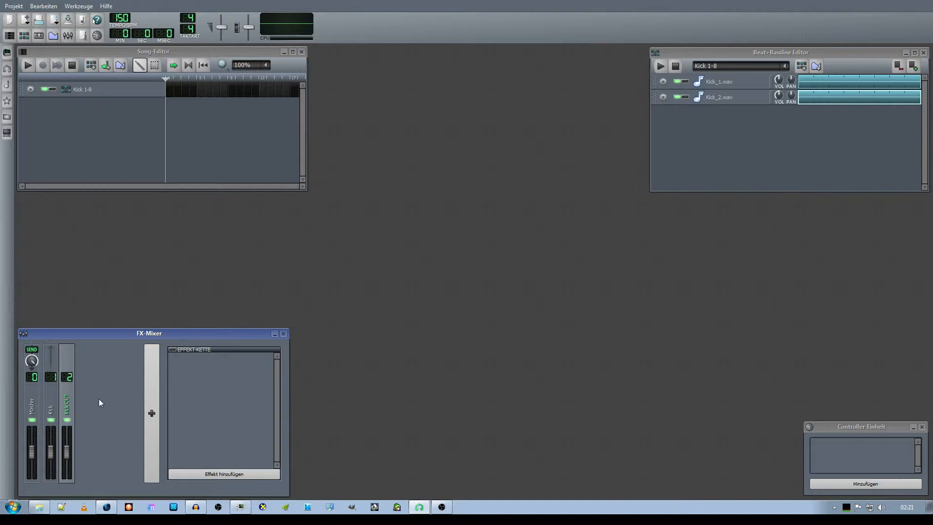
mouse_move(70, 462)
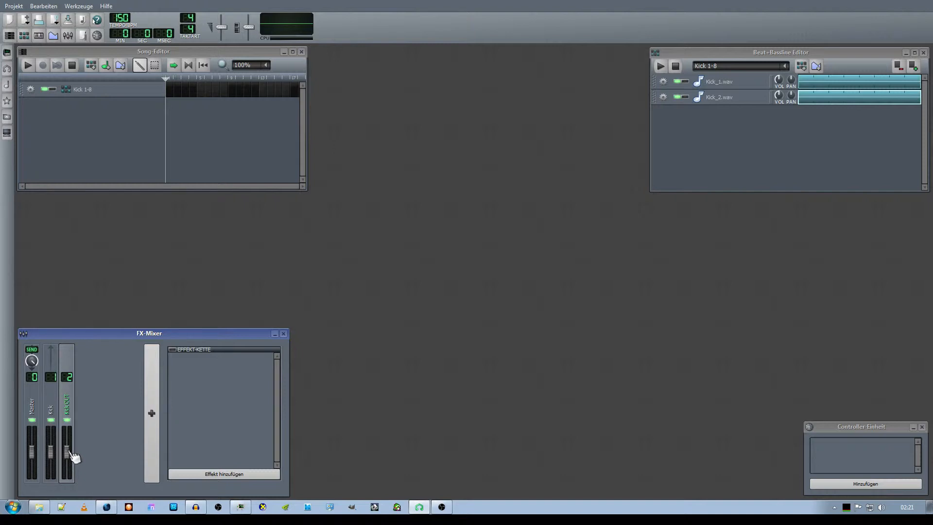
Drag mixer channel 2's fader down to roughly 36% volume.
left_click_drag(67, 455, 67, 468)
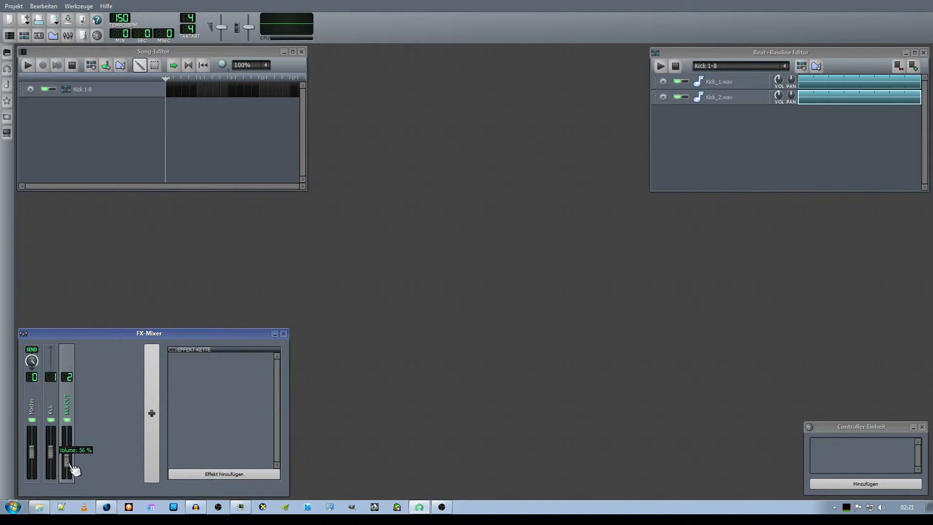
left_click_drag(68, 458, 67, 466)
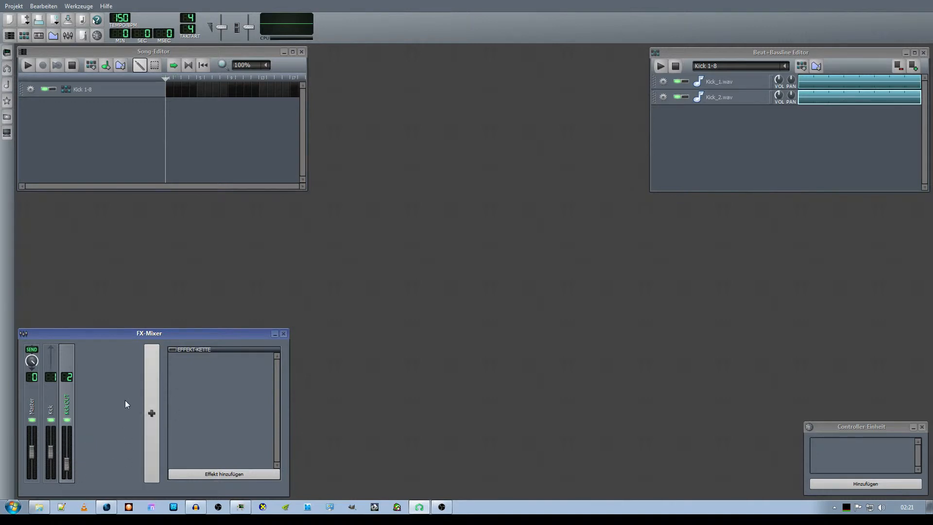
mouse_move(113, 383)
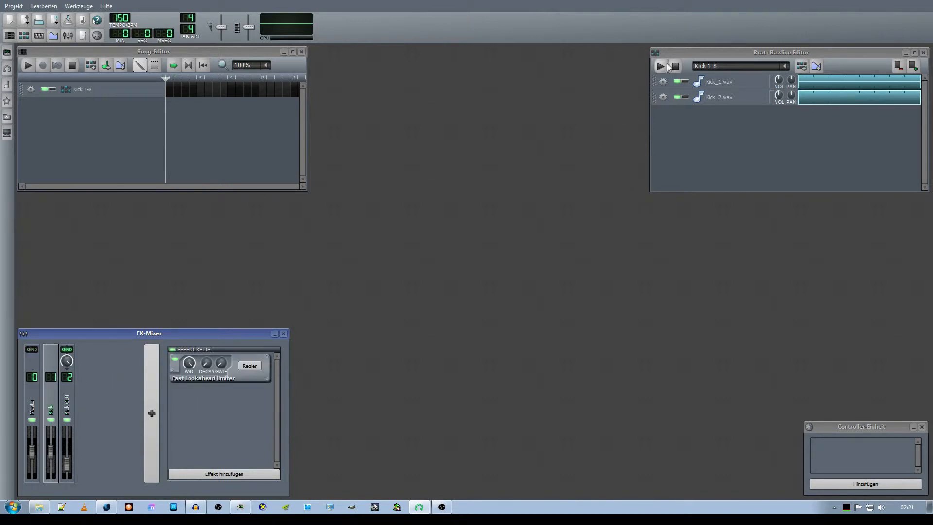
left_click(661, 66)
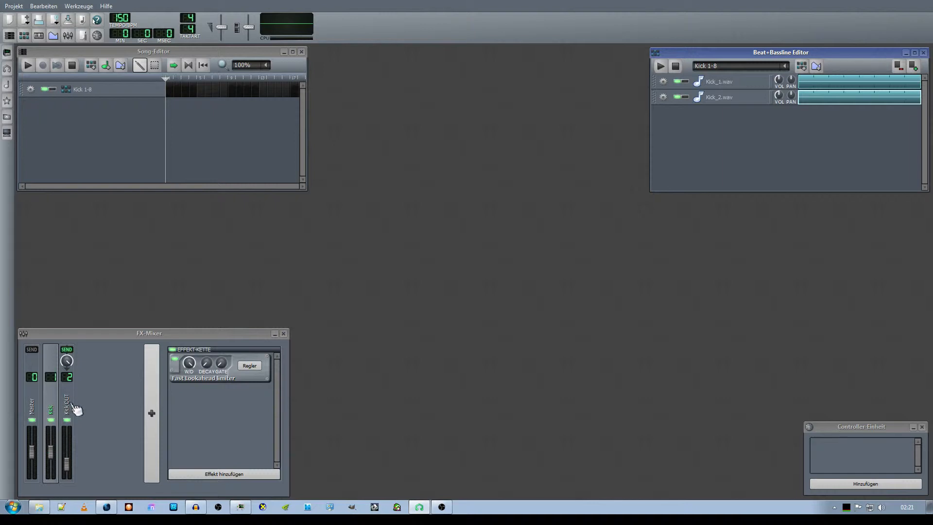
mouse_move(155, 358)
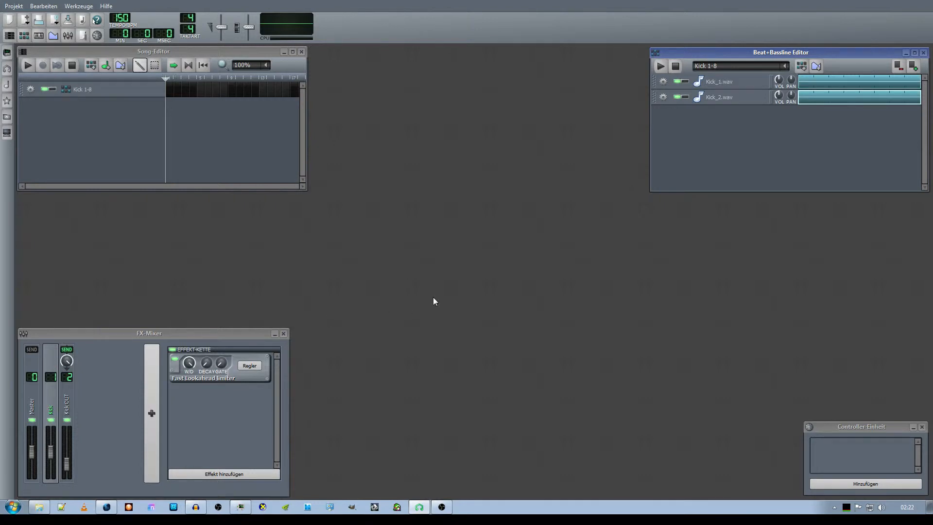
mouse_move(325, 338)
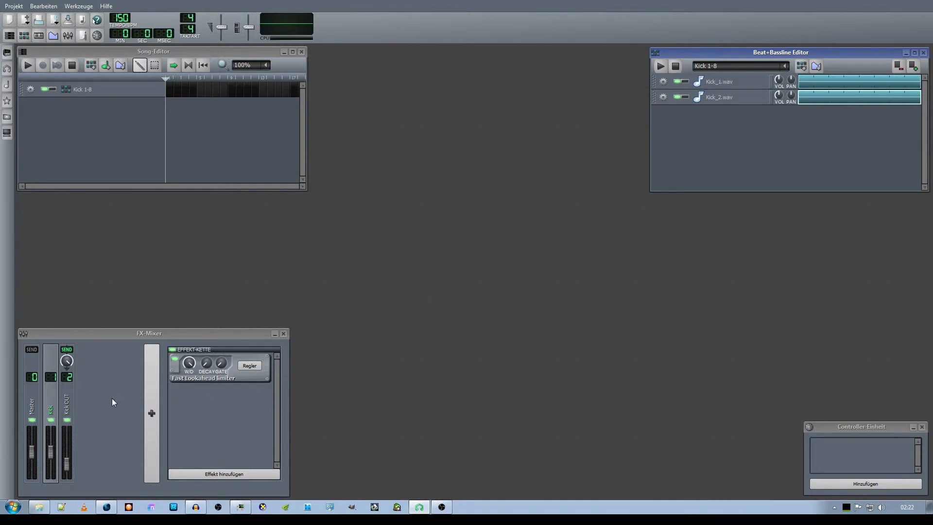
mouse_move(59, 416)
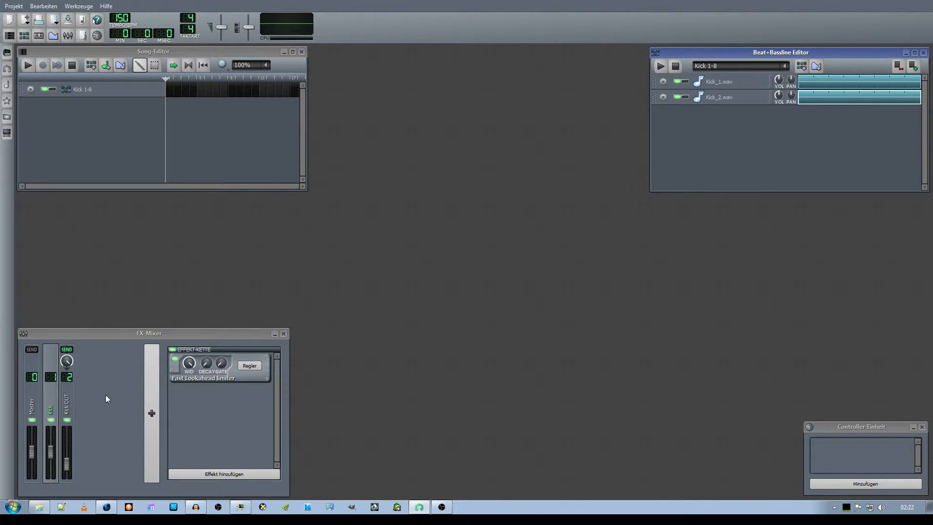
mouse_move(122, 393)
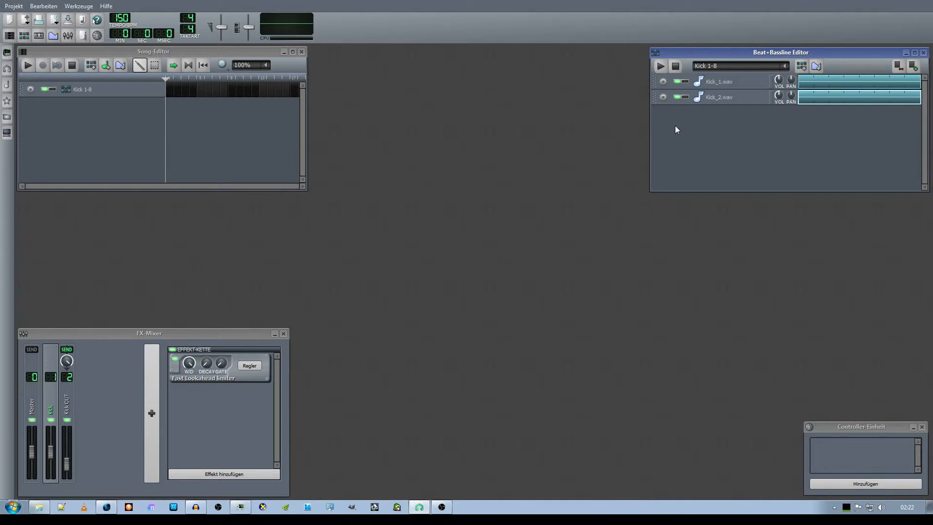
mouse_move(204, 165)
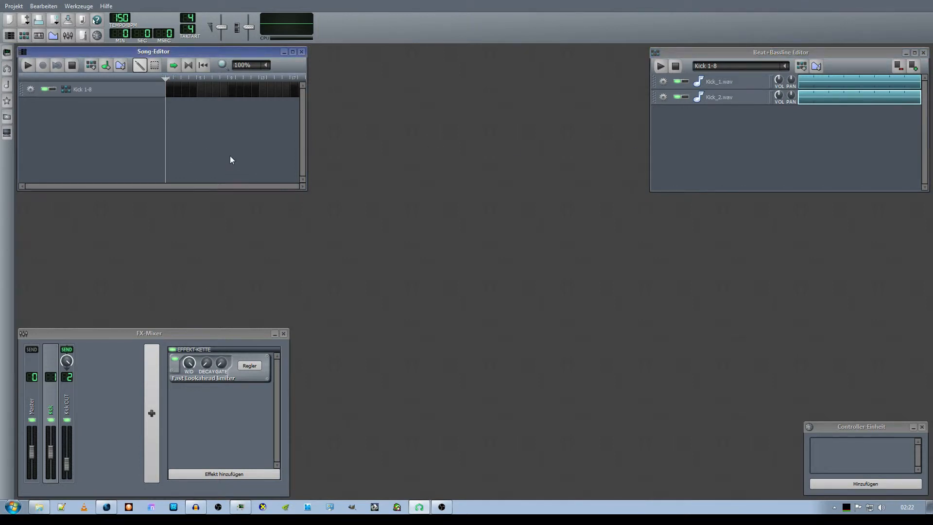
mouse_move(713, 163)
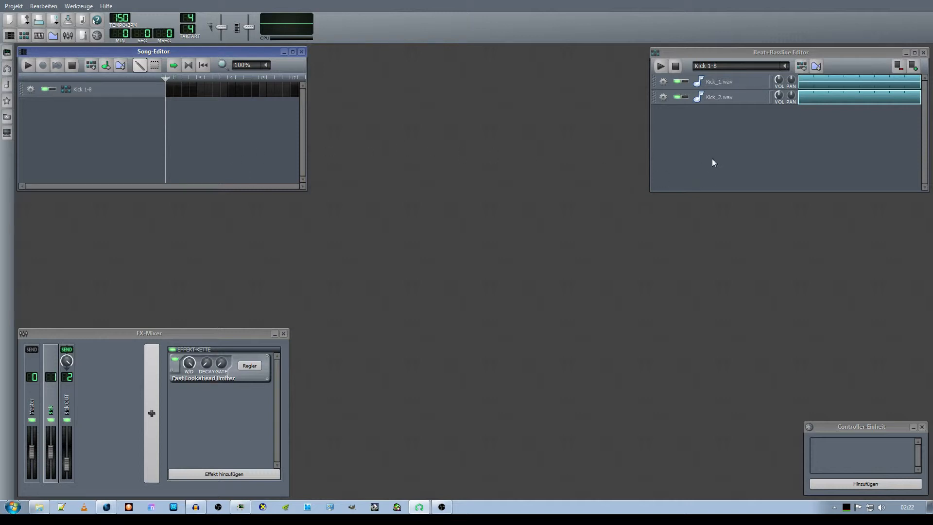
mouse_move(138, 177)
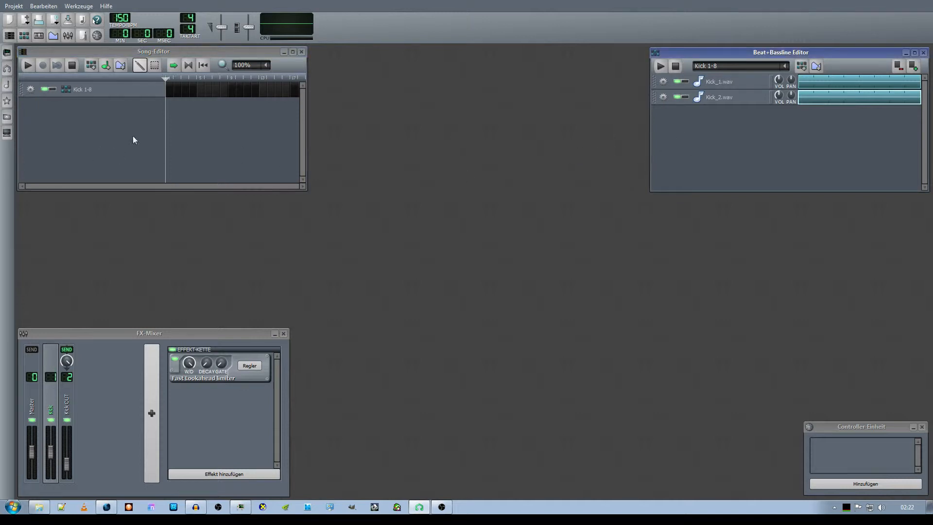
mouse_move(169, 95)
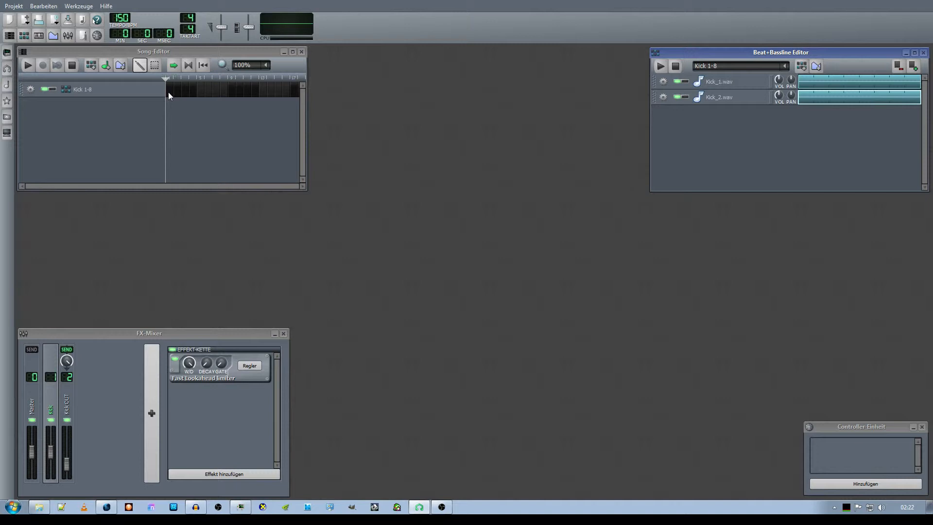
Place the kick pattern clip at the song start and recolour it.
left_click(187, 88)
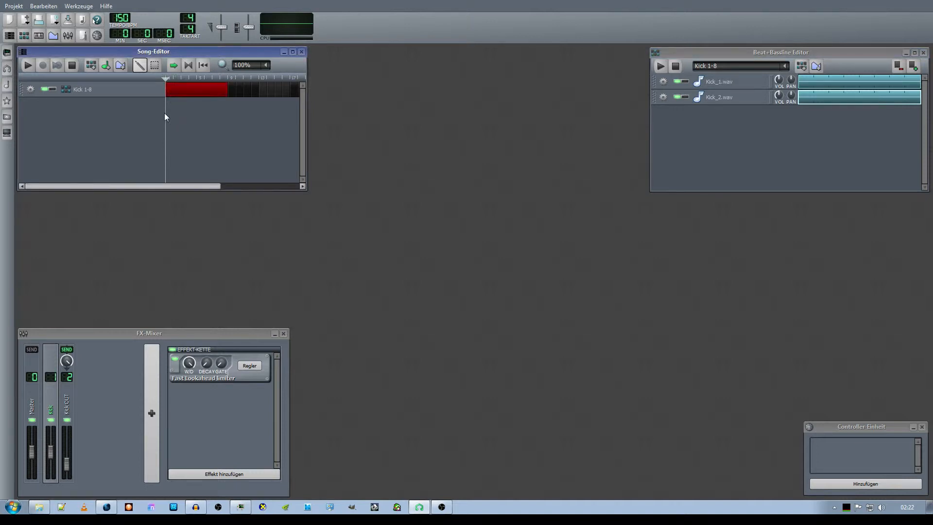
mouse_move(193, 99)
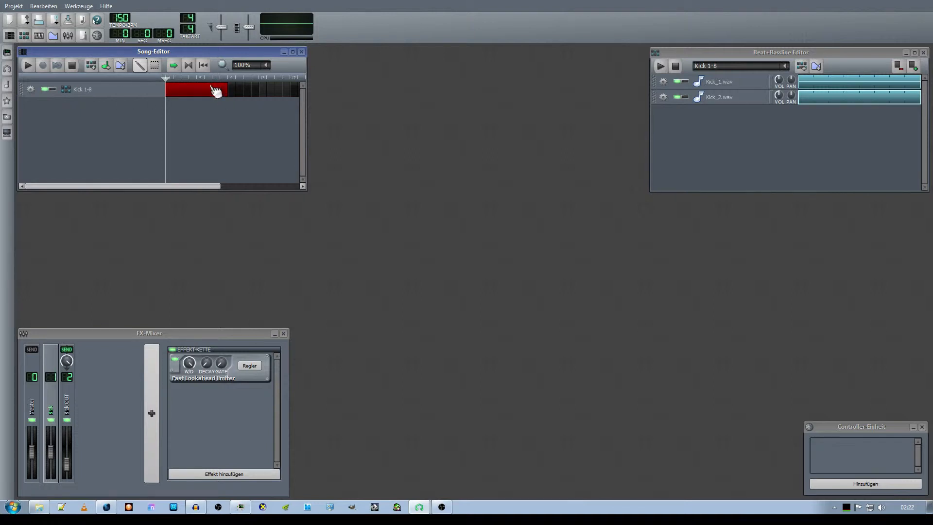
right_click(210, 90)
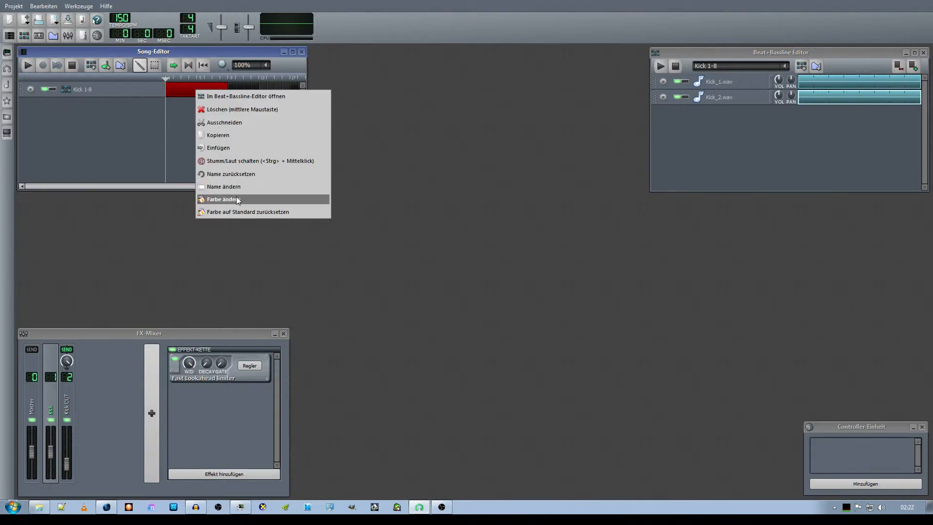
left_click(221, 199)
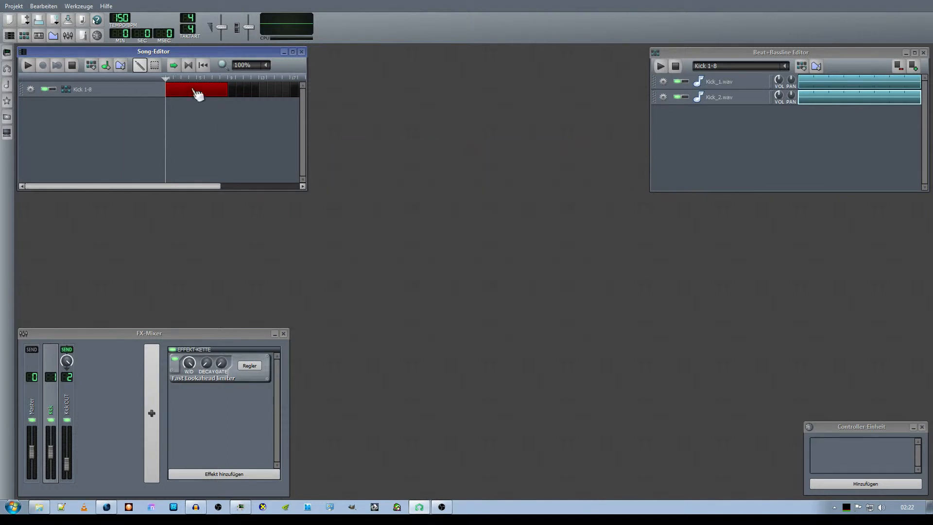
Rename the new pattern clip to 'Kick' so it shows Kick 1-8.
double_click(197, 91)
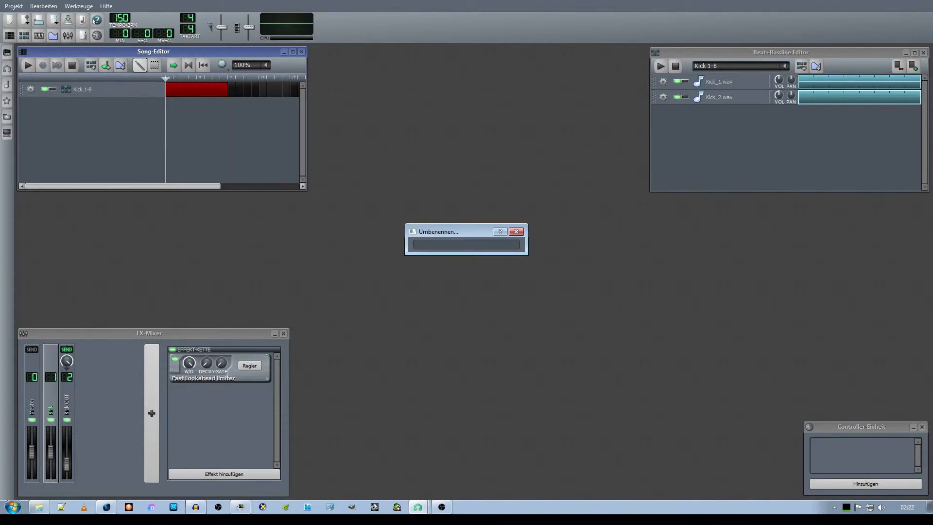
type("Kick")
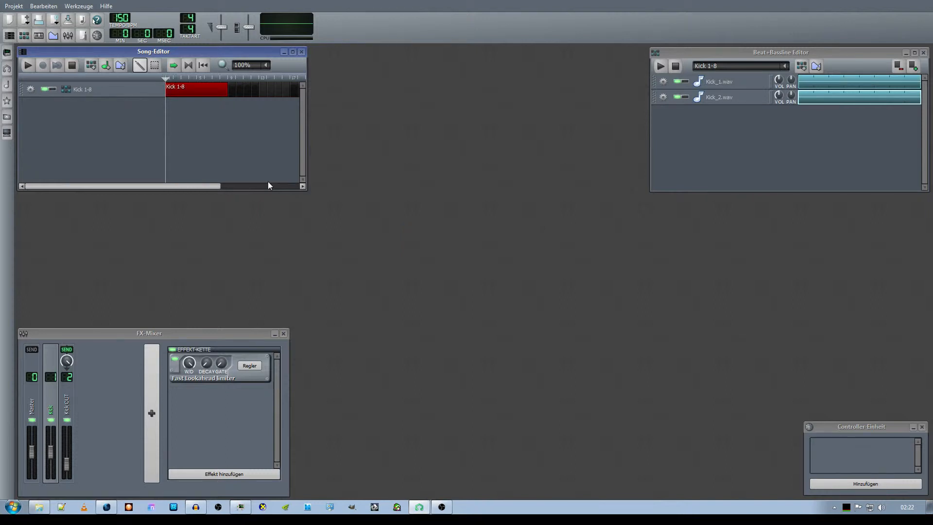
mouse_move(173, 174)
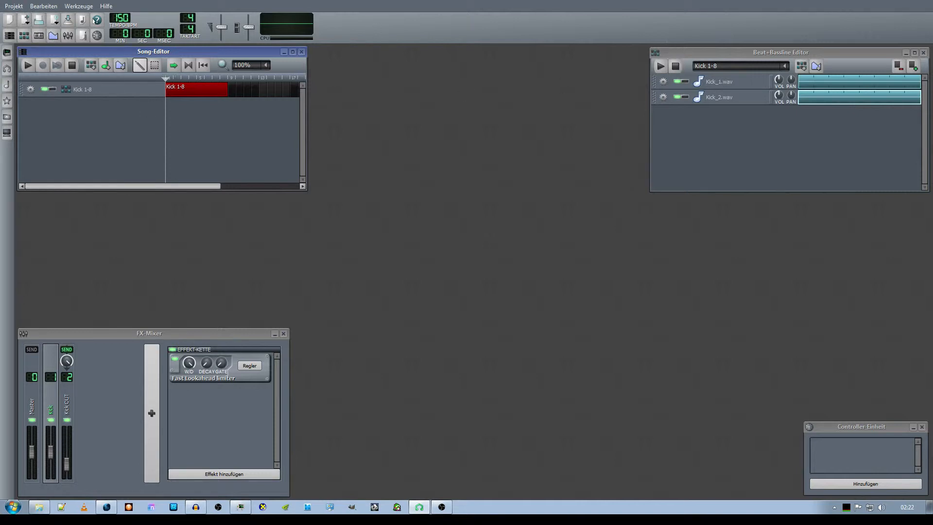
left_click(11, 5)
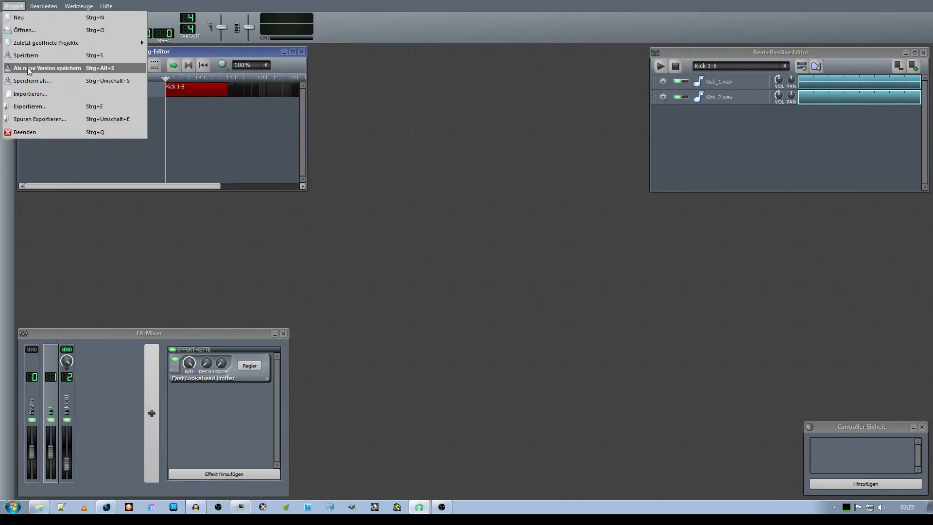
mouse_move(37, 72)
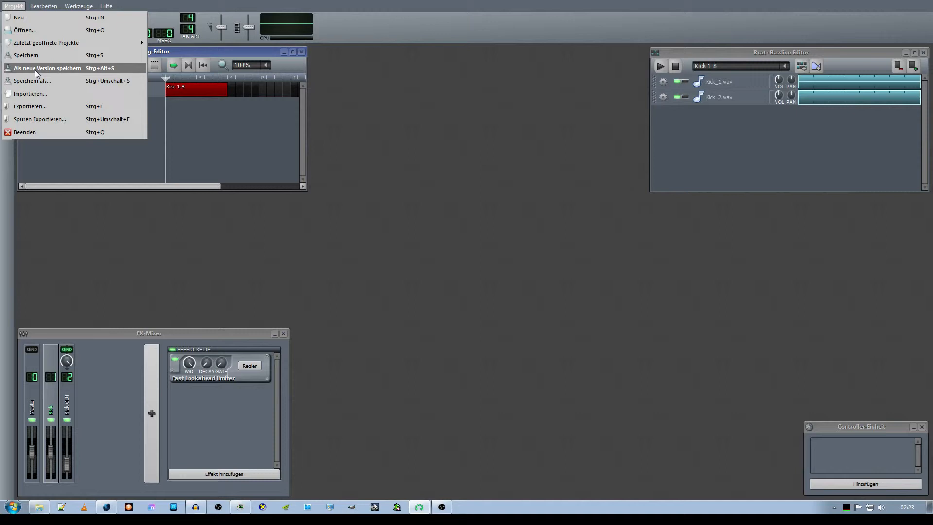
mouse_move(44, 71)
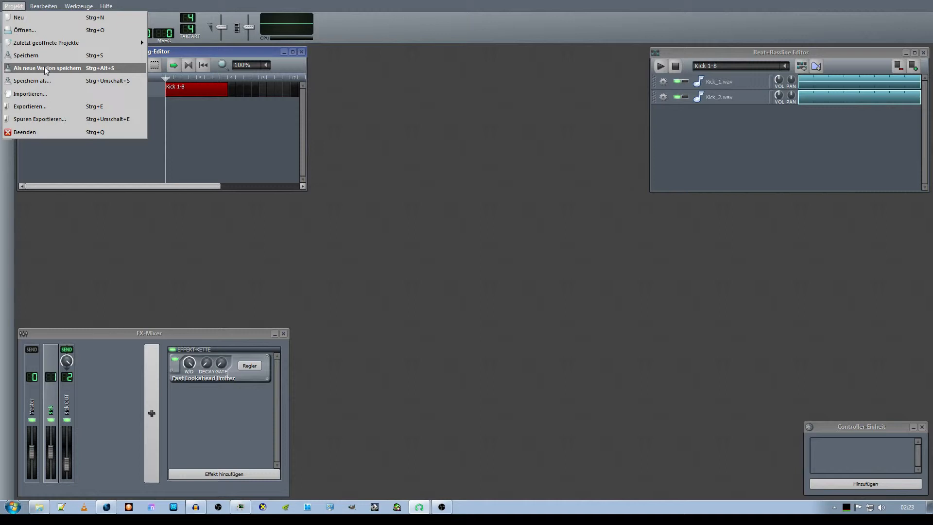
Save the project as a new version from the Projekt menu.
left_click(43, 68)
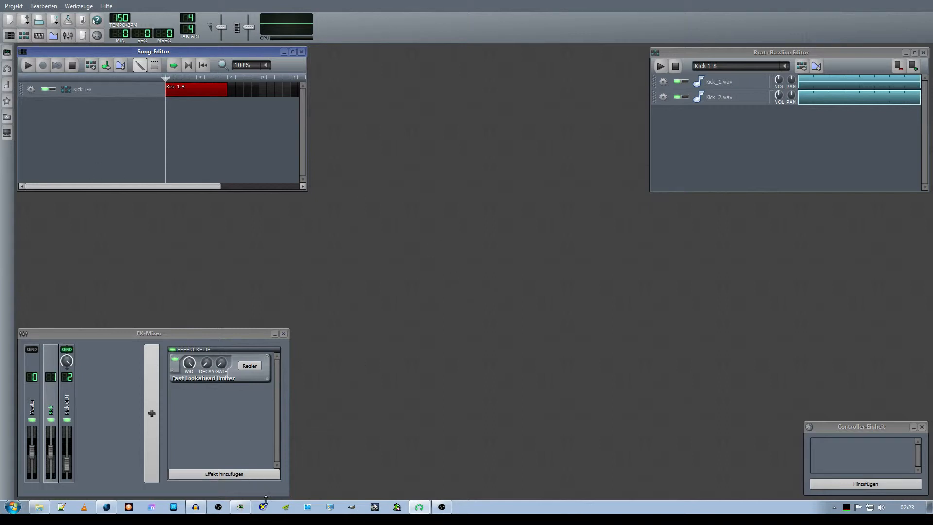
mouse_move(797, 160)
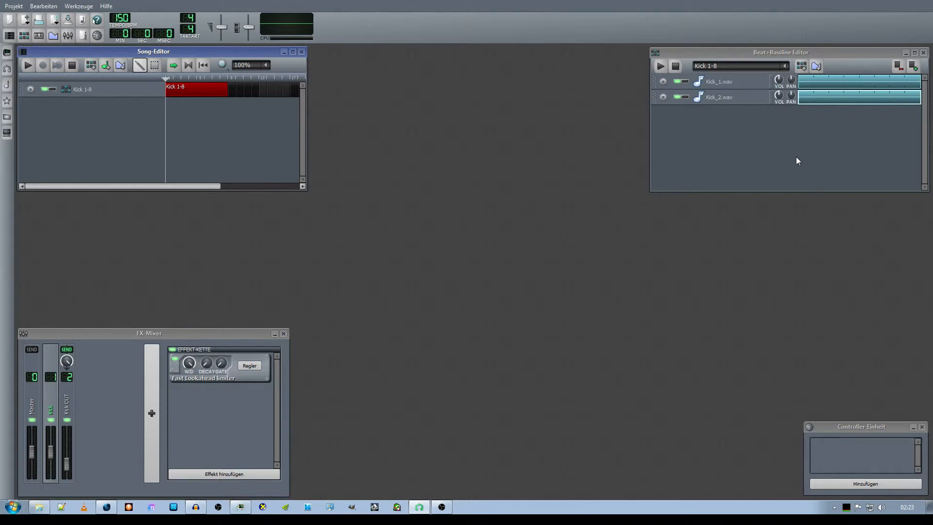
mouse_move(742, 199)
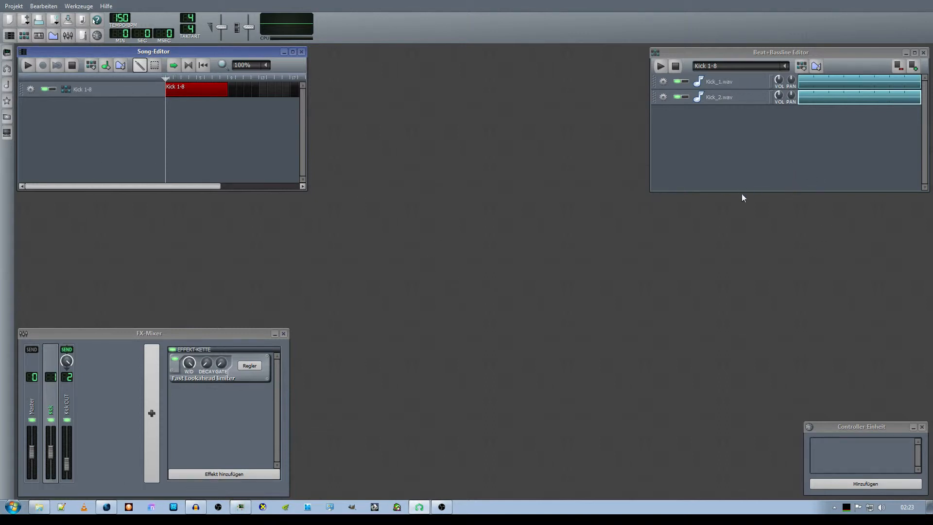
mouse_move(418, 188)
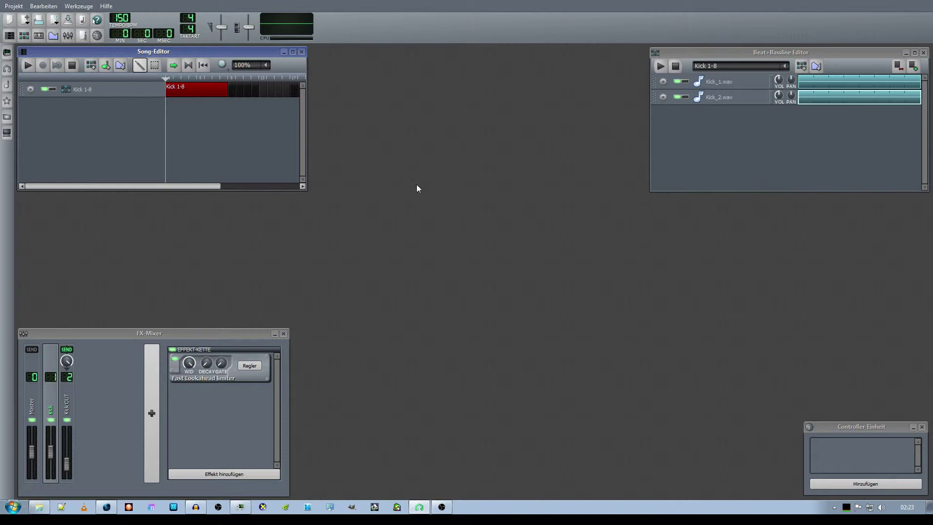
mouse_move(246, 136)
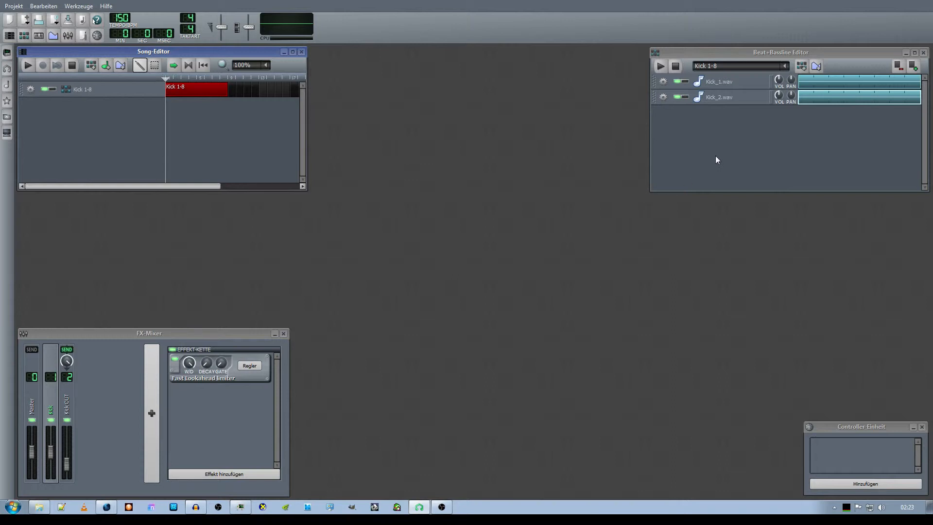
mouse_move(250, 135)
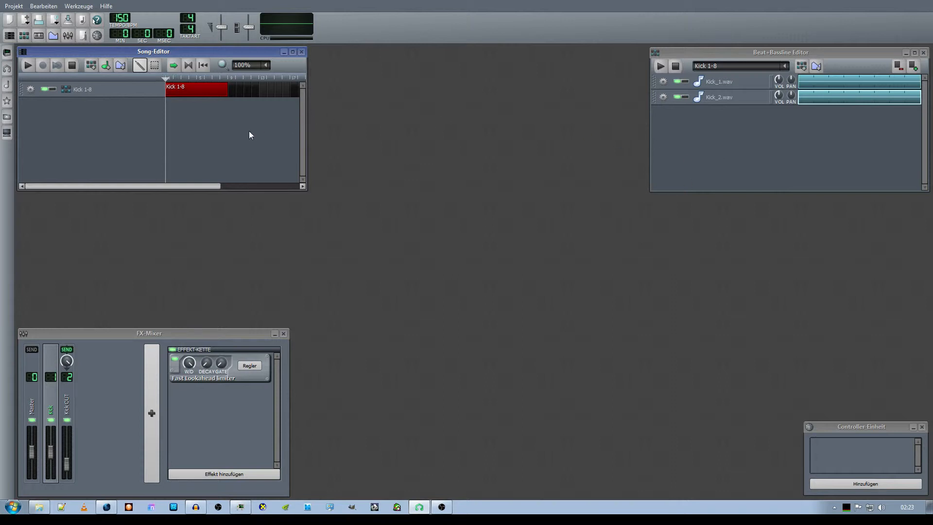
mouse_move(51, 464)
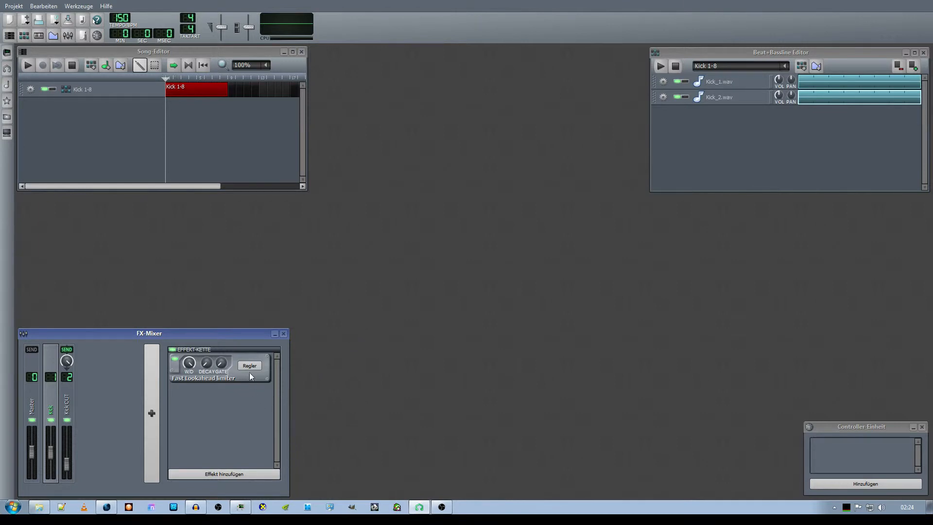
mouse_move(451, 385)
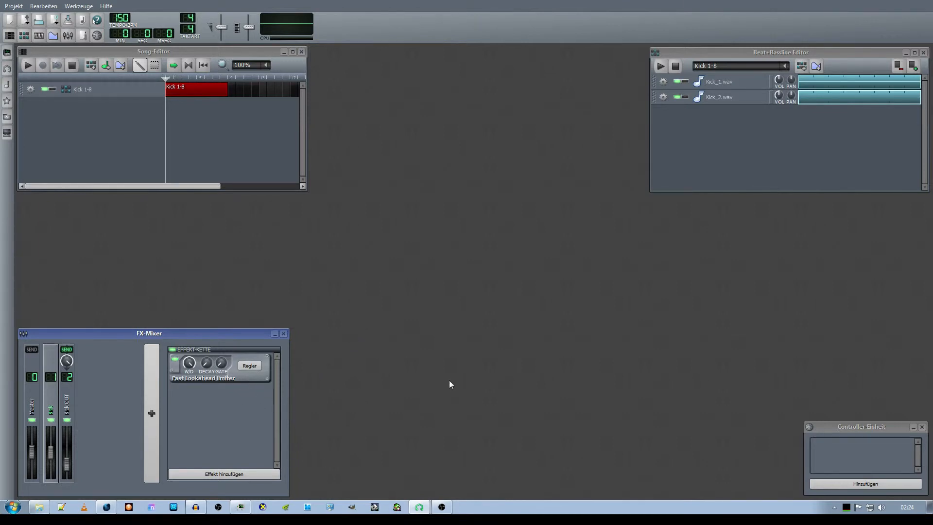
mouse_move(751, 156)
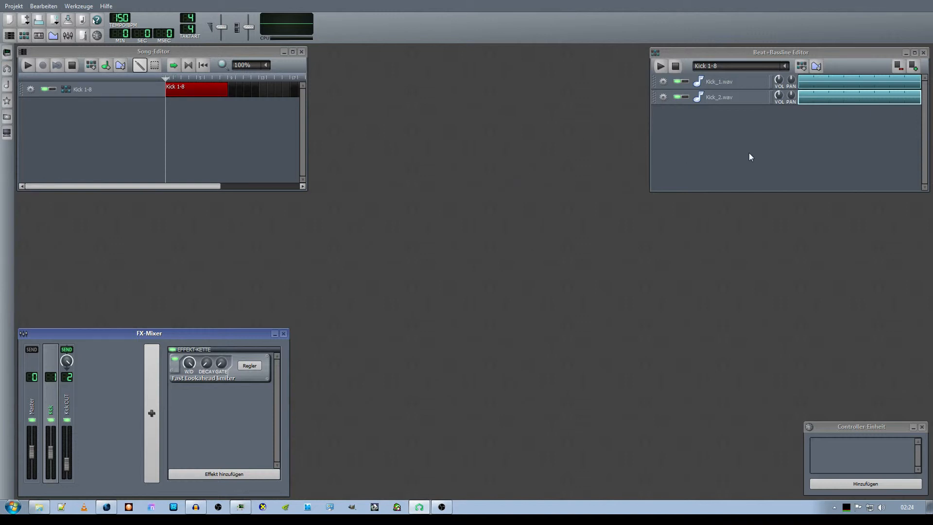
mouse_move(81, 138)
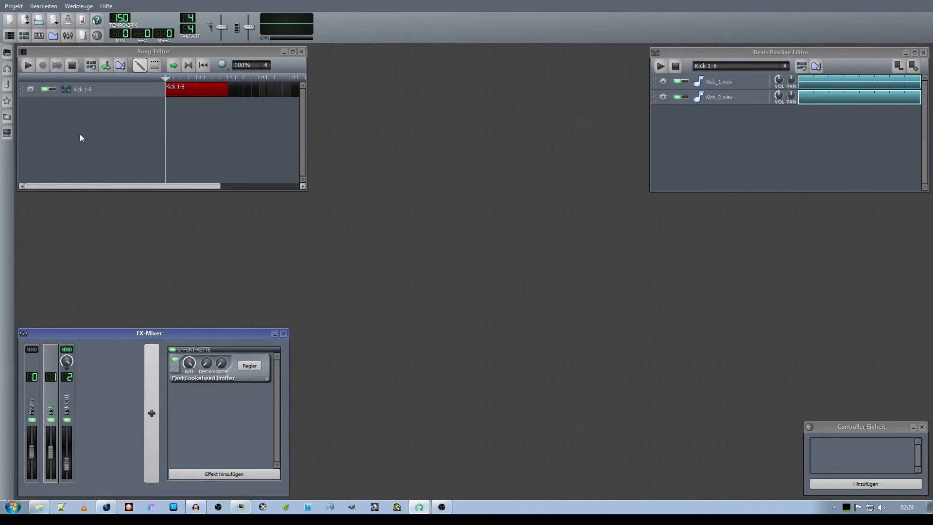
mouse_move(135, 156)
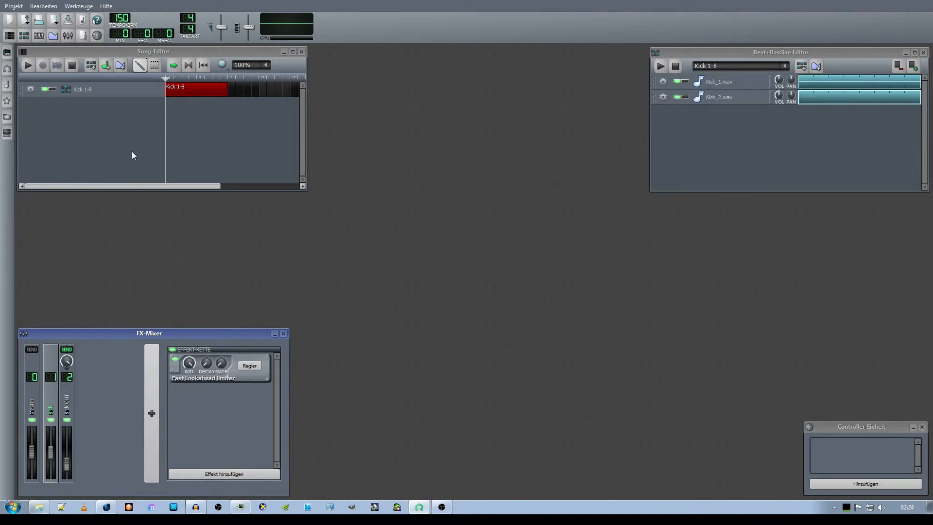
mouse_move(509, 171)
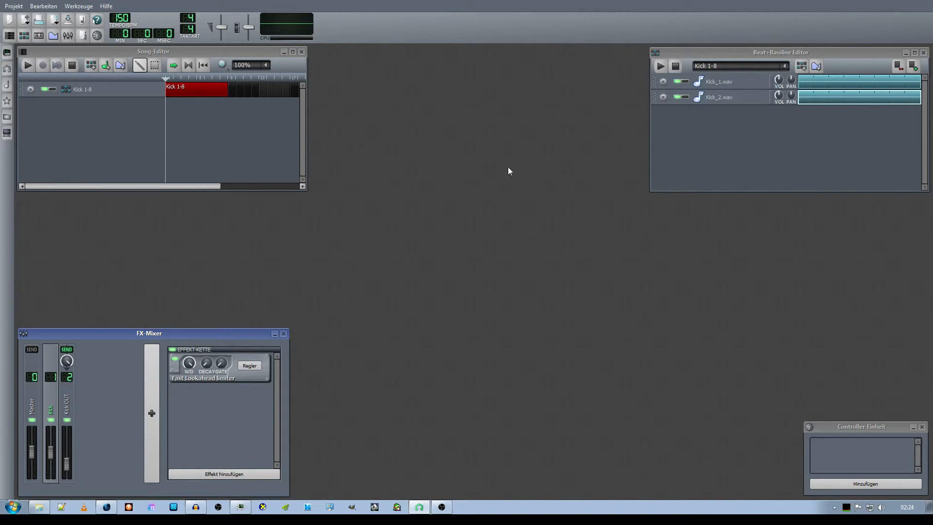
mouse_move(83, 282)
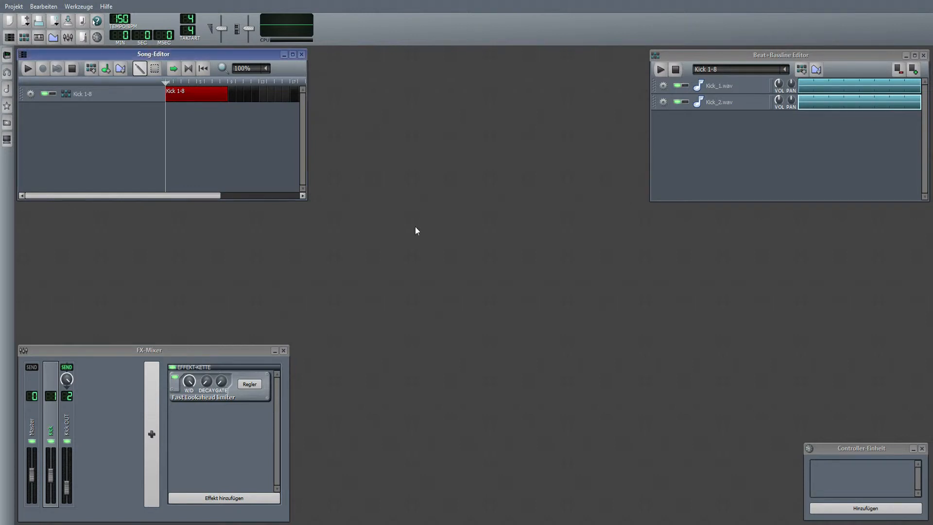
mouse_move(416, 233)
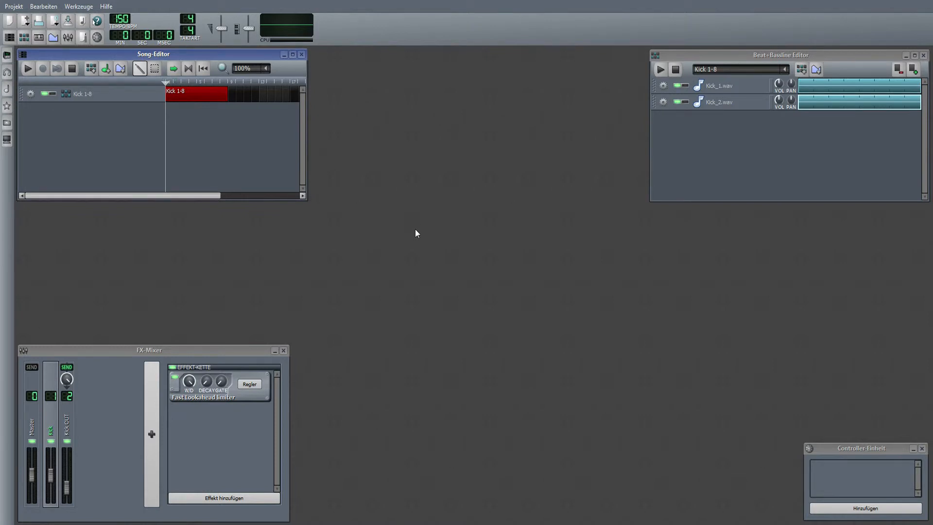
mouse_move(496, 247)
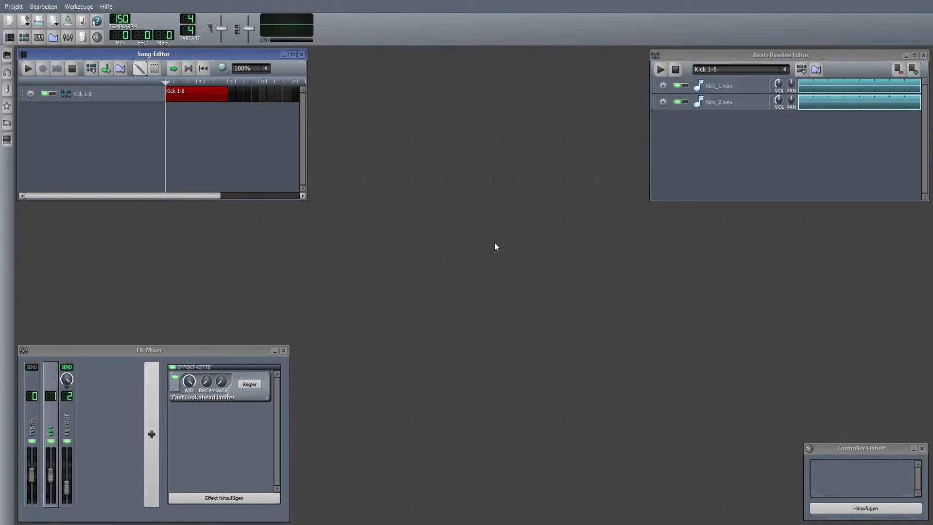
mouse_move(496, 229)
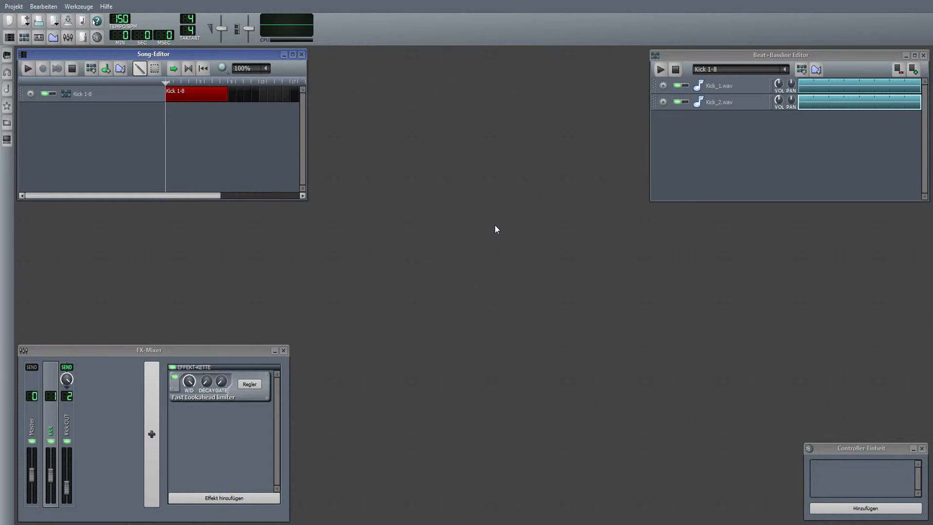
mouse_move(629, 219)
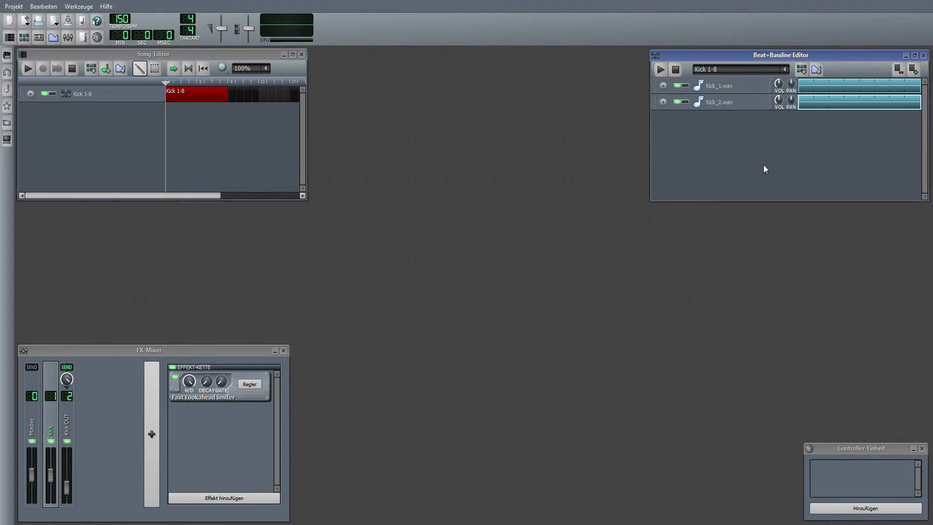
mouse_move(222, 410)
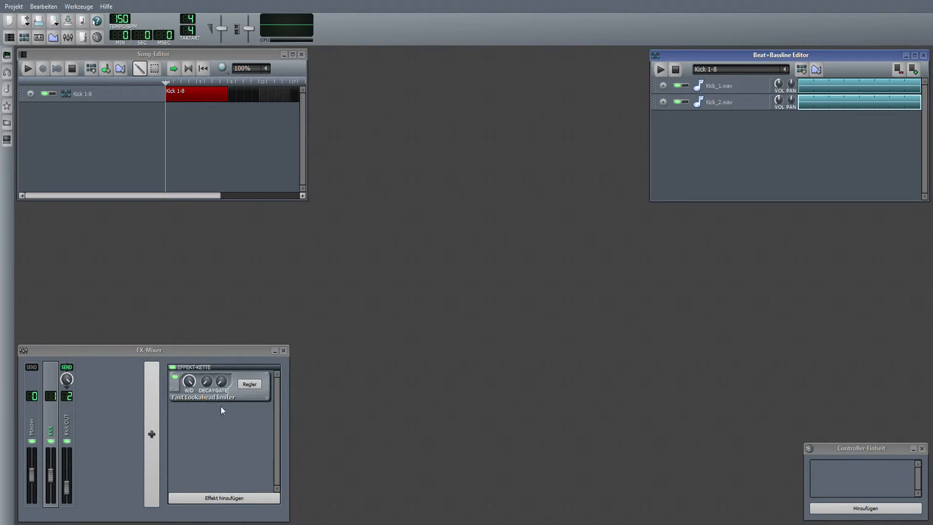
mouse_move(101, 431)
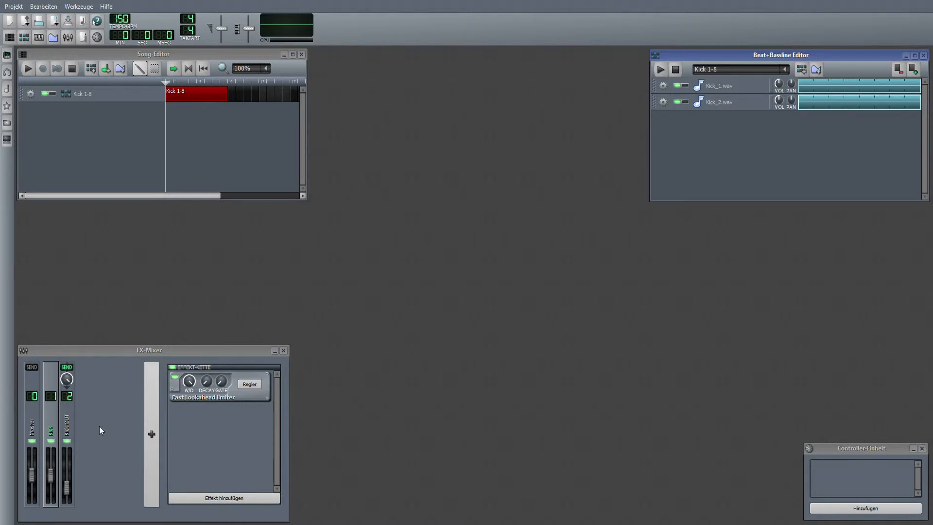
Search 'span' and add the VST SPAN analyser after the limiter on the kick channel.
left_click(221, 498)
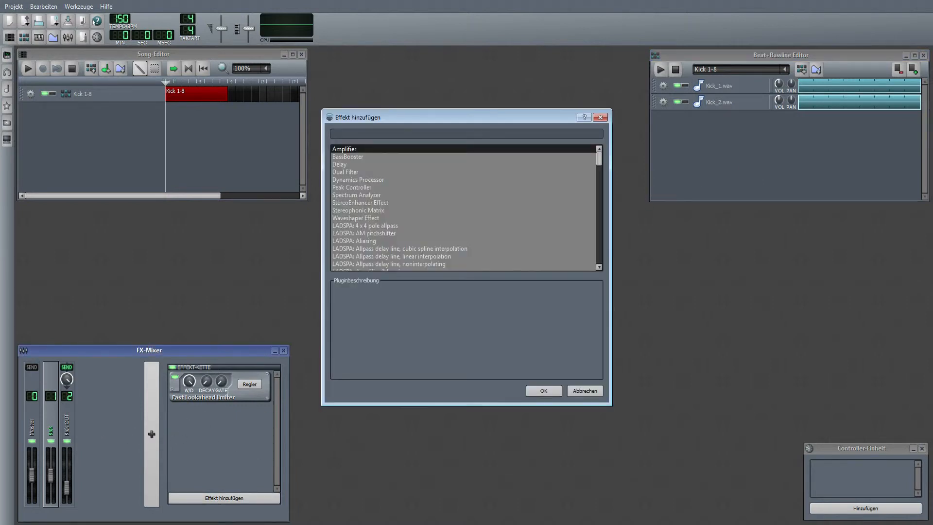
type("s")
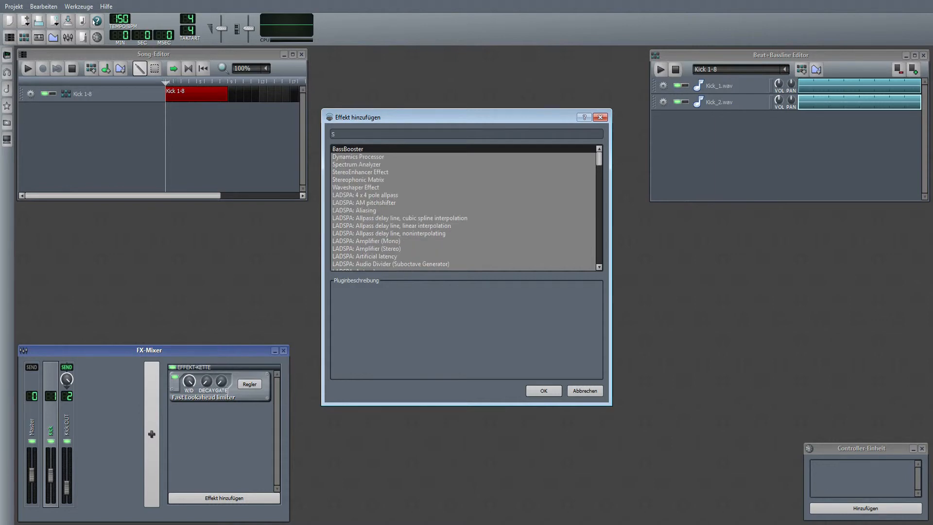
type("pan")
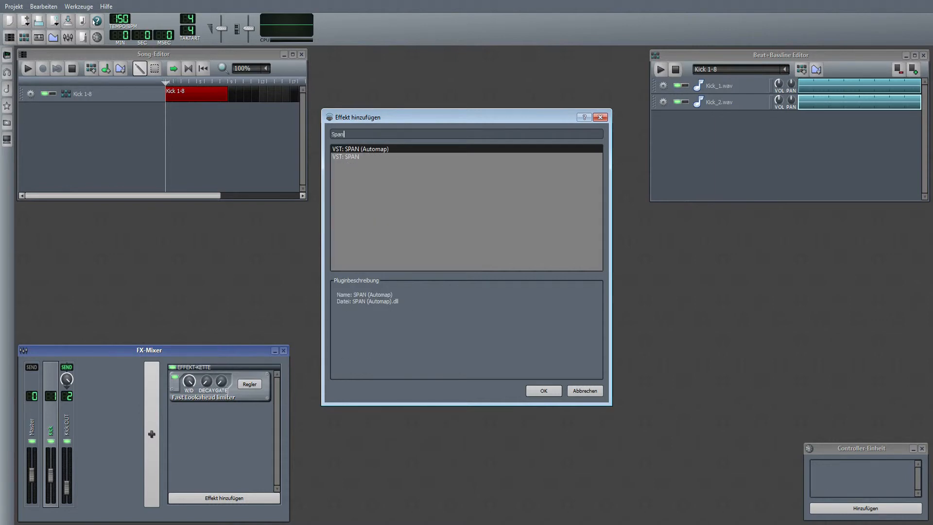
left_click(543, 391)
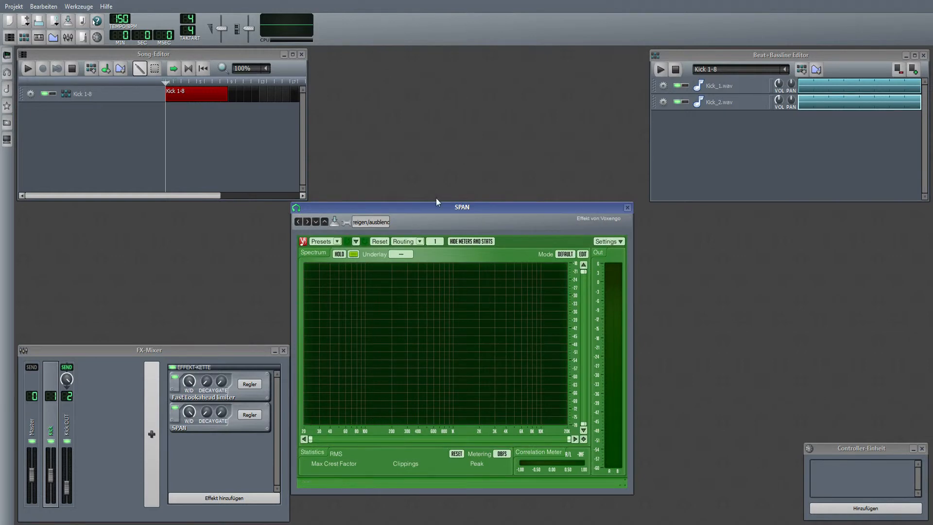
left_click(564, 254)
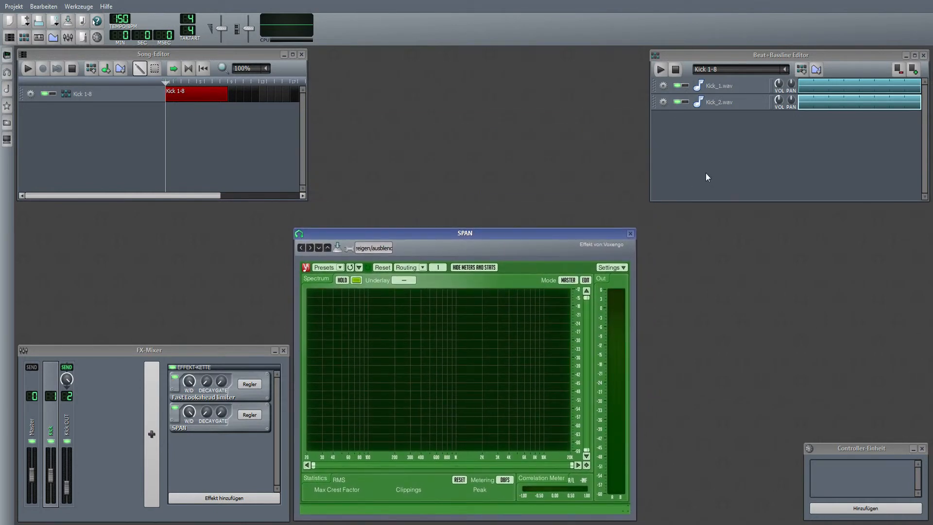
mouse_move(744, 167)
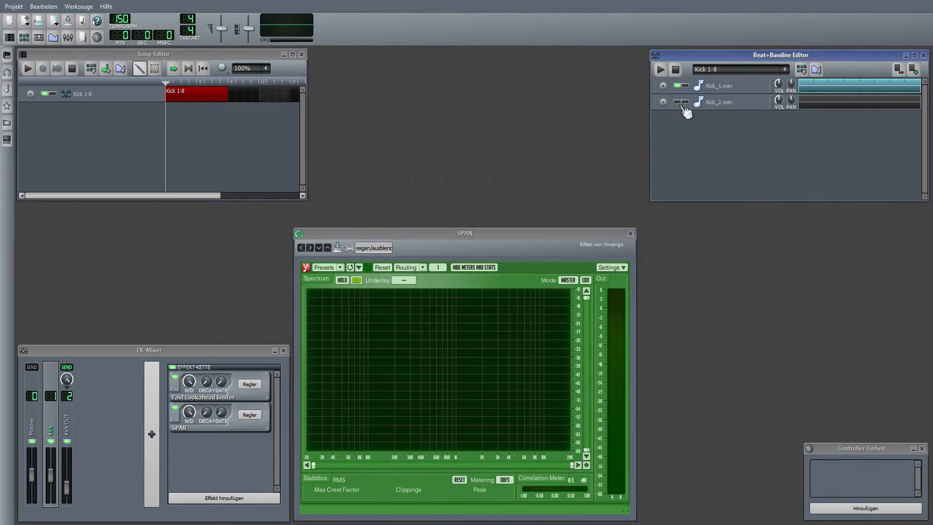
Add a ReaEQ equaliser to Kick_1.wav's instrument effect chain and move its window left.
left_click(720, 85)
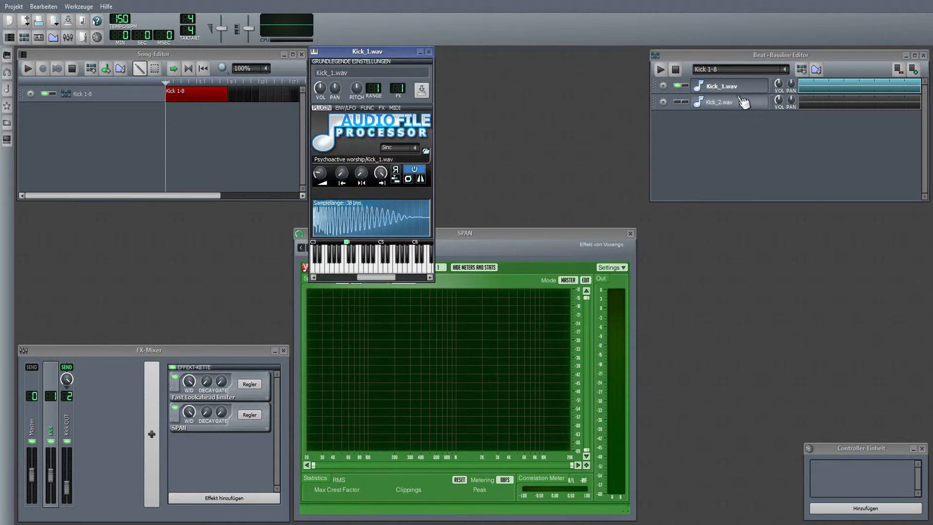
left_click_drag(370, 52, 749, 216)
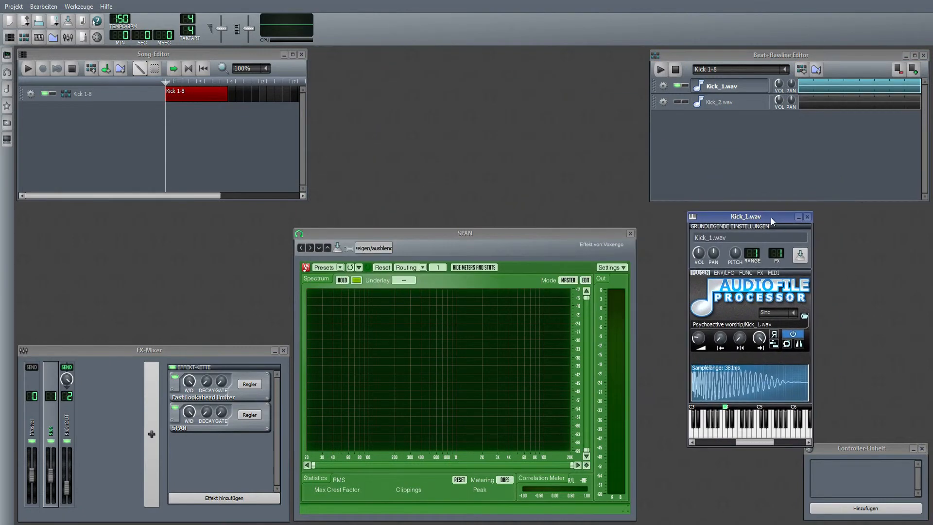
left_click(760, 272)
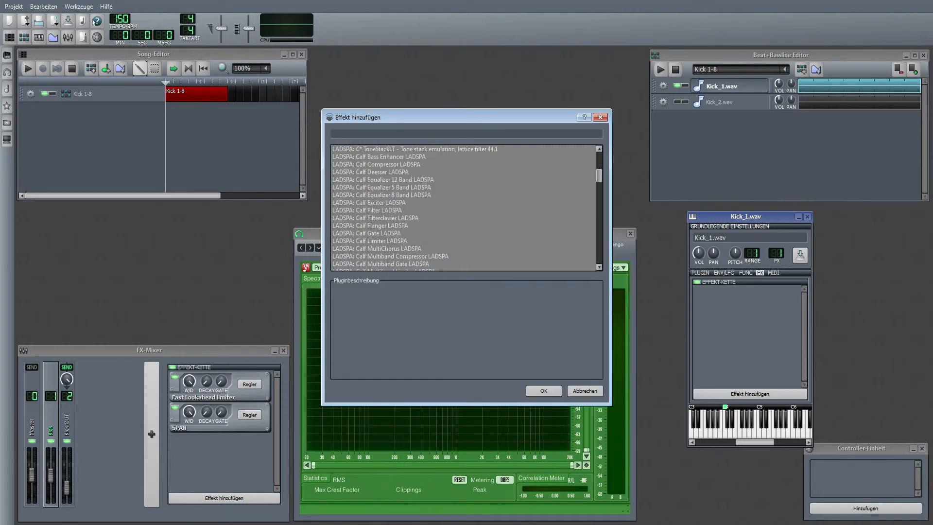
left_click(544, 391)
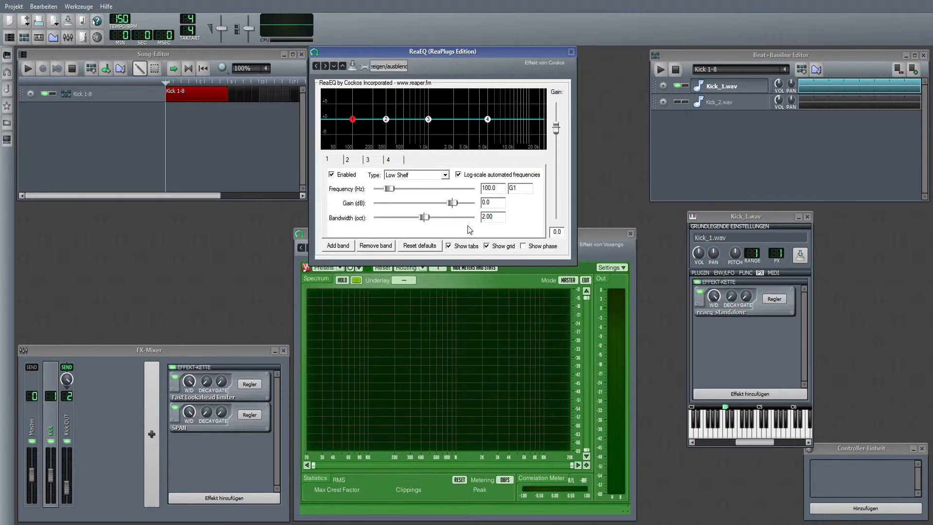
mouse_move(565, 133)
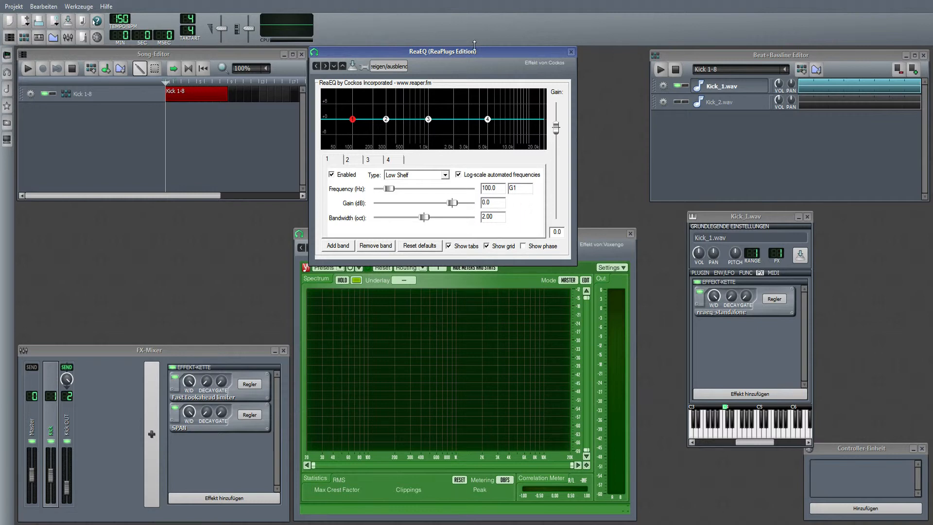
left_click_drag(442, 51, 158, 121)
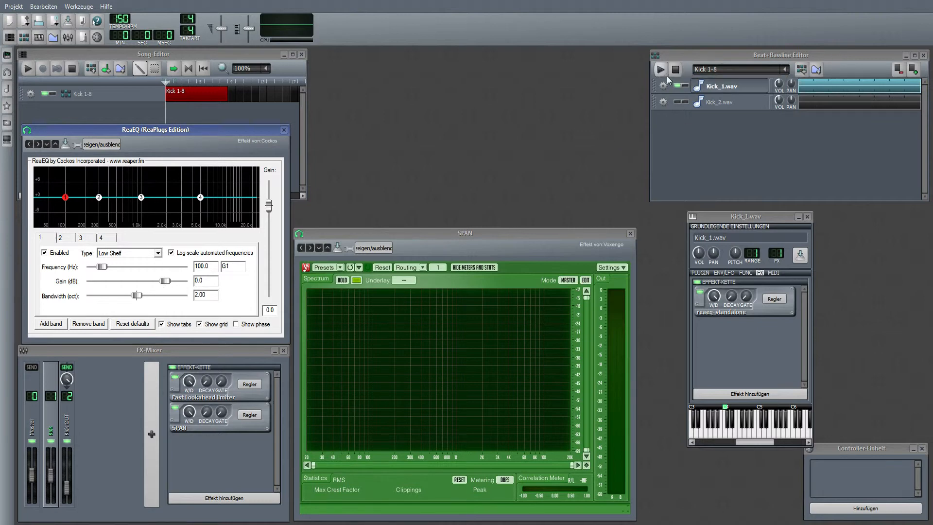
mouse_move(661, 70)
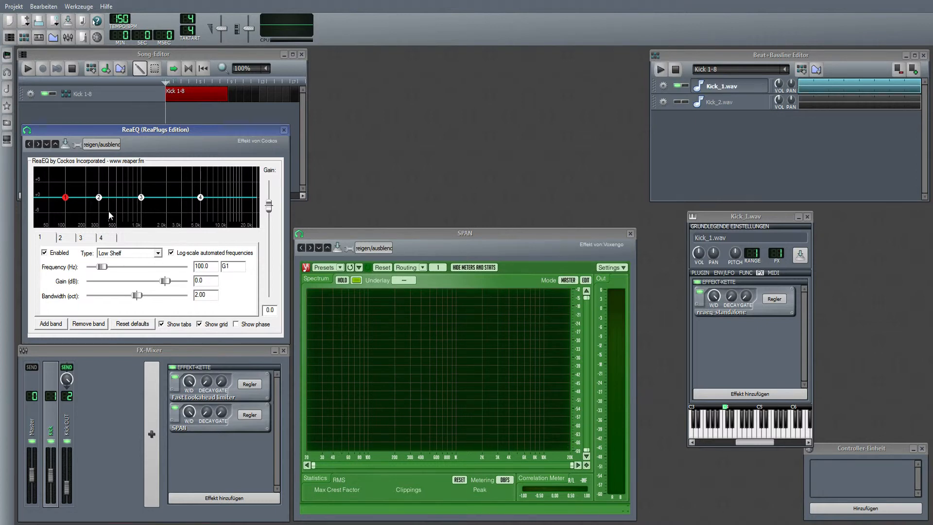
mouse_move(711, 103)
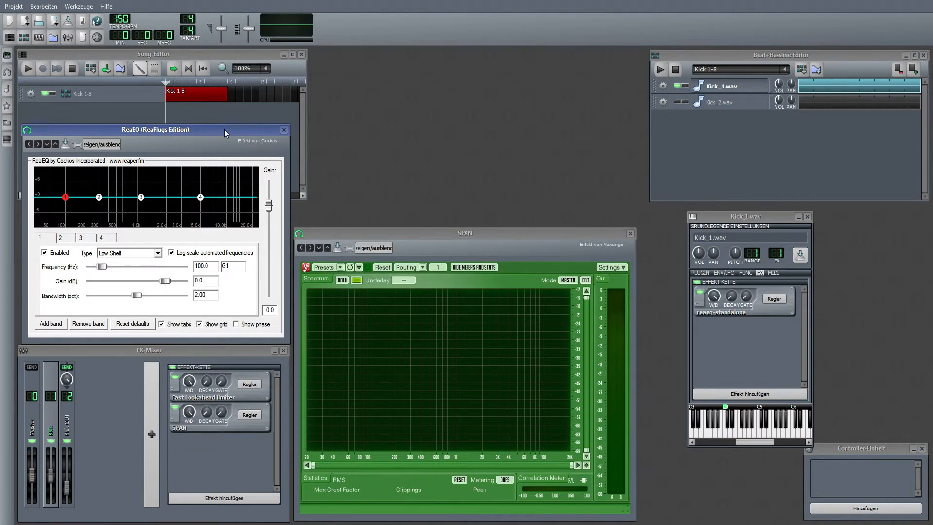
mouse_move(618, 142)
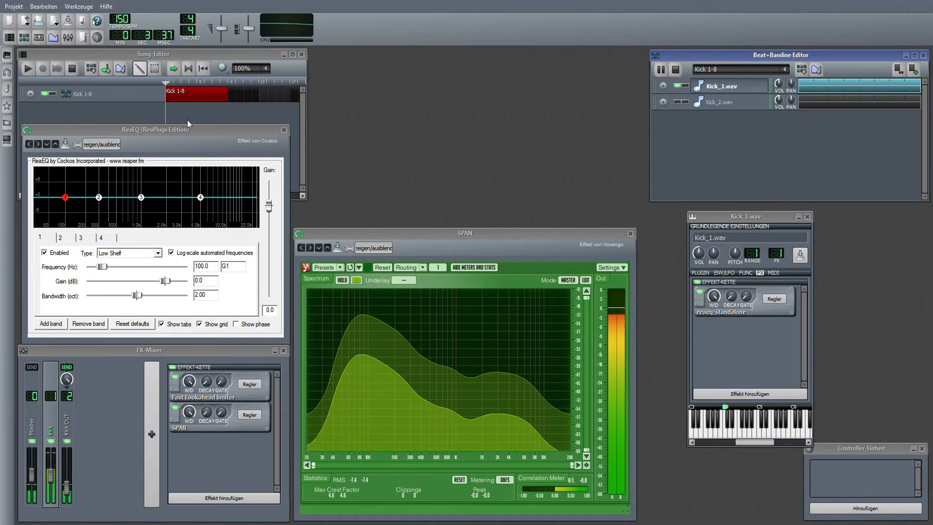
Audition each kick alone, ending with Kick_2.wav muted and the beat playing.
left_click(674, 68)
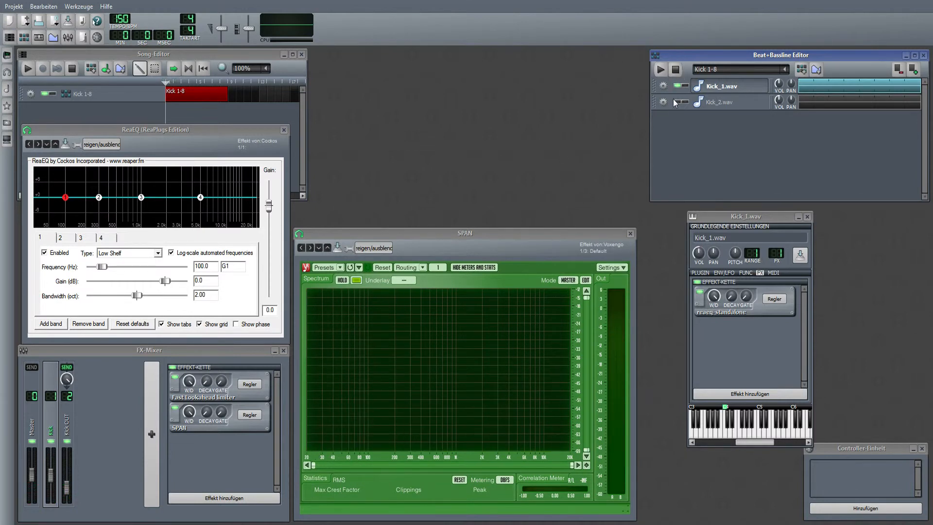
left_click(678, 102)
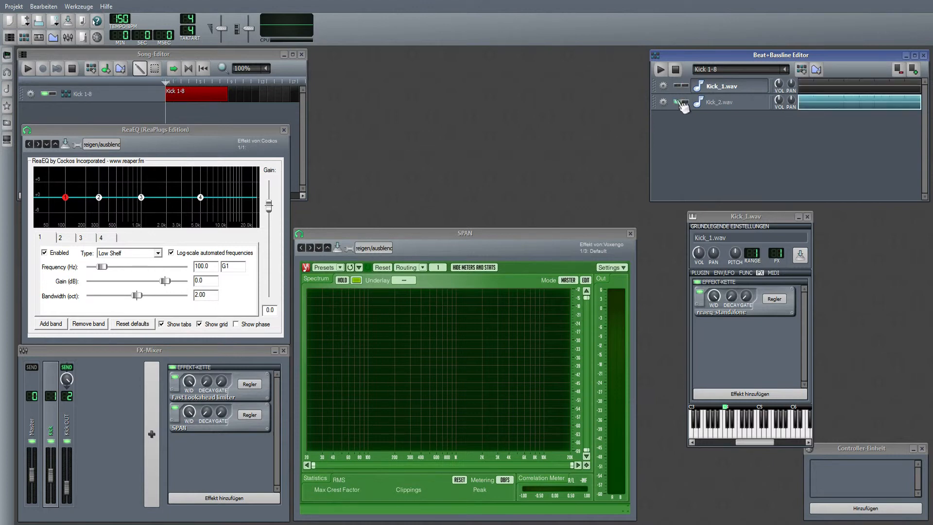
left_click(660, 70)
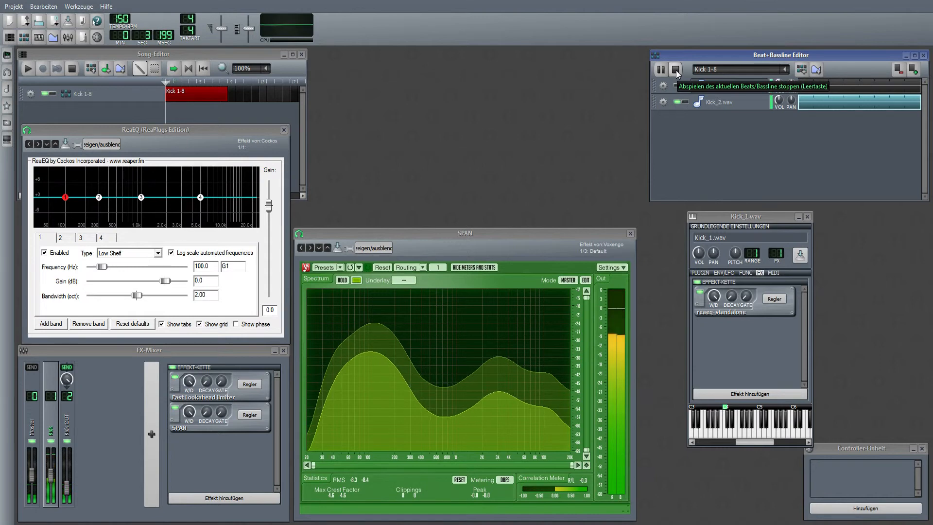
left_click(675, 69)
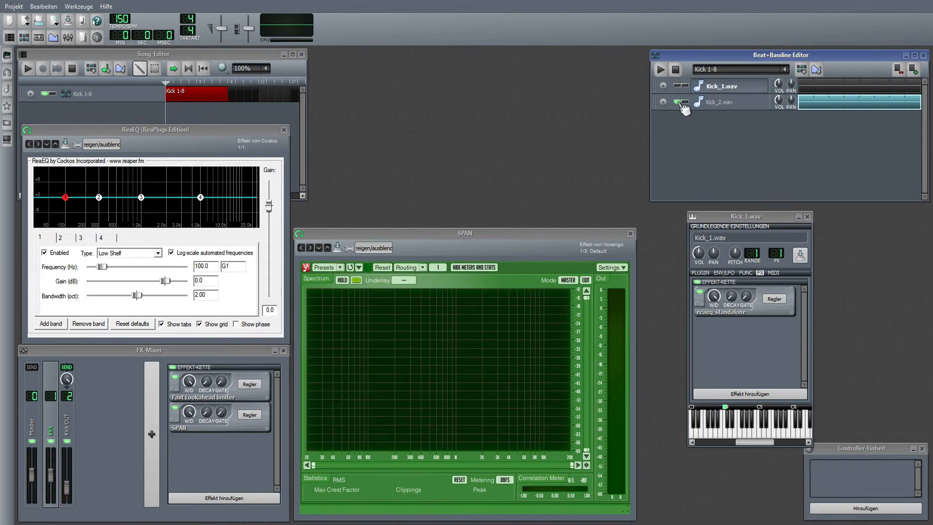
mouse_move(695, 115)
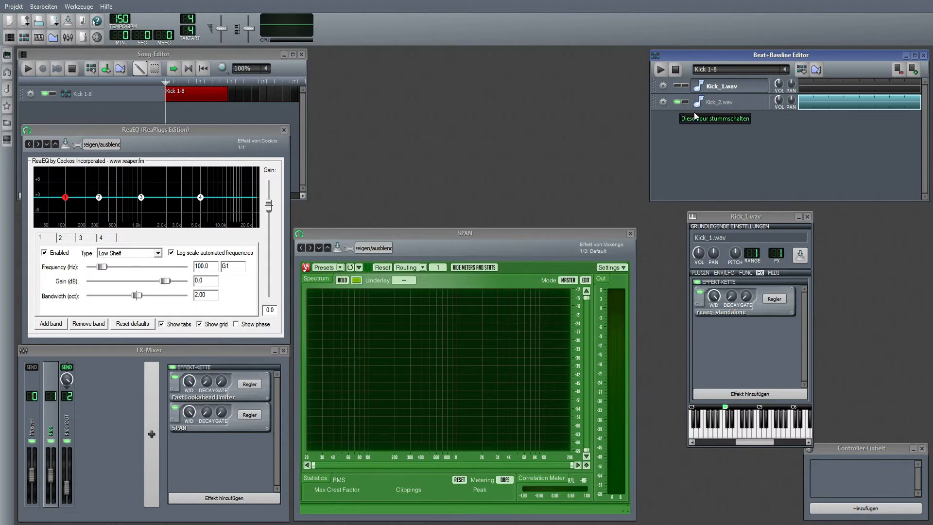
left_click(679, 86)
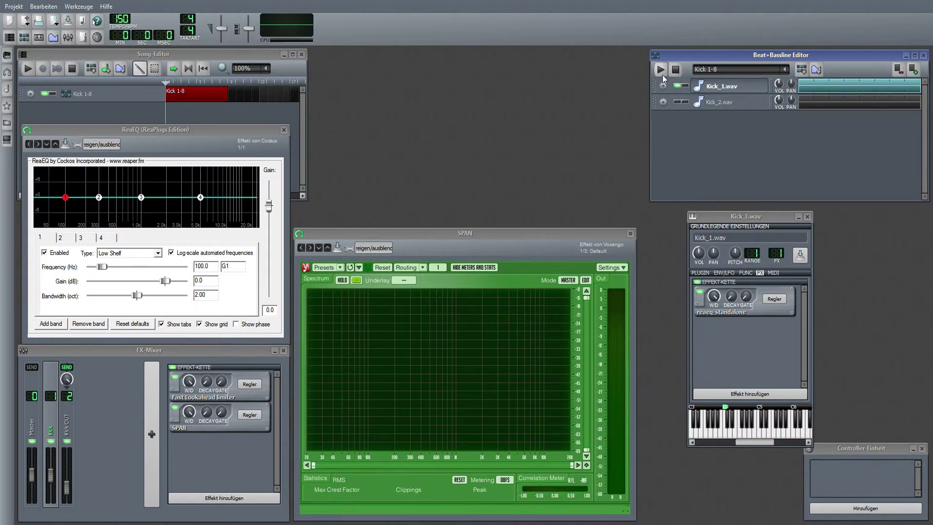
left_click(661, 69)
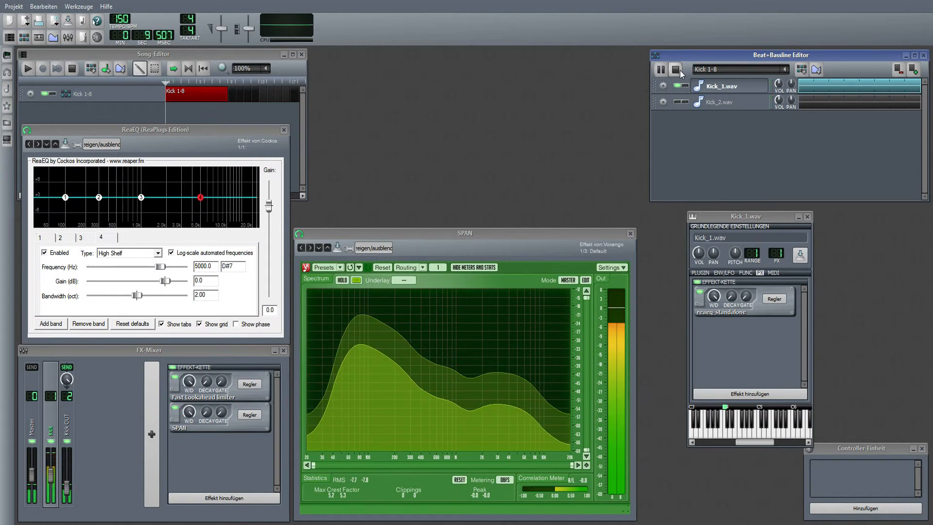
Cut Kick_1's ReaEQ high-shelf band to -1.3 dB and replay the beat.
left_click(673, 68)
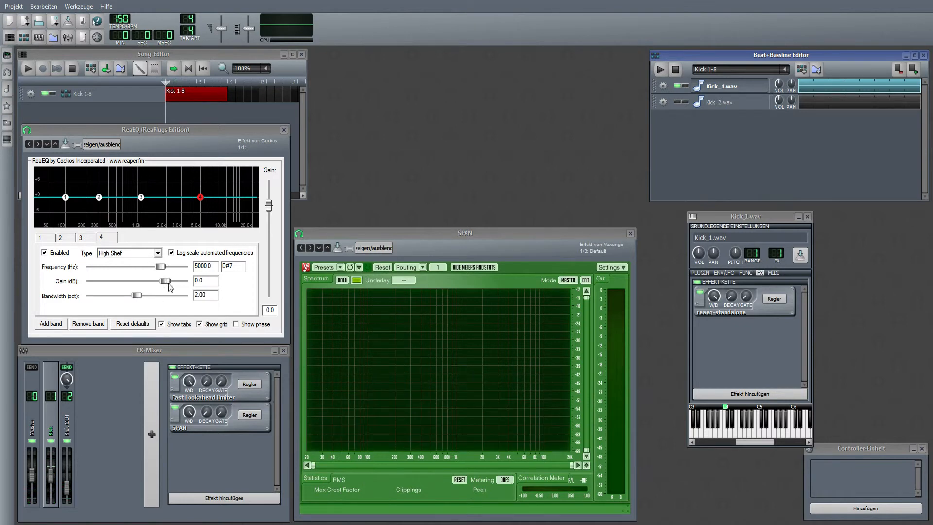
left_click_drag(168, 281, 158, 284)
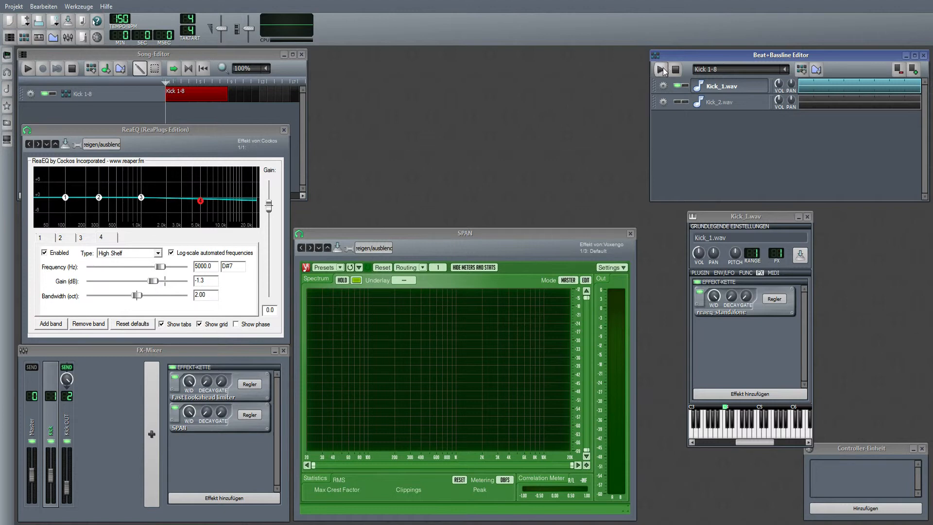
left_click(661, 70)
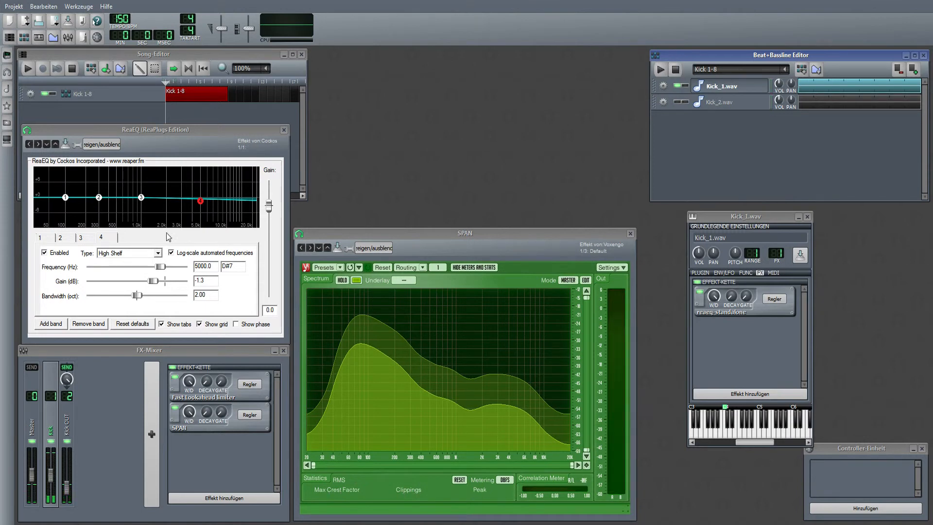
left_click(86, 237)
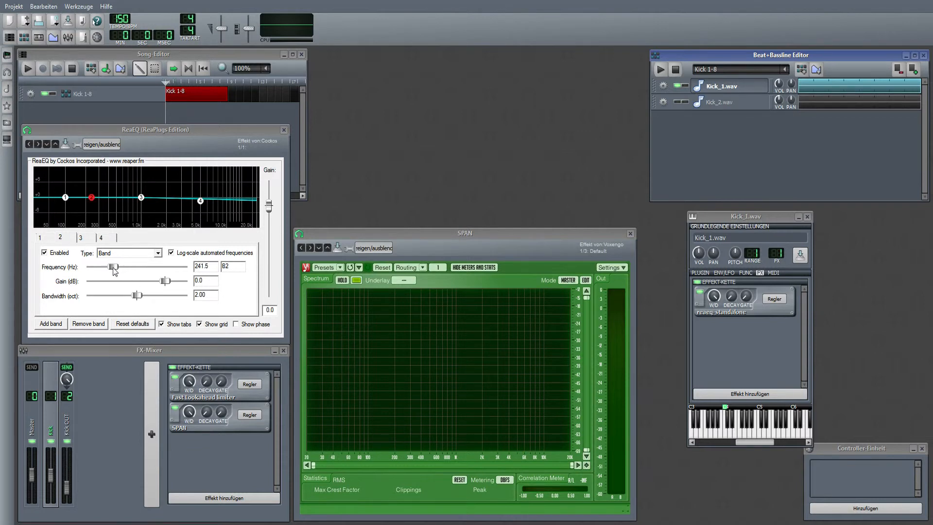
Set band 2 to a -3.3 dB dip at 217 Hz, 0.70 octaves wide, and play the beat.
left_click_drag(113, 268, 109, 271)
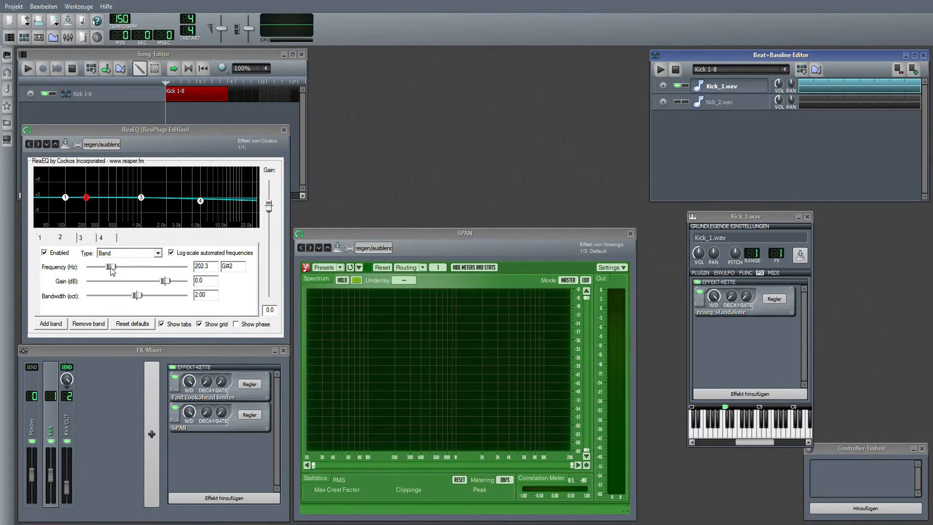
left_click_drag(109, 266, 107, 266)
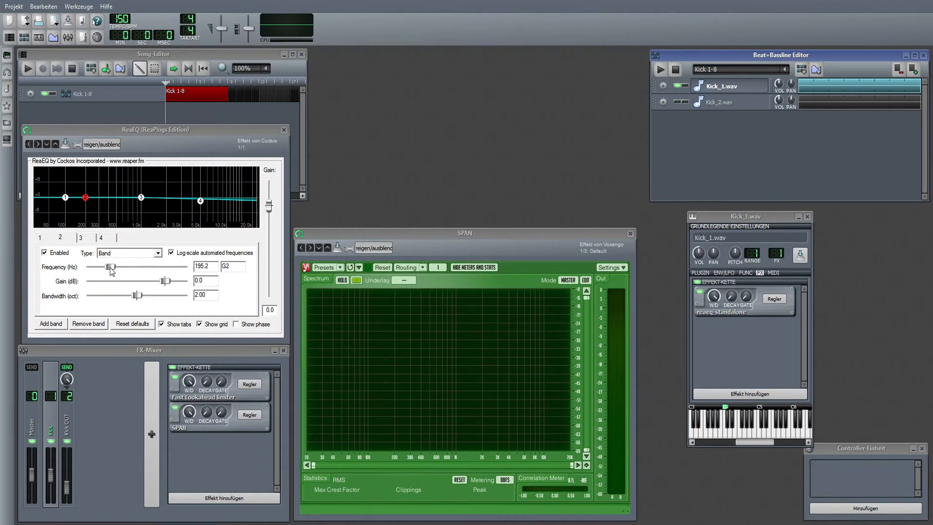
left_click_drag(110, 268, 112, 267)
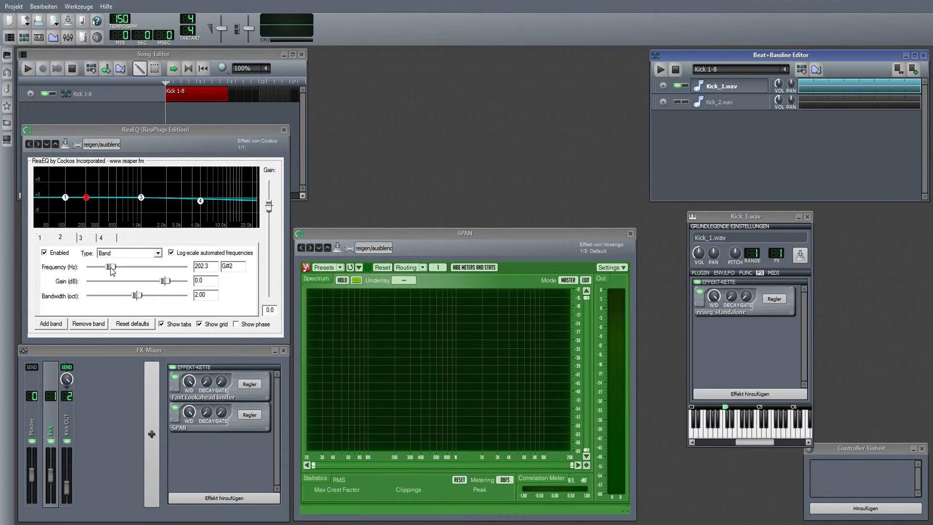
left_click_drag(109, 267, 116, 274)
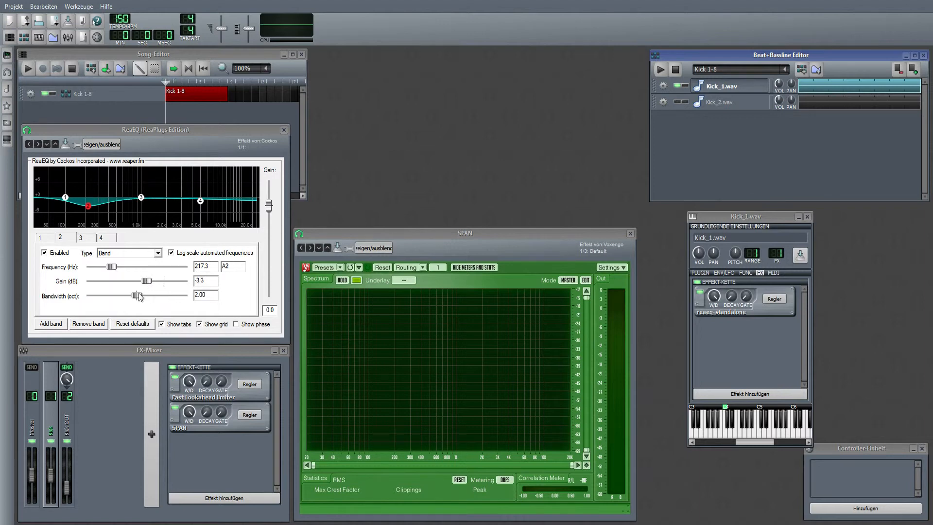
left_click_drag(132, 295, 109, 295)
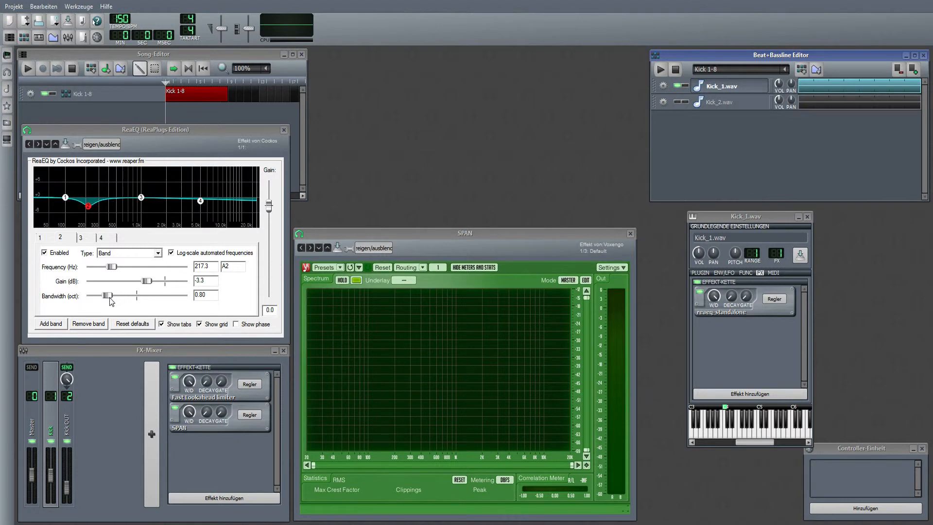
left_click_drag(110, 295, 101, 296)
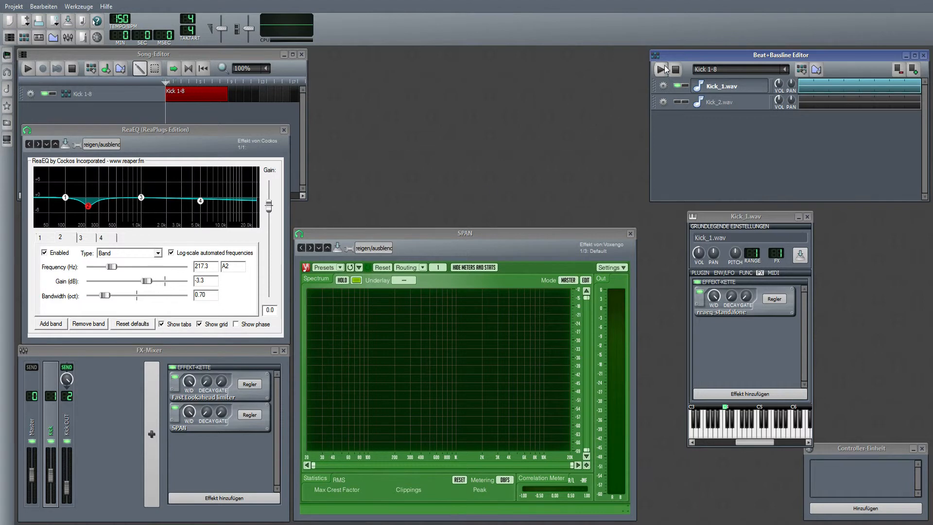
mouse_move(661, 68)
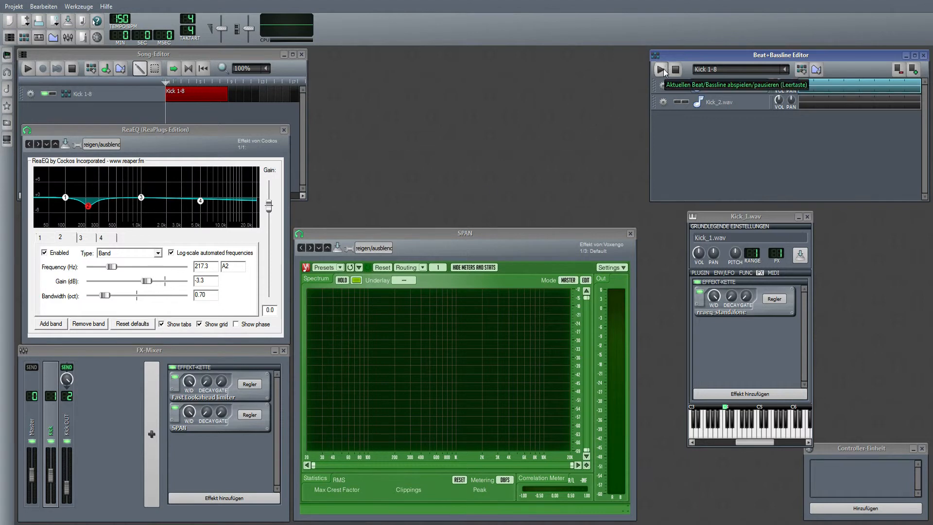
left_click(659, 68)
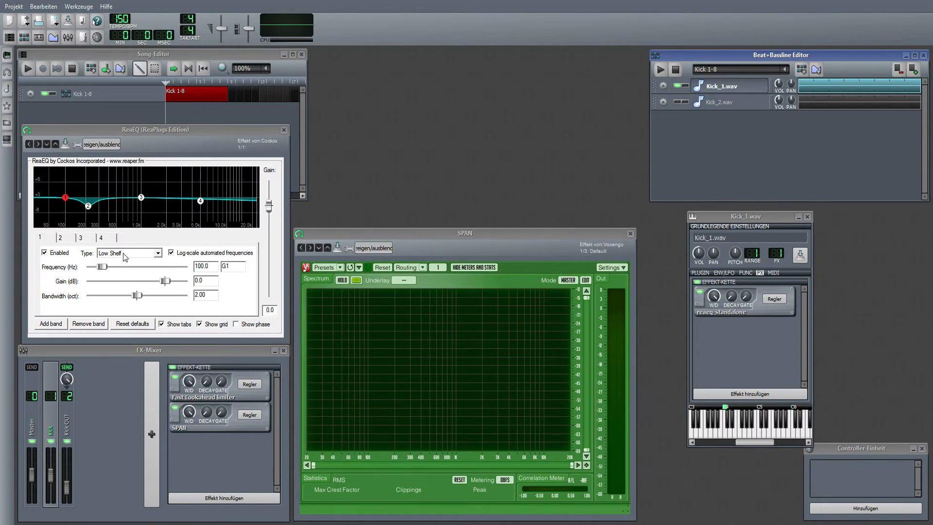
mouse_move(128, 256)
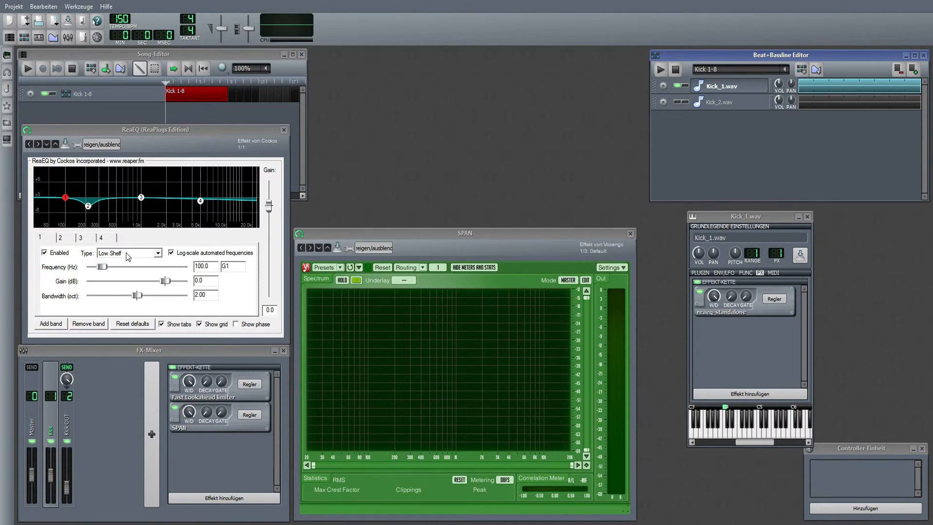
mouse_move(144, 302)
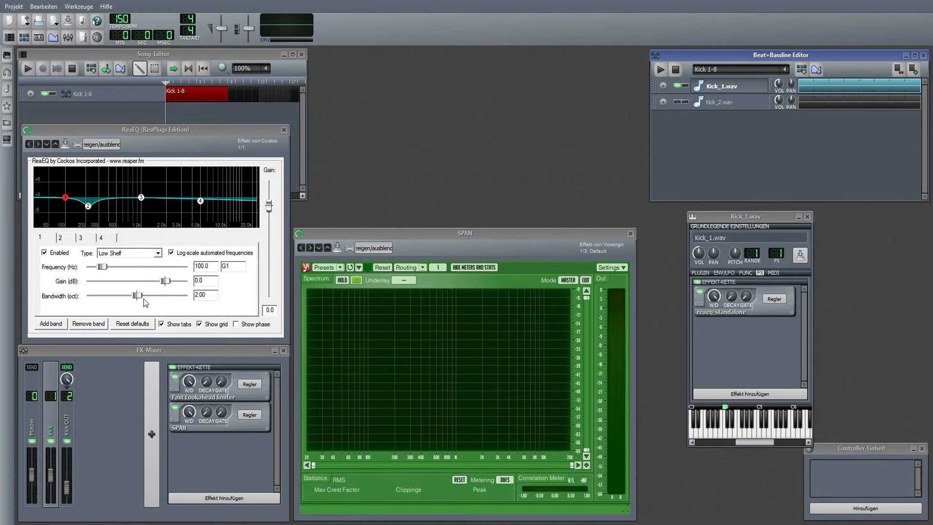
Set the low shelf to +5.5 dB at 82.4 Hz, 0.90 octaves wide, then close ReaEQ.
left_click_drag(142, 296, 122, 295)
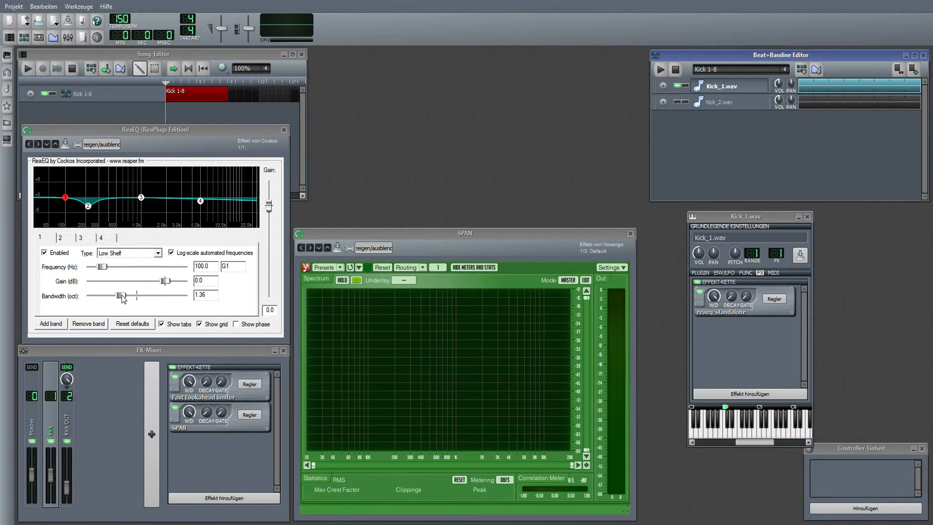
left_click_drag(122, 281, 173, 281)
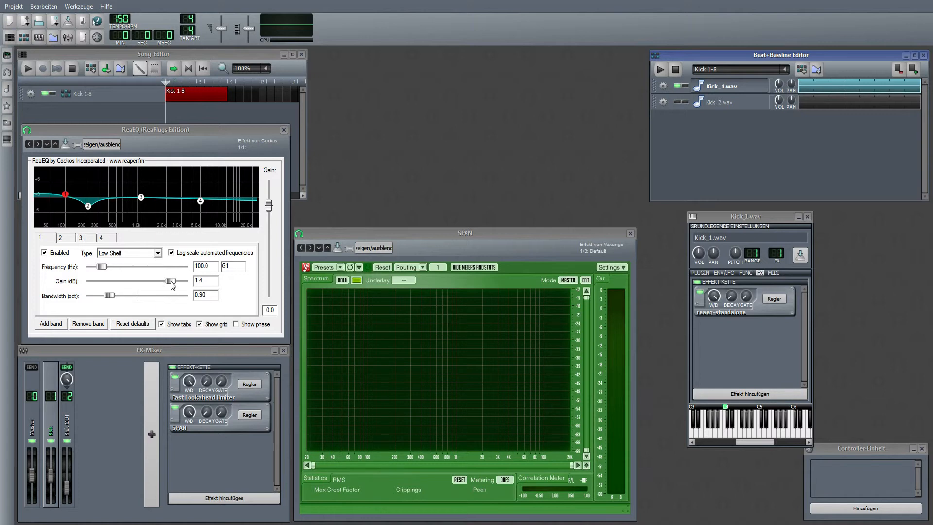
left_click_drag(171, 281, 176, 281)
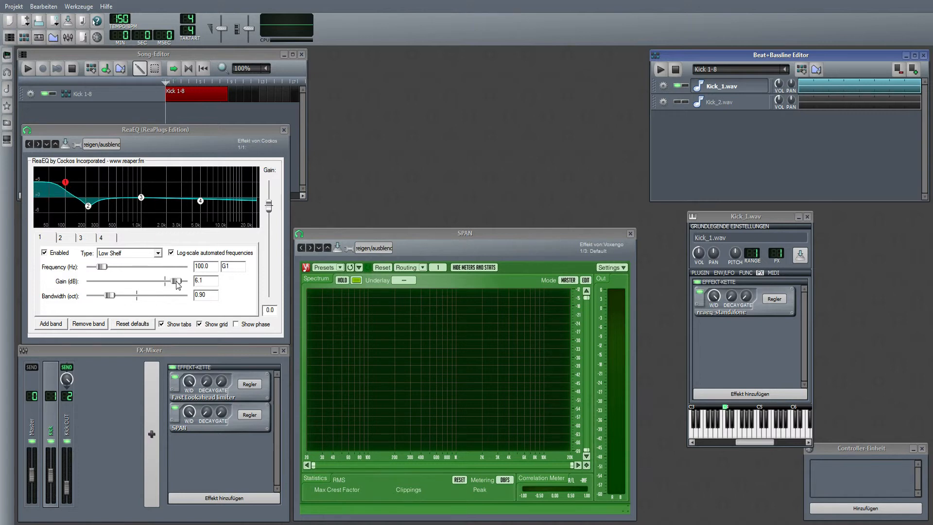
left_click_drag(177, 280, 177, 283)
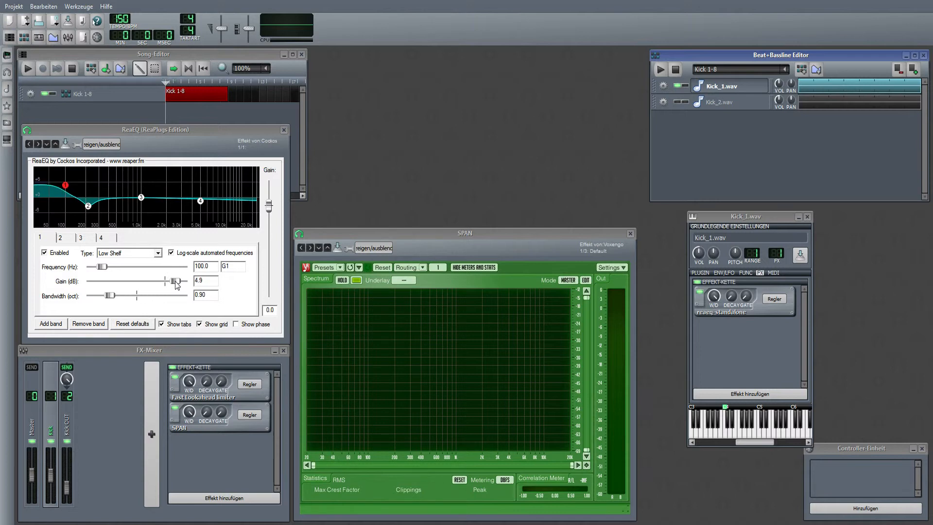
left_click_drag(176, 281, 182, 281)
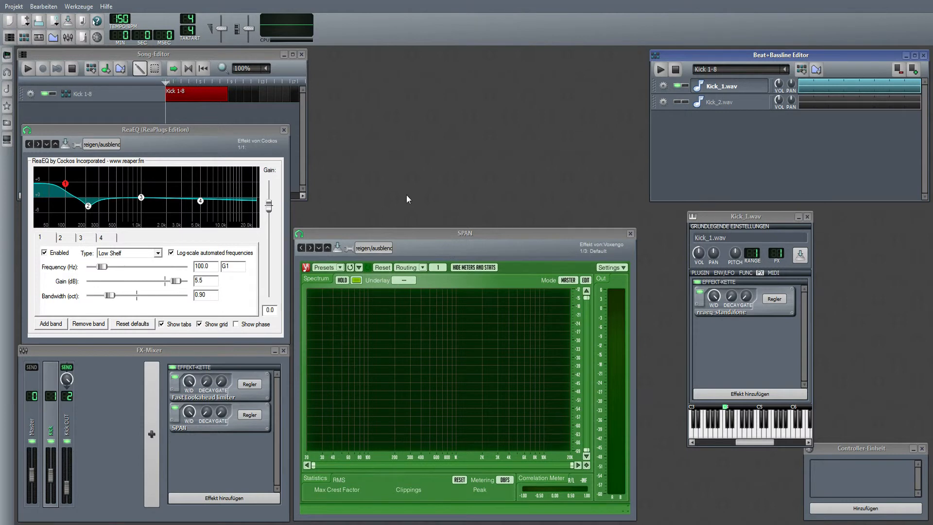
mouse_move(103, 270)
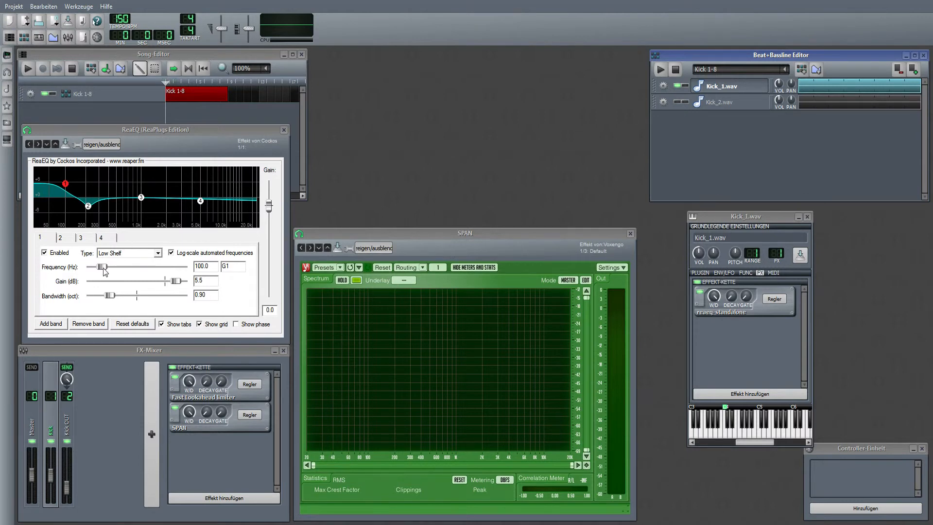
left_click_drag(101, 267, 101, 268)
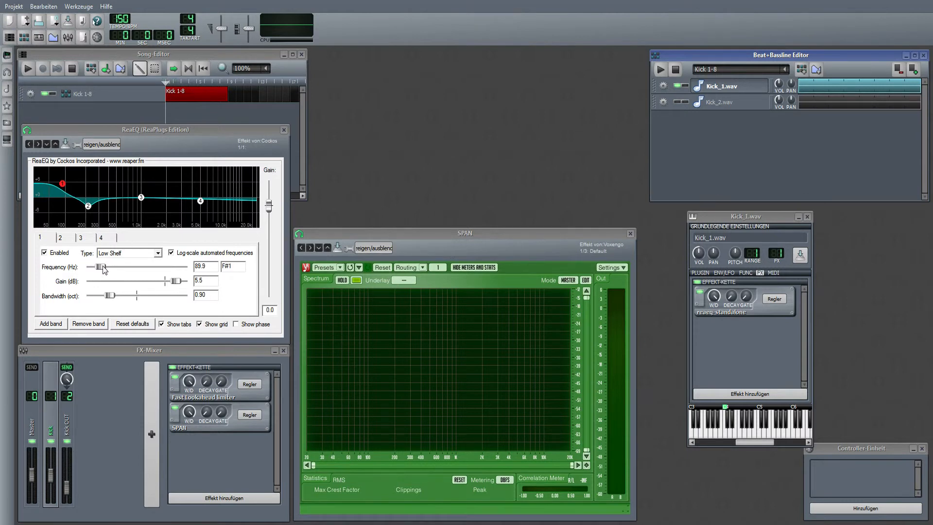
left_click_drag(103, 266, 100, 267)
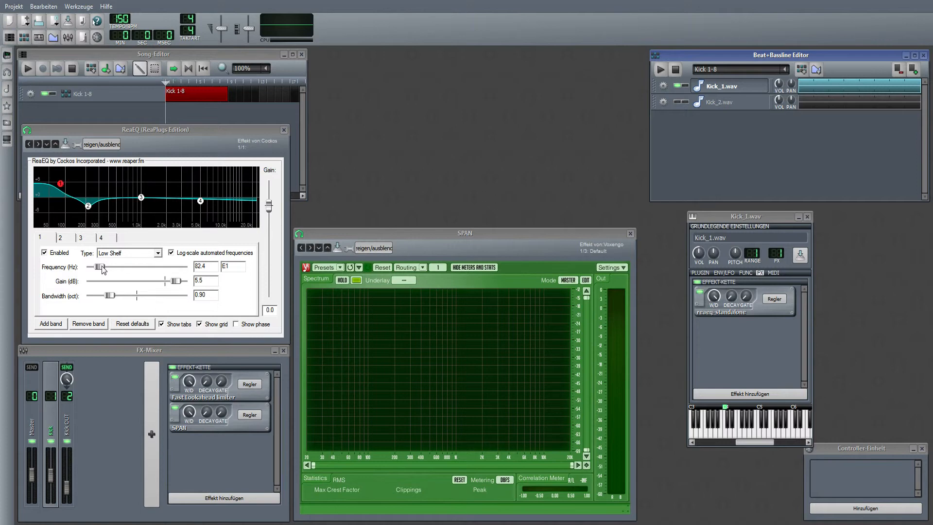
left_click(660, 70)
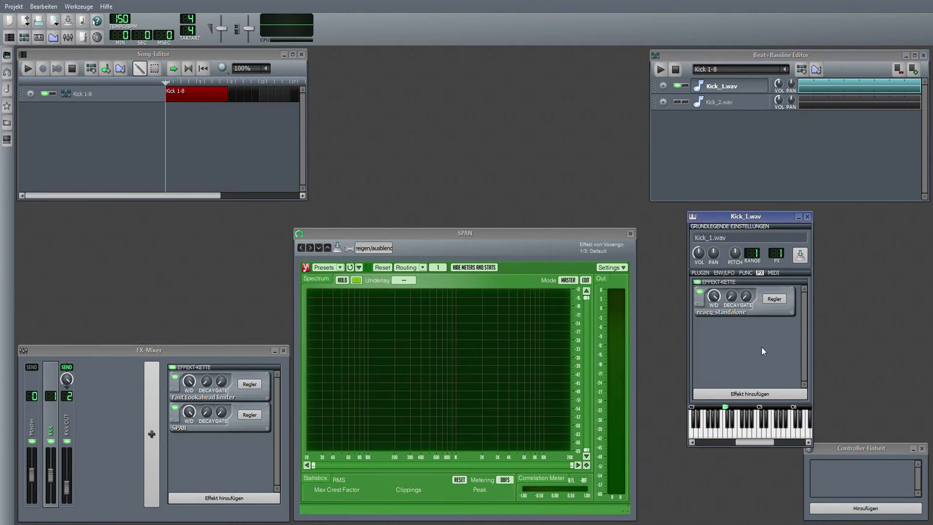
mouse_move(757, 348)
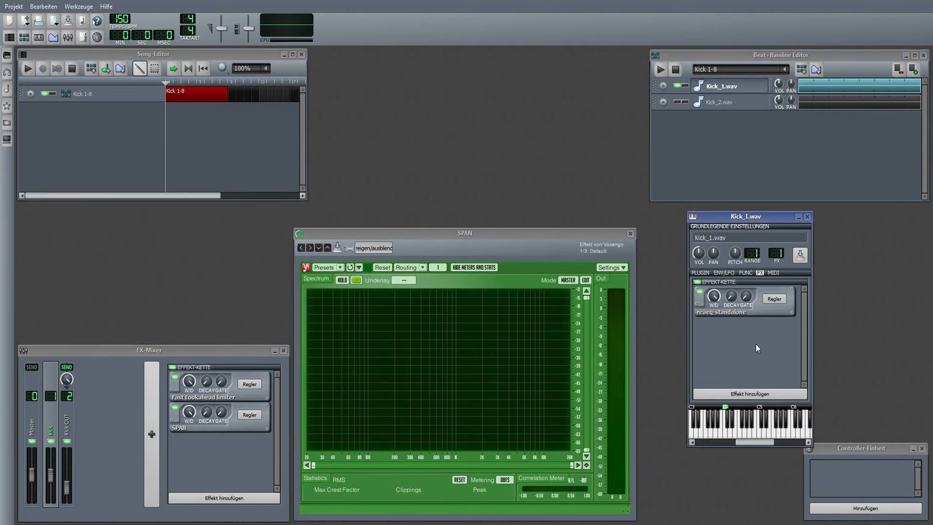
mouse_move(741, 97)
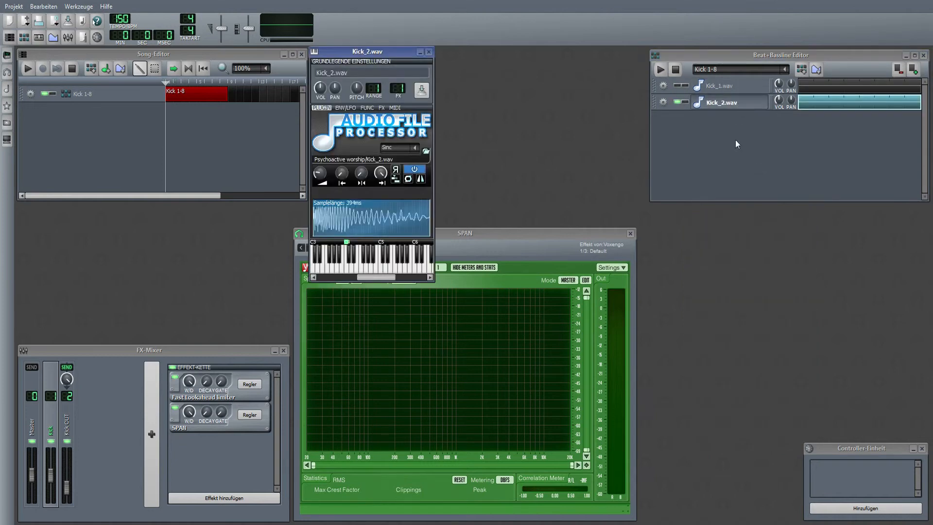
Add a ReaEQ equaliser to Kick_2.wav's effect chain and move its window left.
left_click(381, 107)
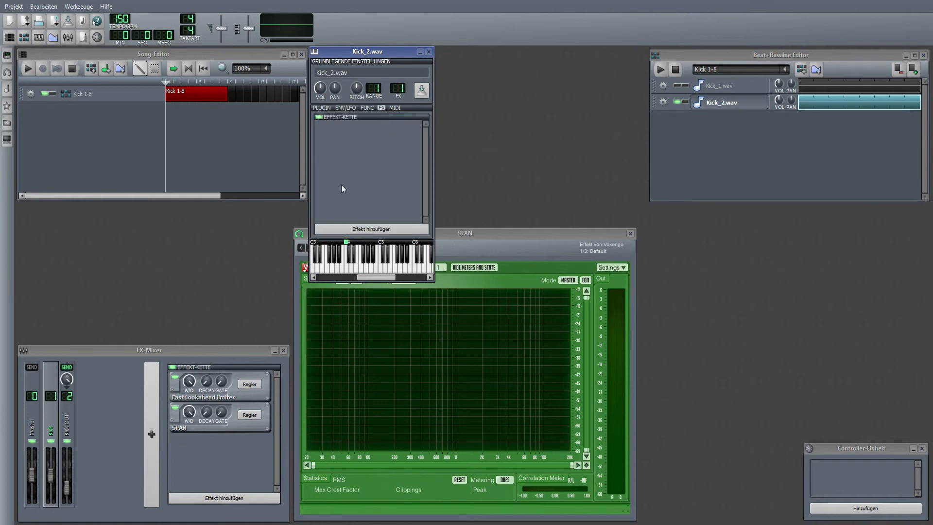
left_click(371, 229)
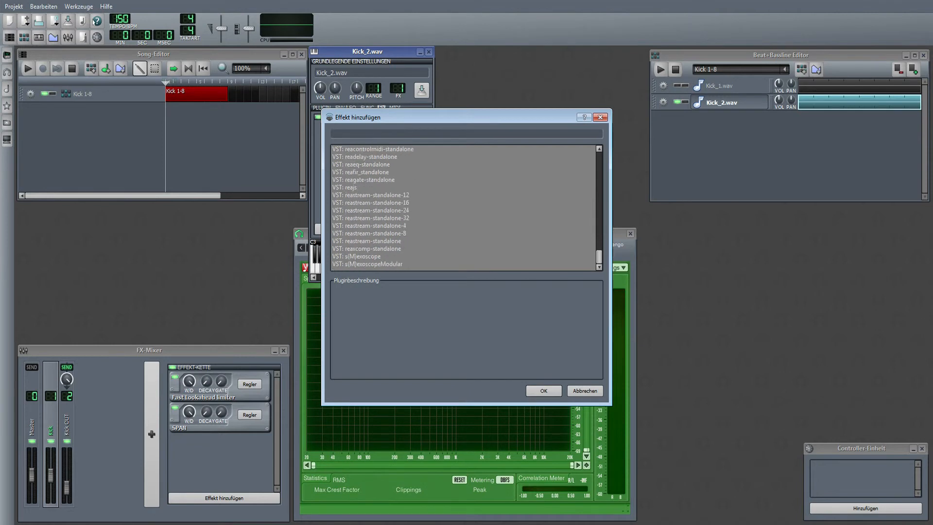
left_click(543, 391)
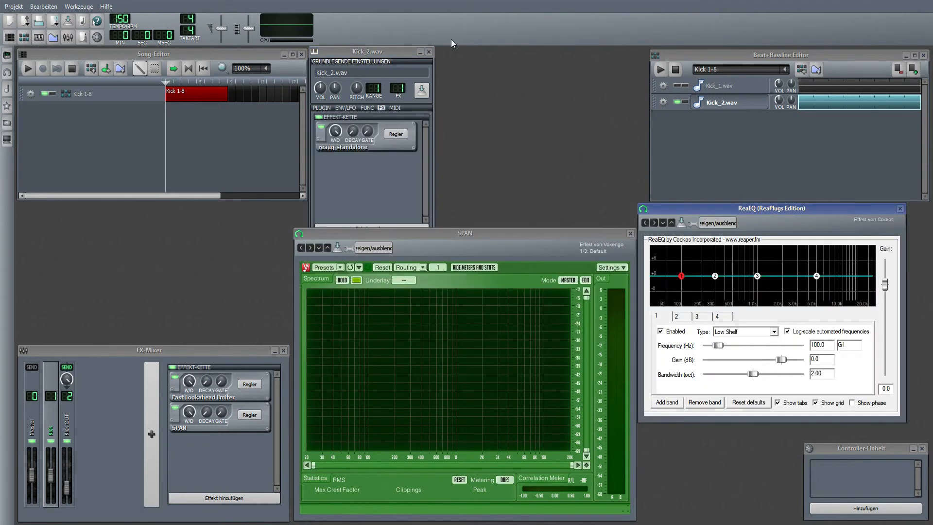
left_click_drag(772, 208, 159, 125)
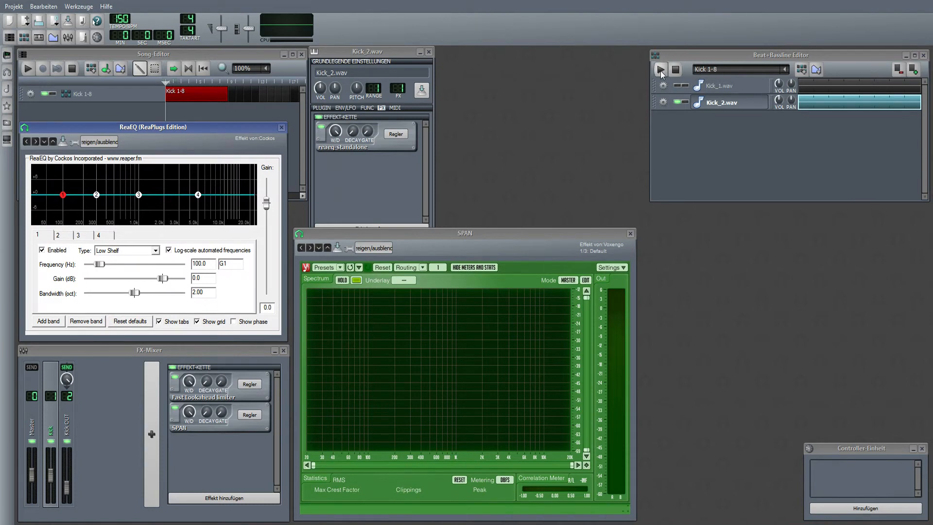
mouse_move(661, 70)
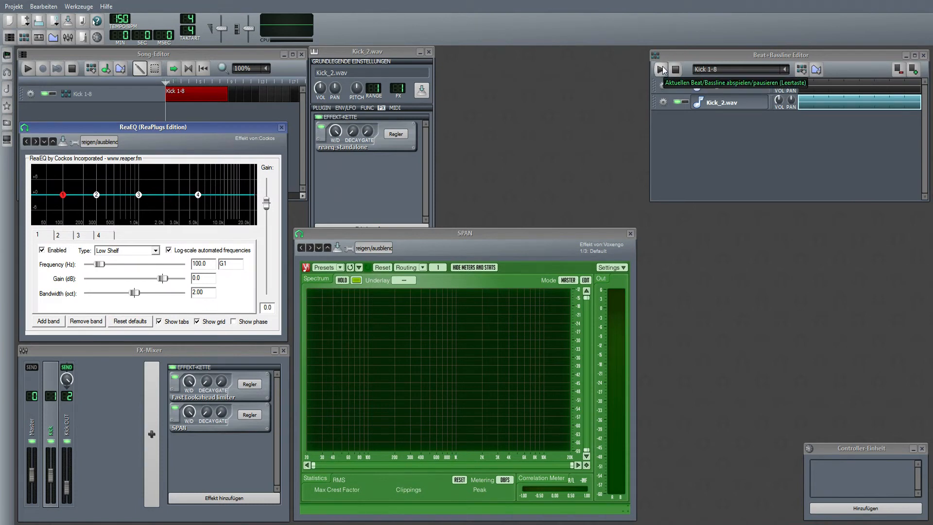
left_click(659, 69)
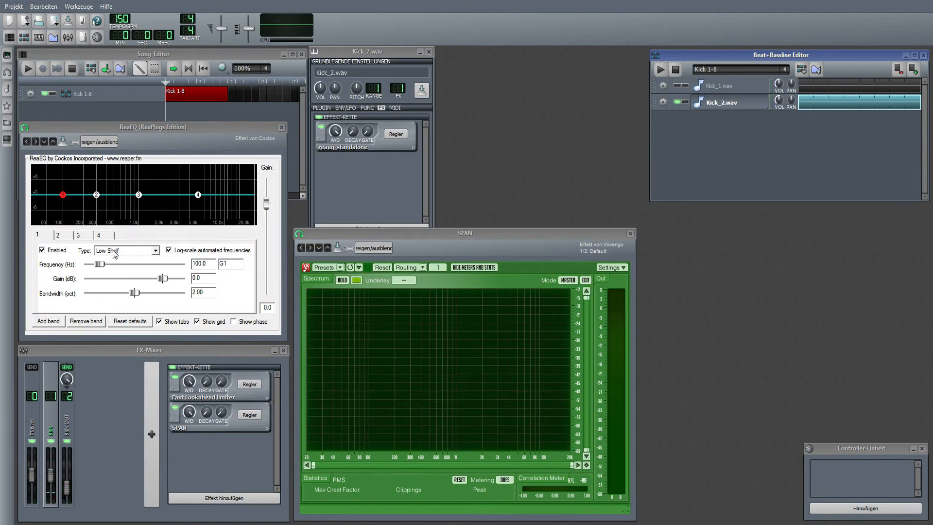
Make Kick_2's ReaEQ band 1 a high-pass filter and play the pattern.
left_click(126, 251)
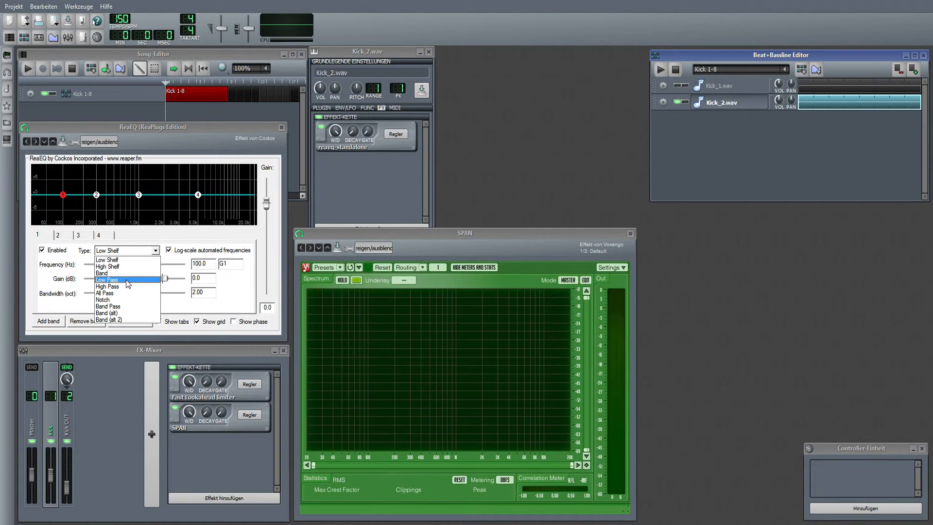
mouse_move(128, 280)
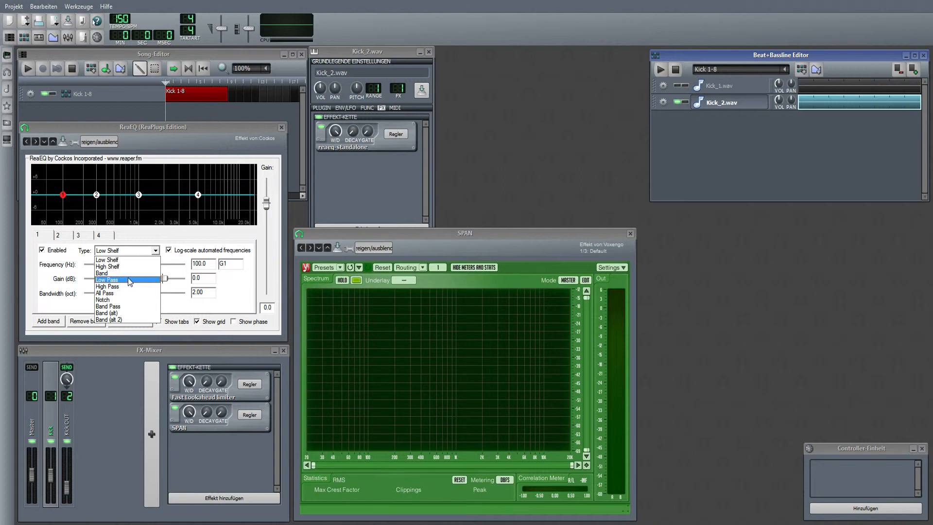
left_click(107, 280)
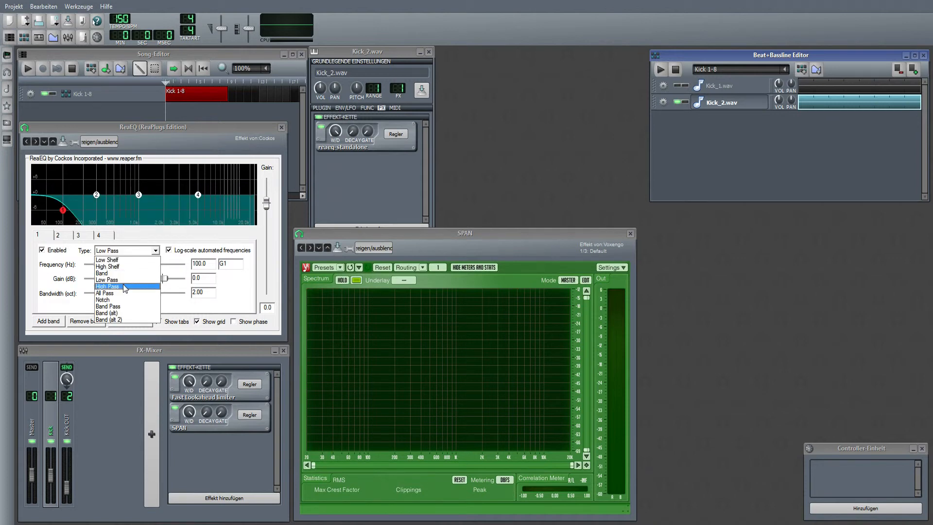
left_click(107, 286)
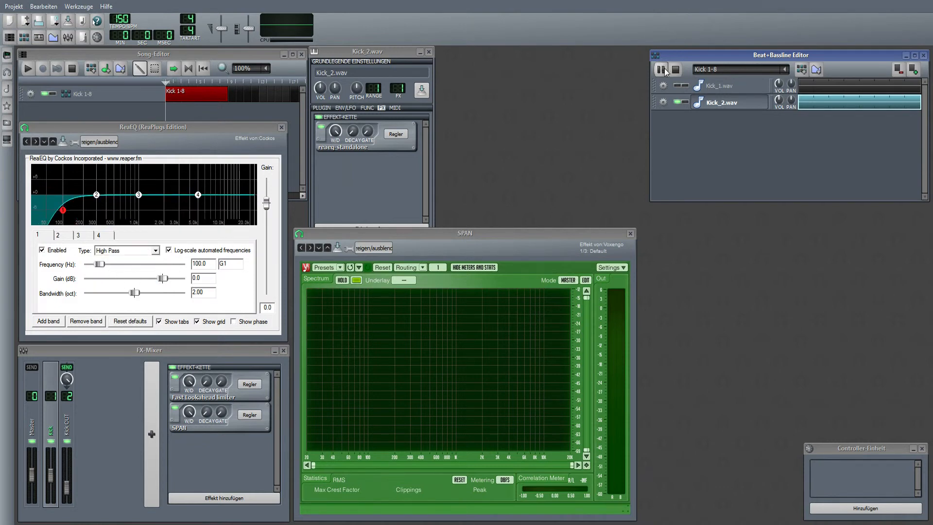
left_click(661, 70)
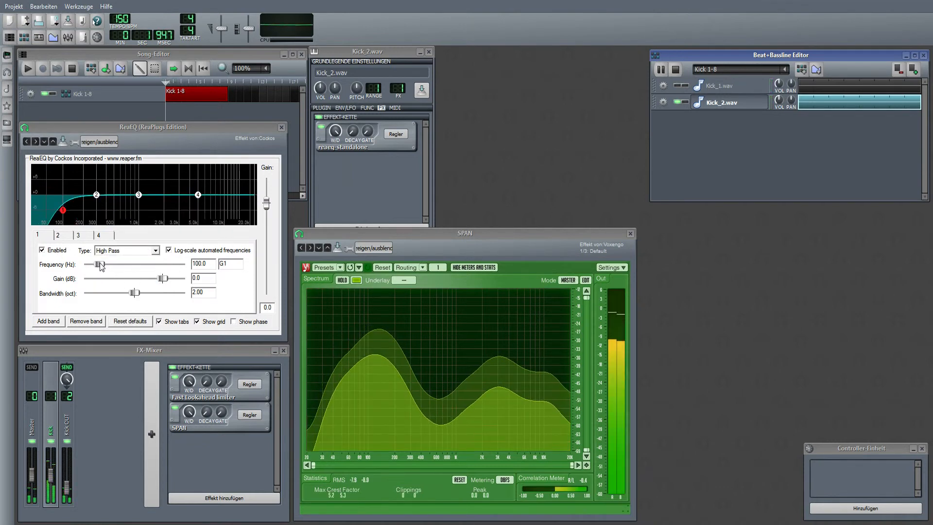
Set the high-pass cutoff to about 98 Hz with a 0.96-octave bandwidth.
left_click_drag(92, 263, 103, 263)
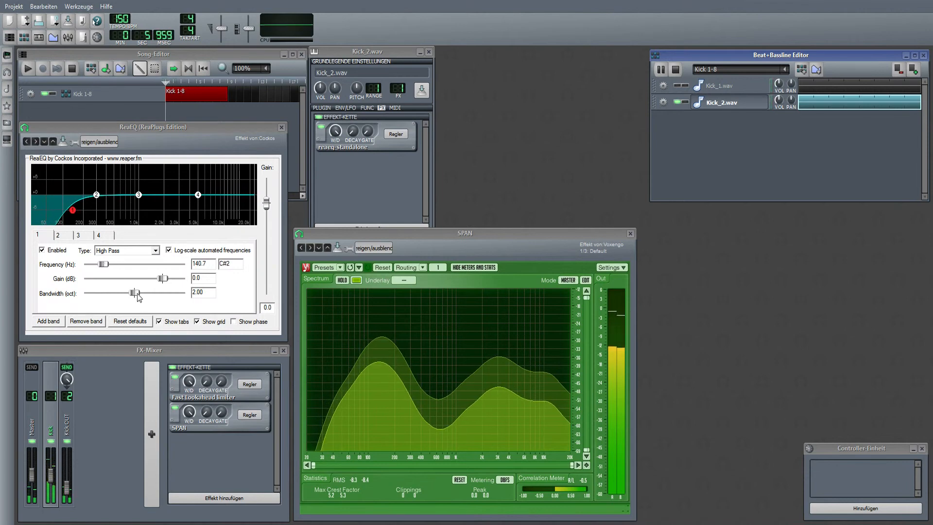
left_click_drag(134, 292, 108, 292)
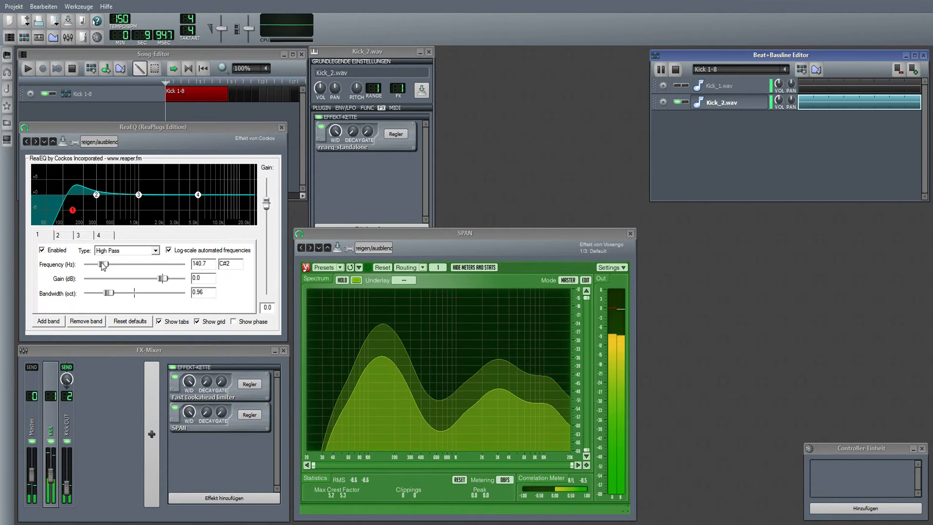
left_click_drag(101, 264, 98, 264)
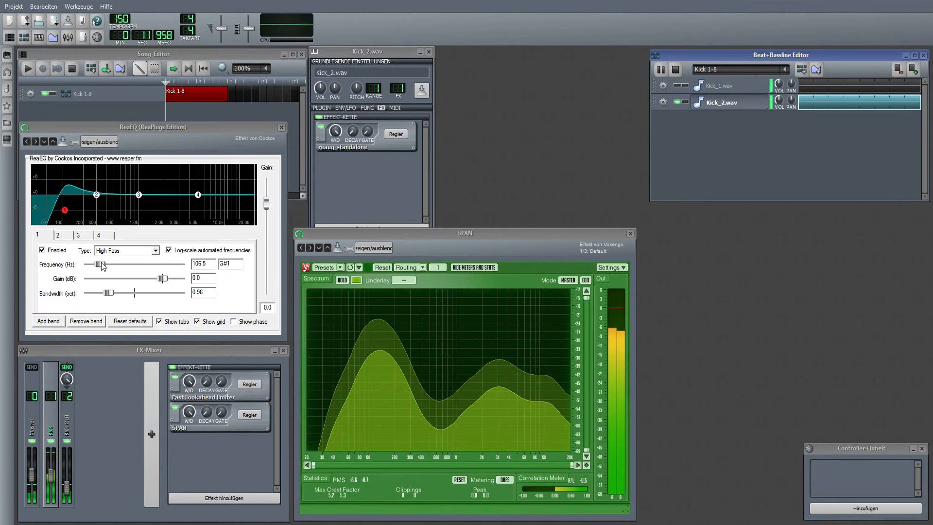
left_click_drag(101, 263, 95, 263)
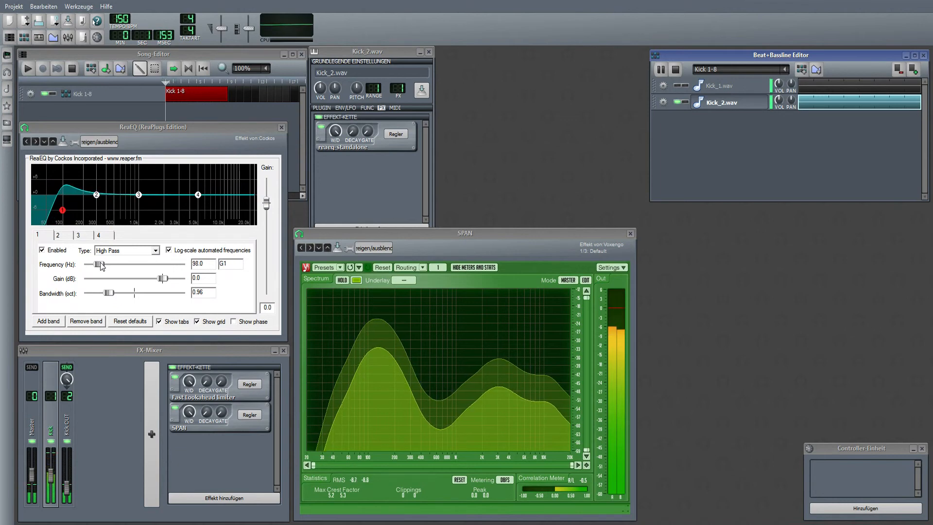
left_click_drag(95, 264, 106, 265)
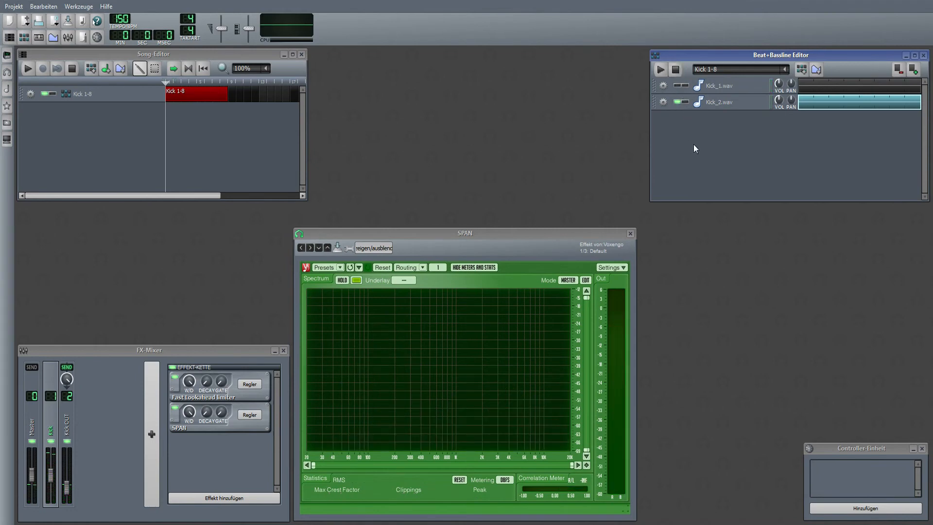
Reopen Kick_2.wav's instrument window and its ReaEQ on band 4, the 5000 Hz high shelf.
left_click(720, 102)
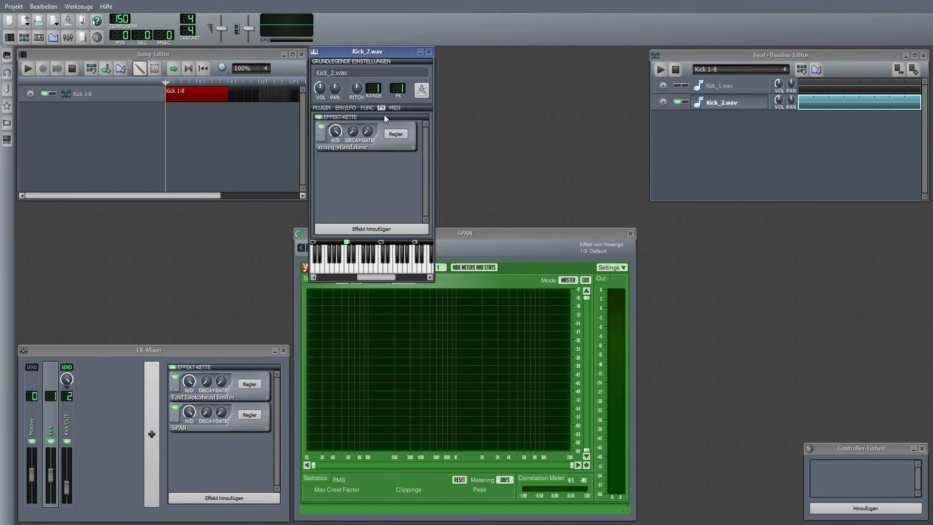
left_click(341, 146)
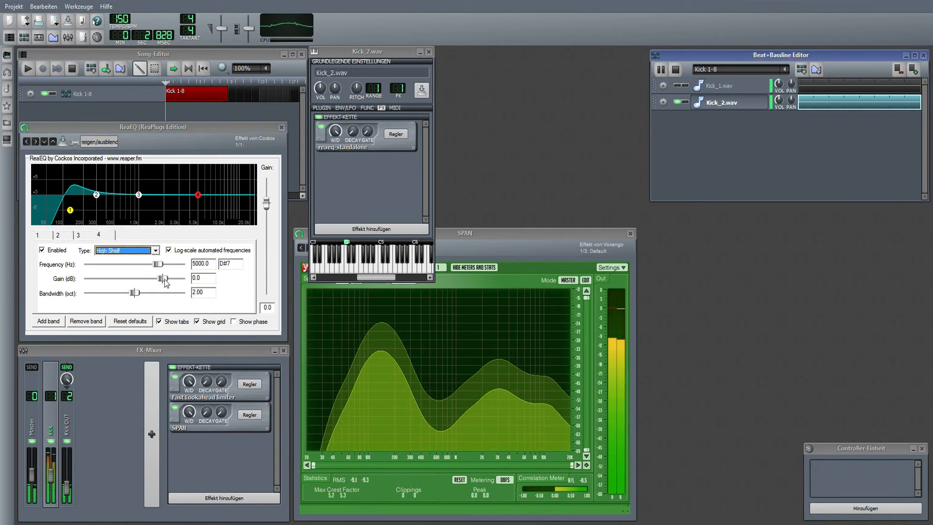
Set Kick_2's high shelf to about -6.2 dB gain with bandwidth 1.00.
left_click_drag(161, 279, 143, 279)
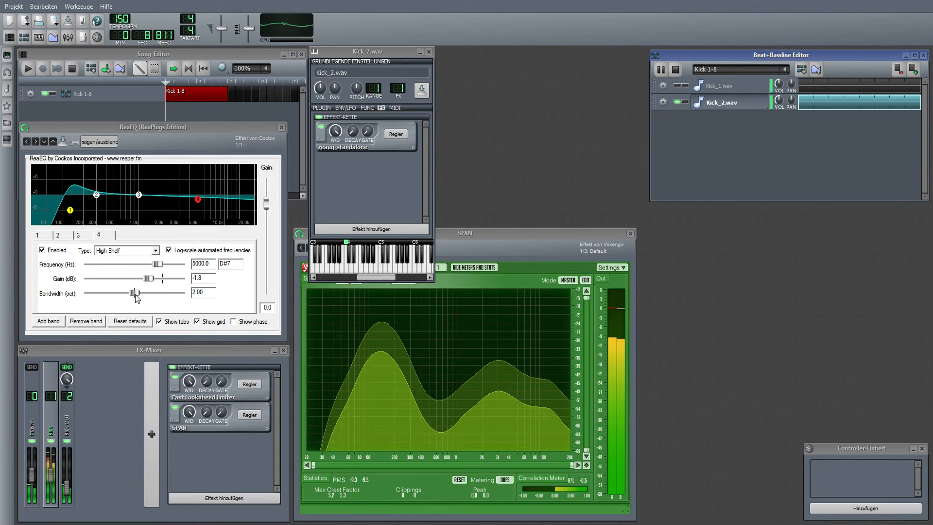
left_click_drag(134, 293, 107, 293)
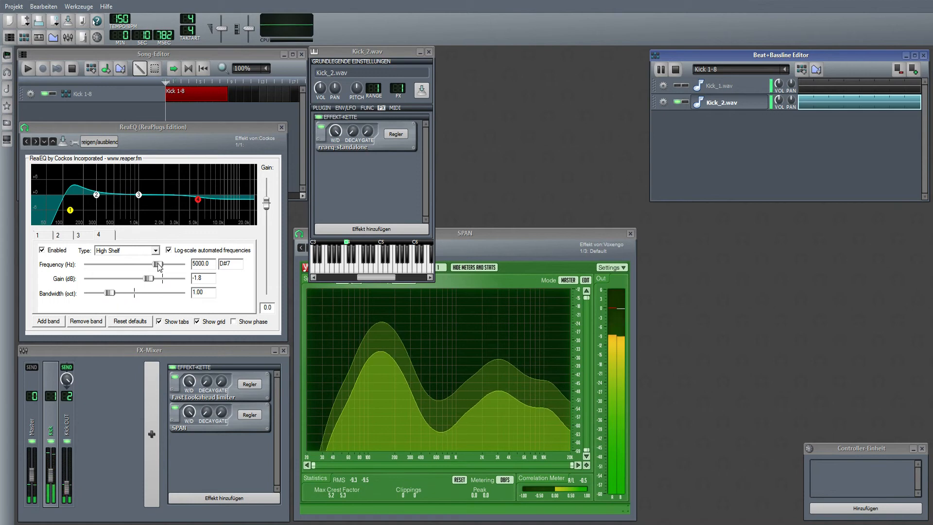
left_click_drag(157, 263, 169, 263)
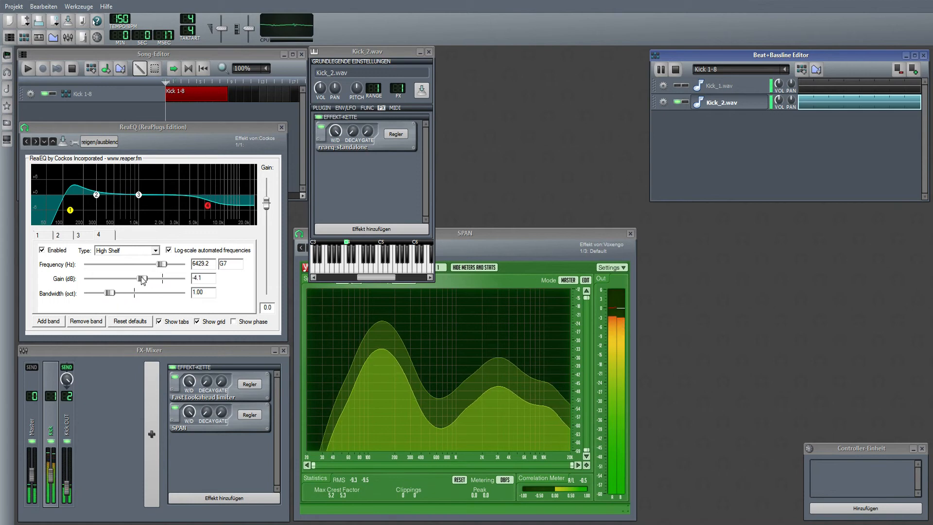
left_click_drag(142, 278, 137, 279)
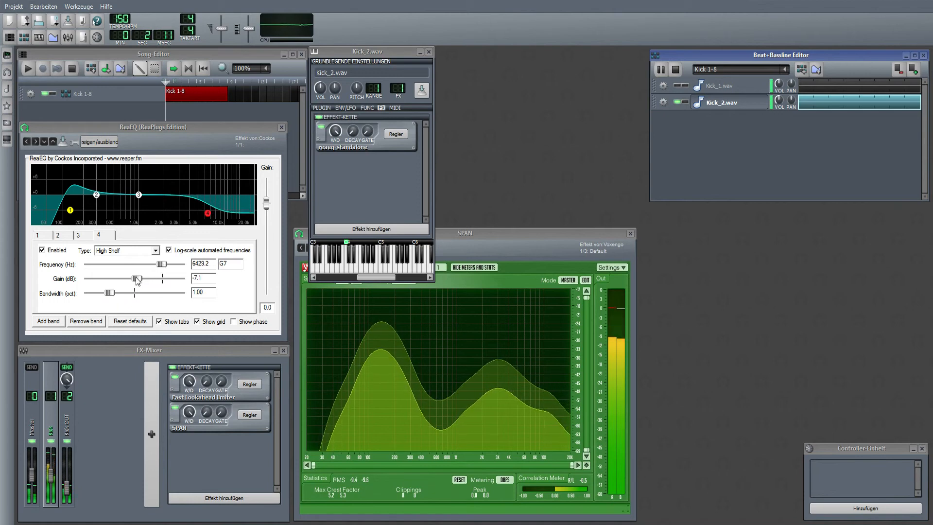
left_click_drag(207, 213, 214, 211)
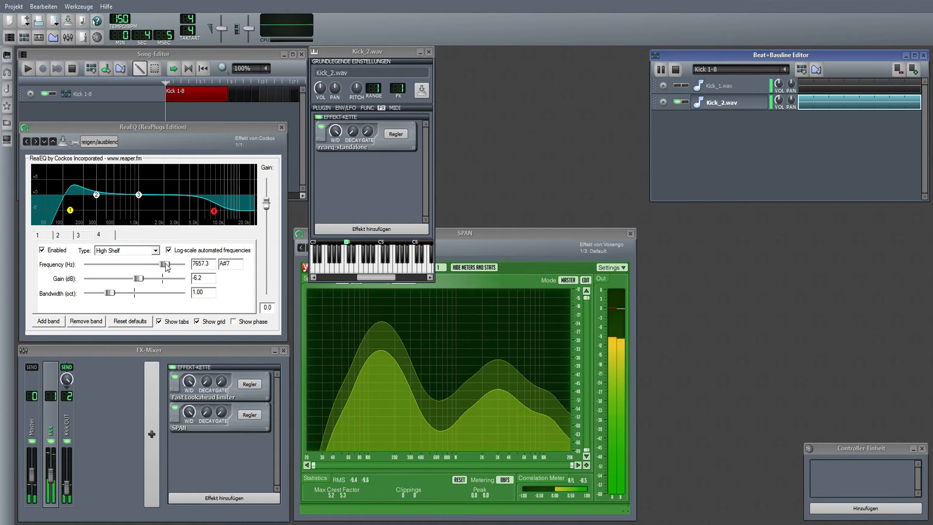
Settle the shelf frequency near 3.3 kHz and boost band 3 by 2.3 dB around 1.25 kHz.
left_click_drag(167, 263, 151, 263)
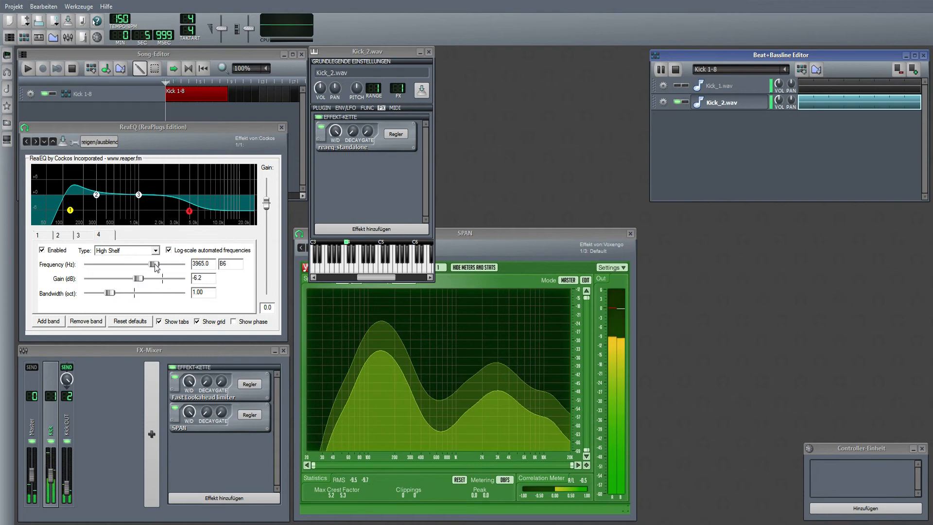
left_click_drag(149, 263, 157, 264)
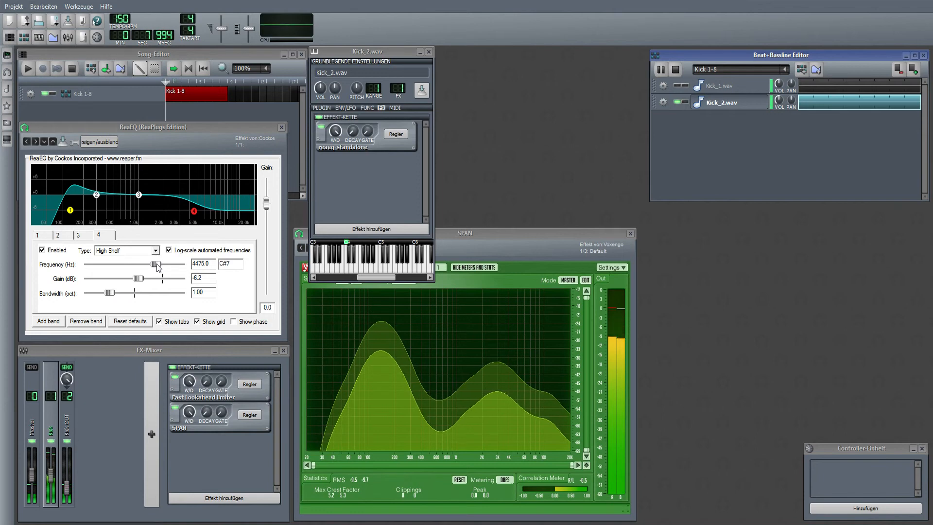
left_click_drag(153, 263, 144, 263)
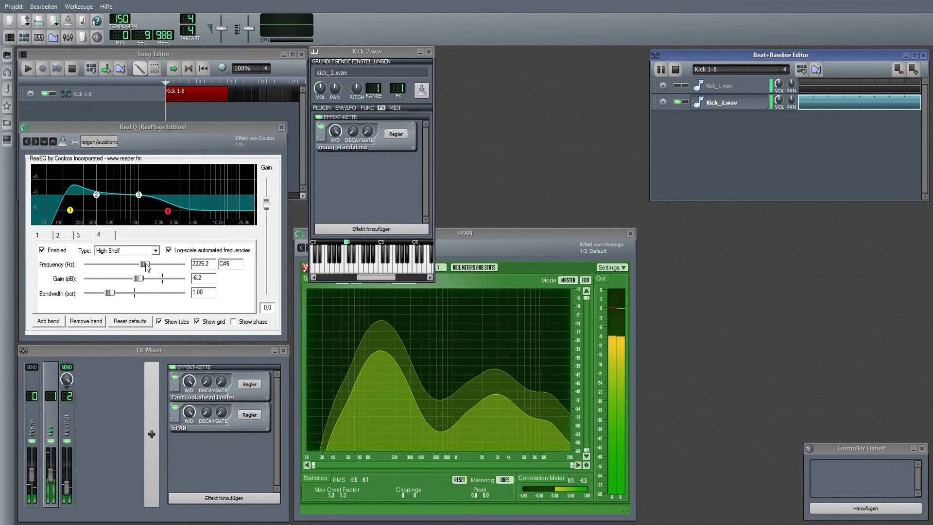
left_click_drag(142, 263, 153, 264)
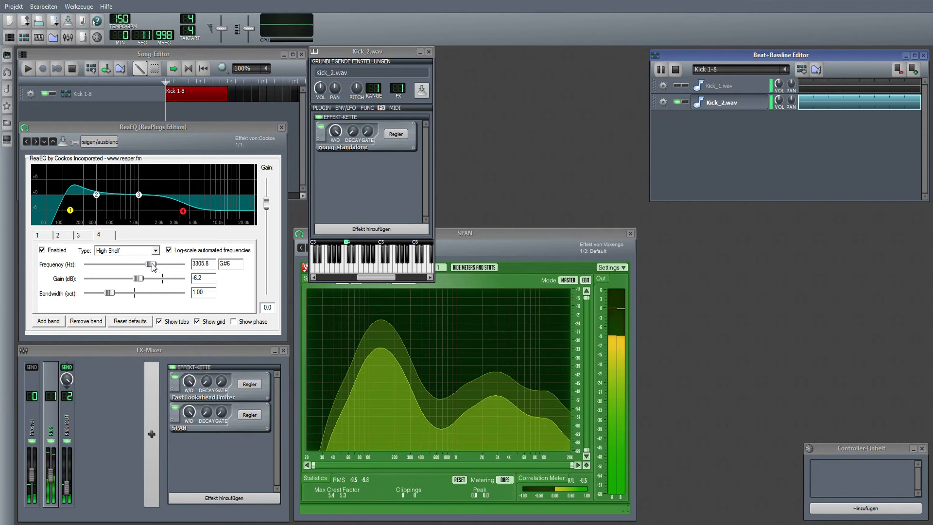
left_click_drag(147, 263, 150, 263)
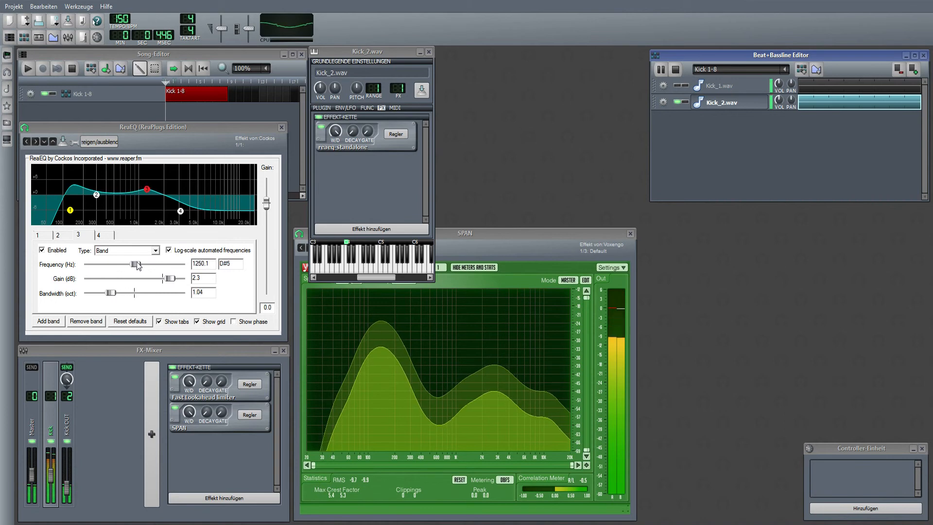
Retune band 3 to about 916 Hz at 1.7 dB, then close the EQ and Kick_2.wav windows.
left_click_drag(129, 263, 143, 264)
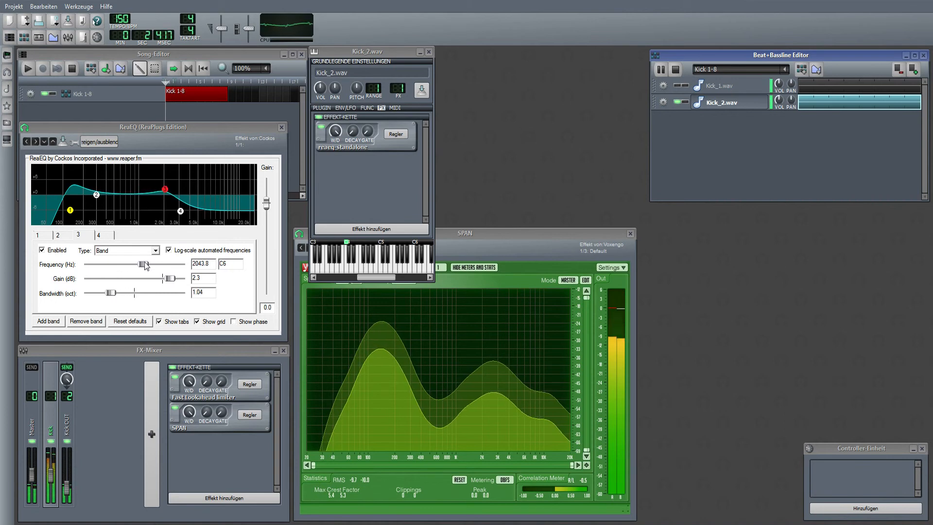
left_click_drag(142, 263, 127, 264)
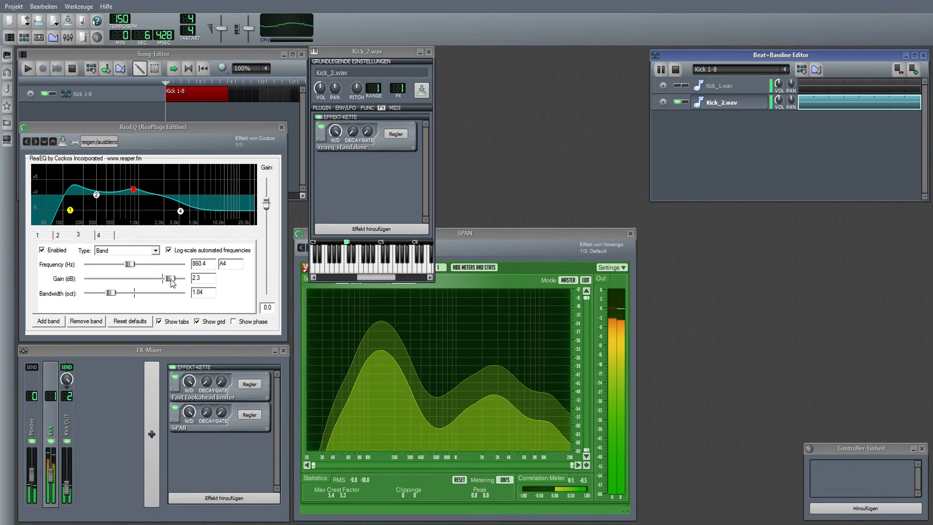
left_click_drag(176, 278, 169, 278)
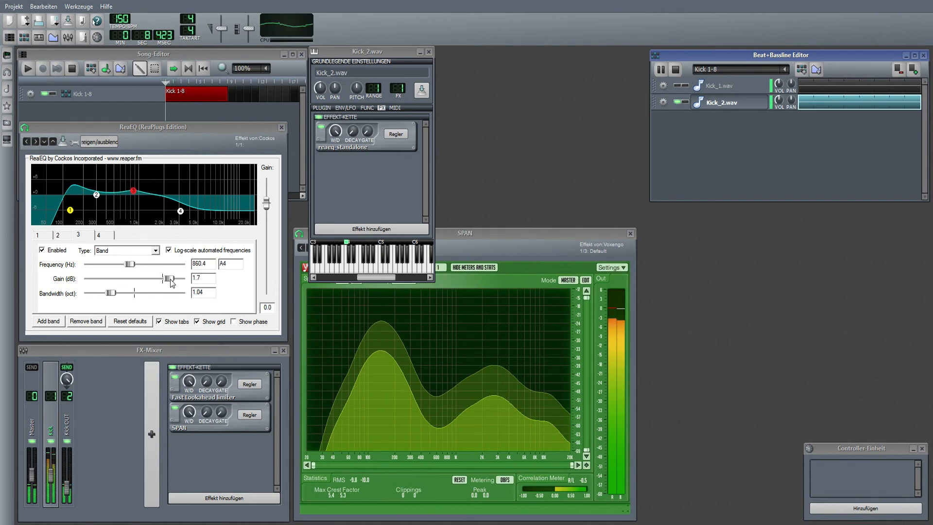
left_click_drag(128, 263, 128, 265)
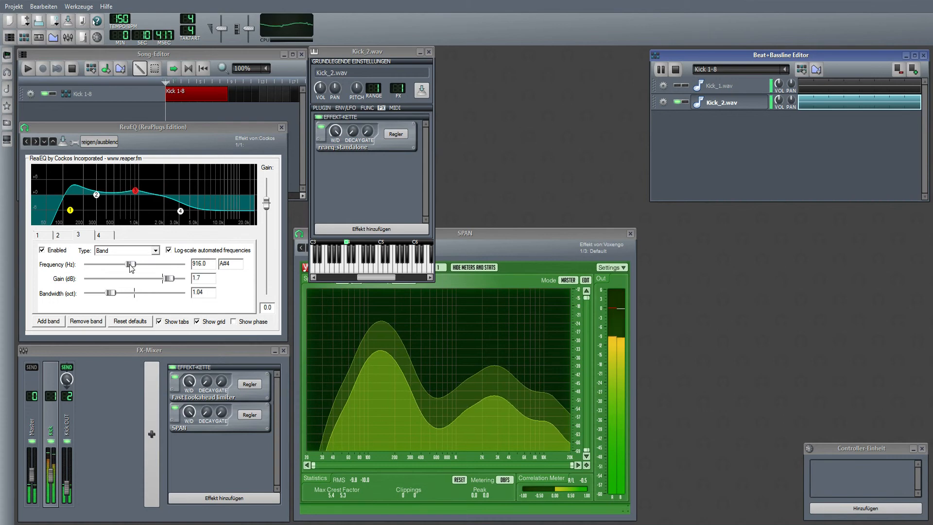
left_click_drag(129, 263, 150, 263)
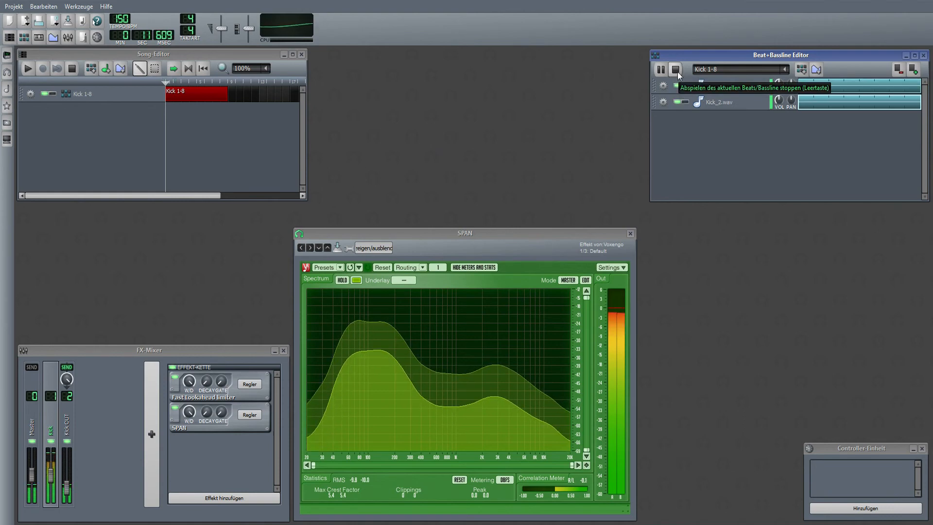
Stop playback and reopen Kick_1.wav's ReaEQ on its -1.3 dB high-shelf band with the beat running.
left_click(675, 68)
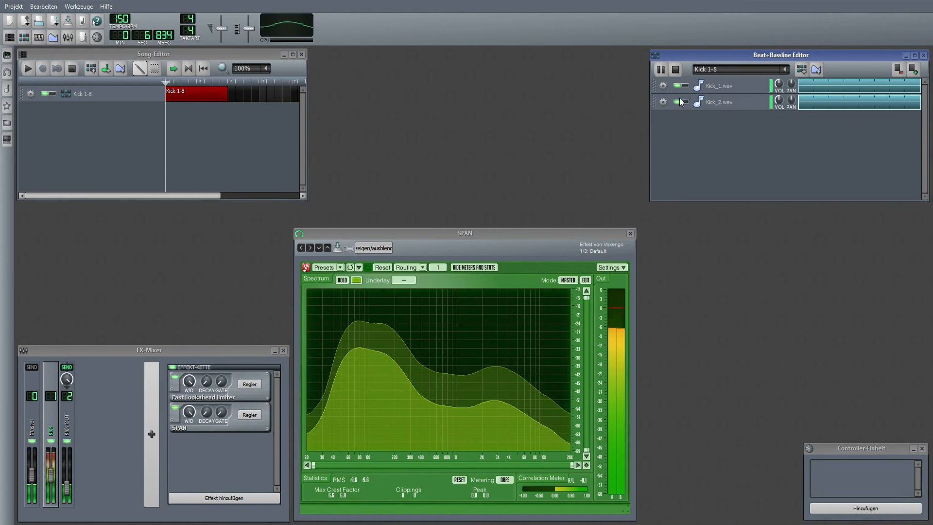
left_click(675, 70)
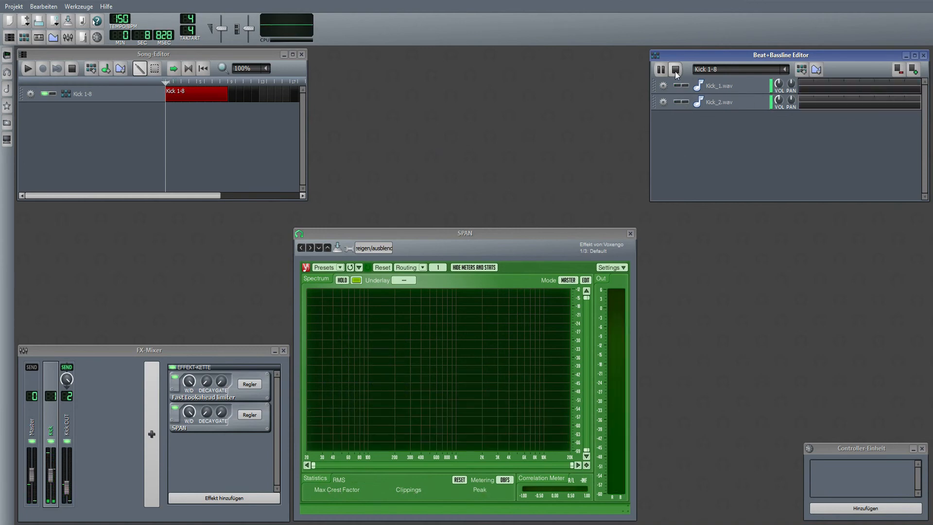
left_click(674, 68)
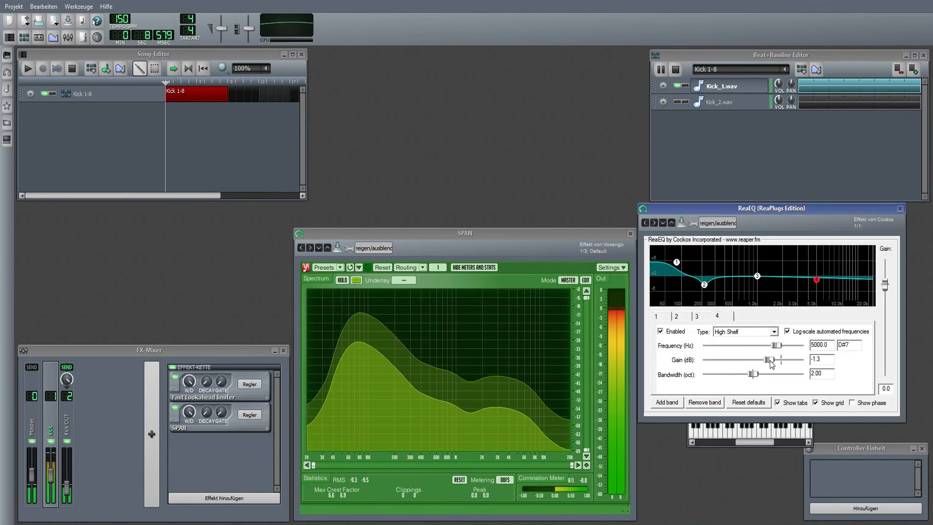
Pull Kick_1's high shelf down to about -3.1 dB near 3620 Hz and narrow its bandwidth.
left_click_drag(774, 359, 762, 358)
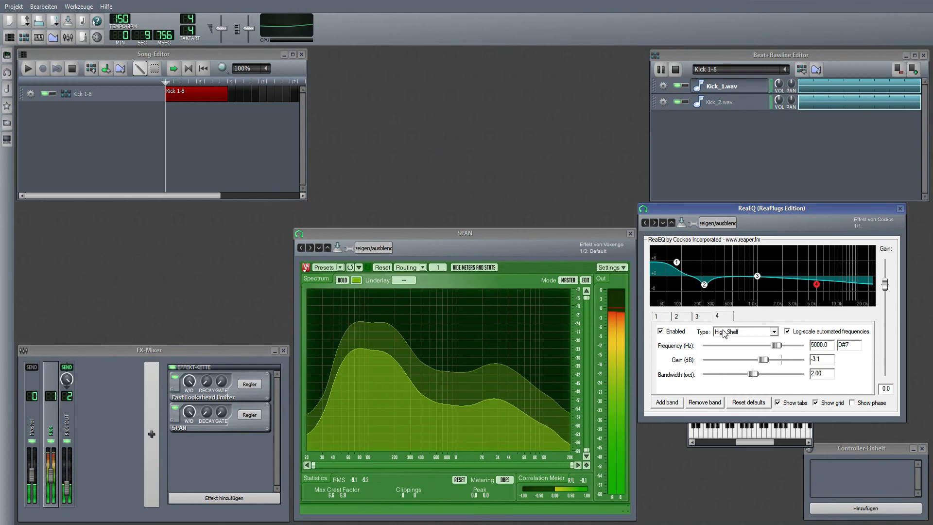
left_click_drag(808, 345, 770, 345)
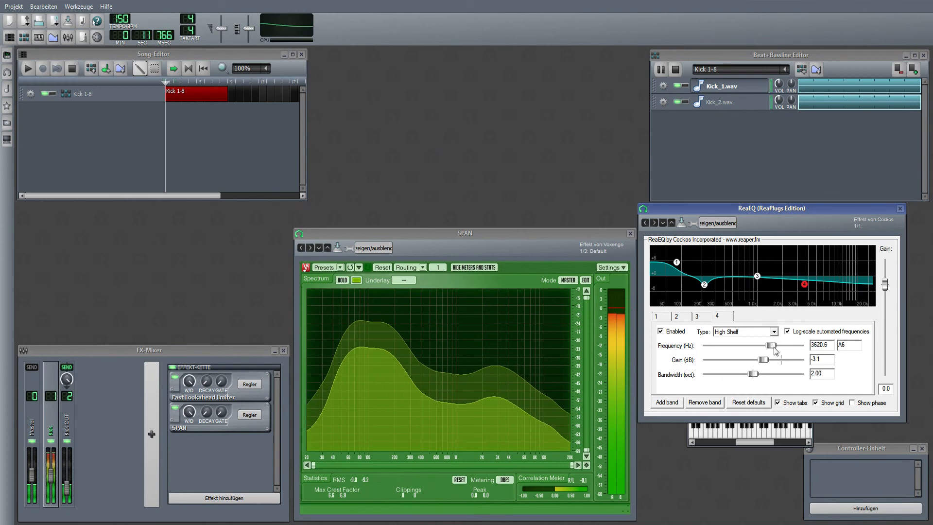
left_click_drag(767, 373, 746, 373)
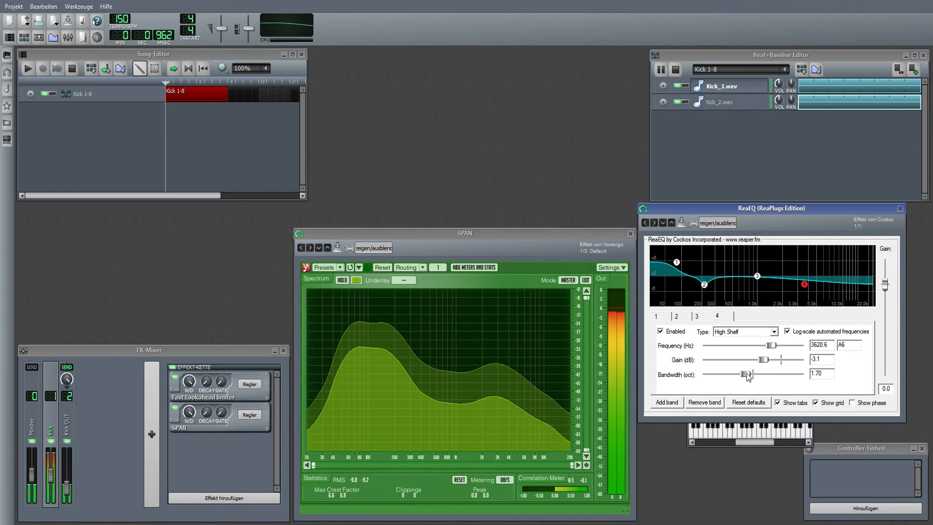
left_click_drag(748, 374, 734, 373)
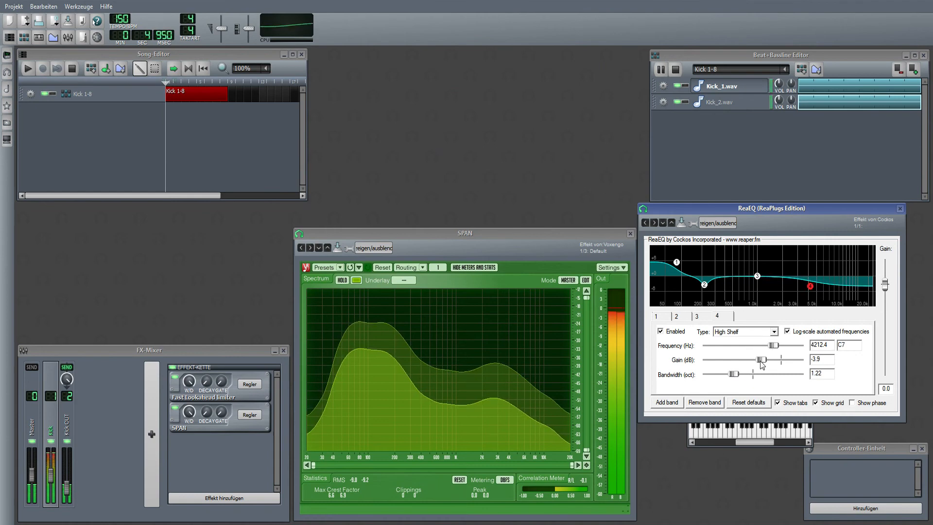
Finalize the shelf at -4.1 dB, about 4612 Hz and 1.22 octaves, then close ReaEQ and stop the beat.
left_click_drag(762, 359, 759, 359)
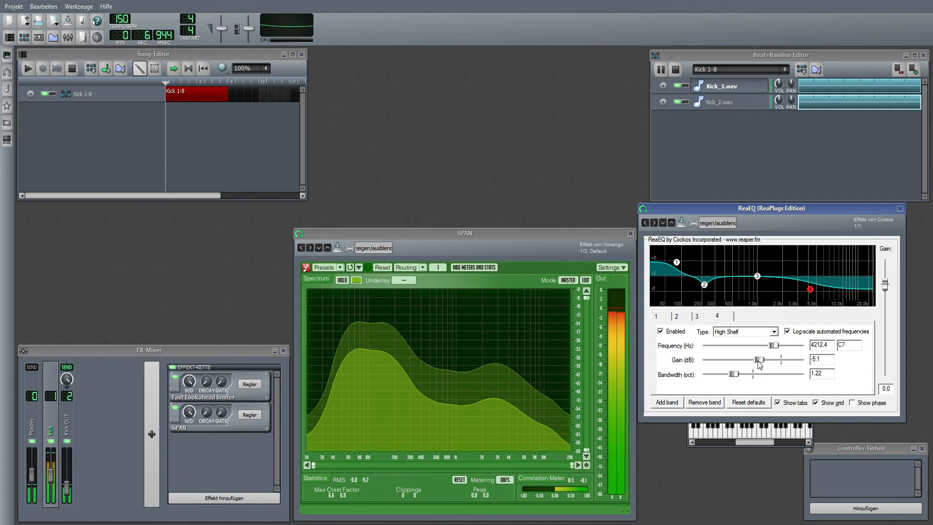
left_click_drag(757, 359, 760, 359)
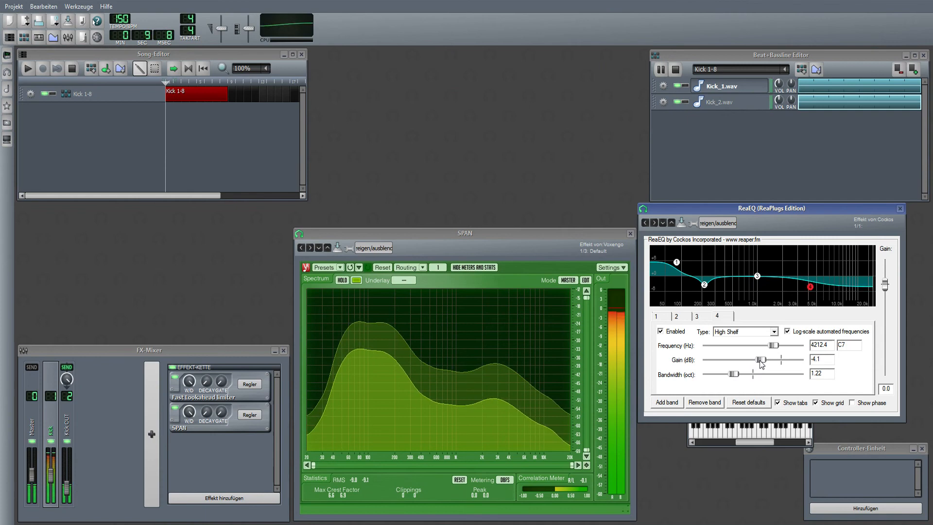
left_click_drag(772, 345, 777, 345)
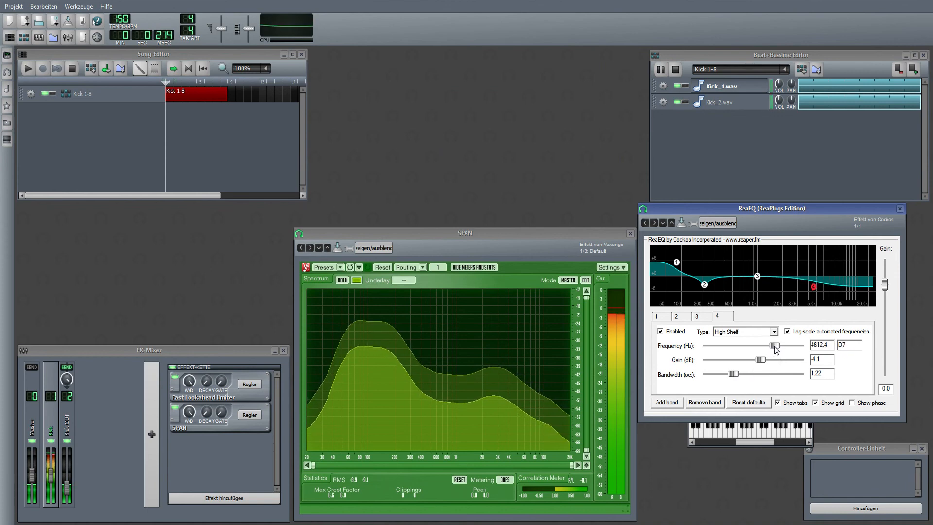
left_click_drag(776, 346, 772, 346)
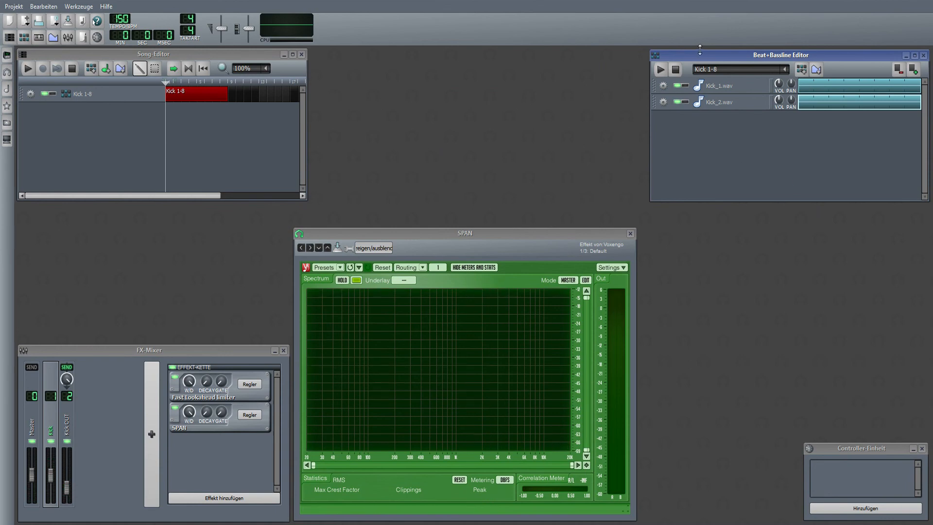
mouse_move(199, 453)
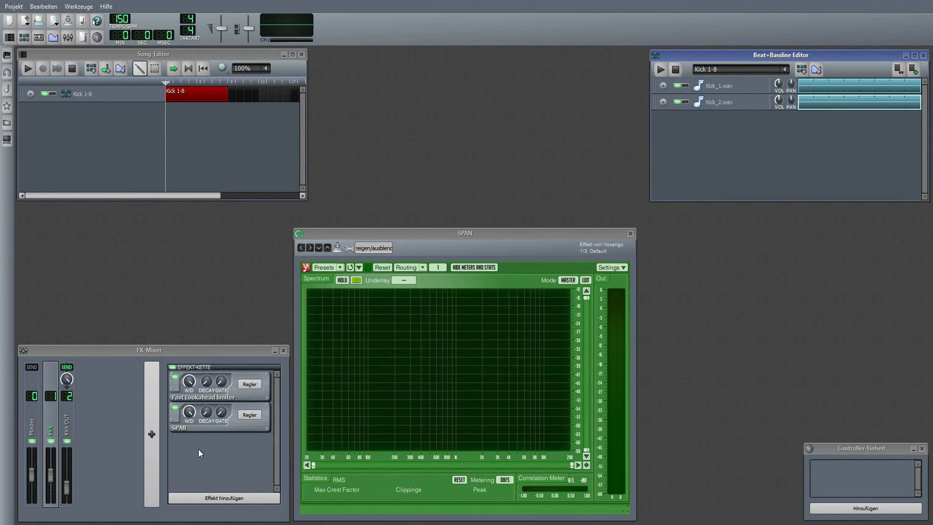
mouse_move(95, 420)
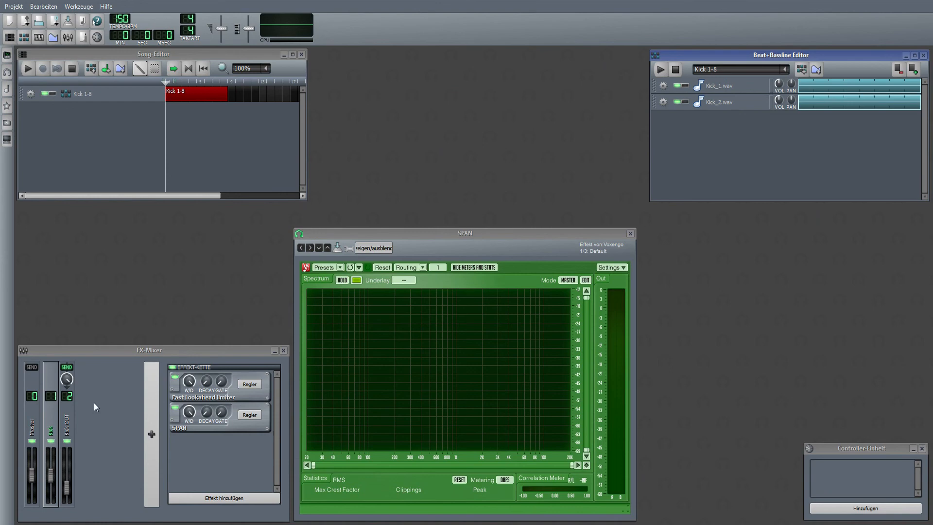
mouse_move(819, 165)
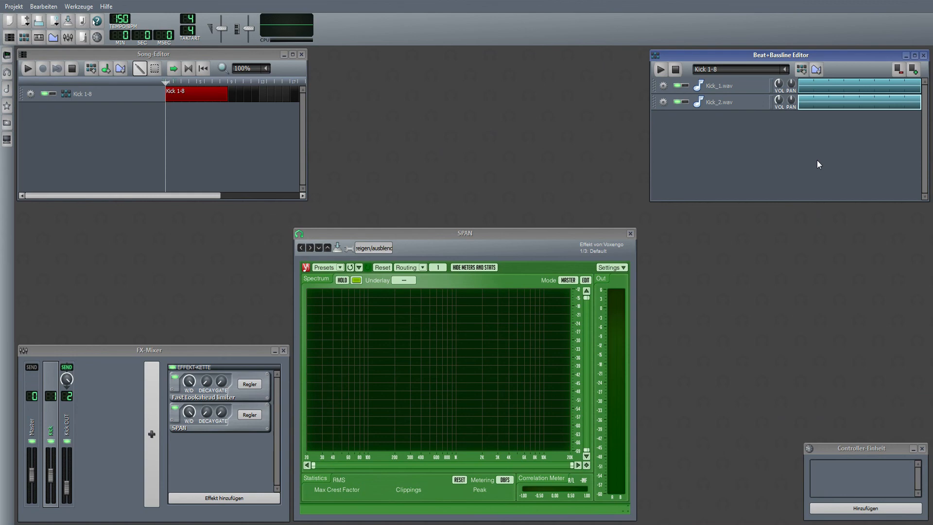
mouse_move(758, 160)
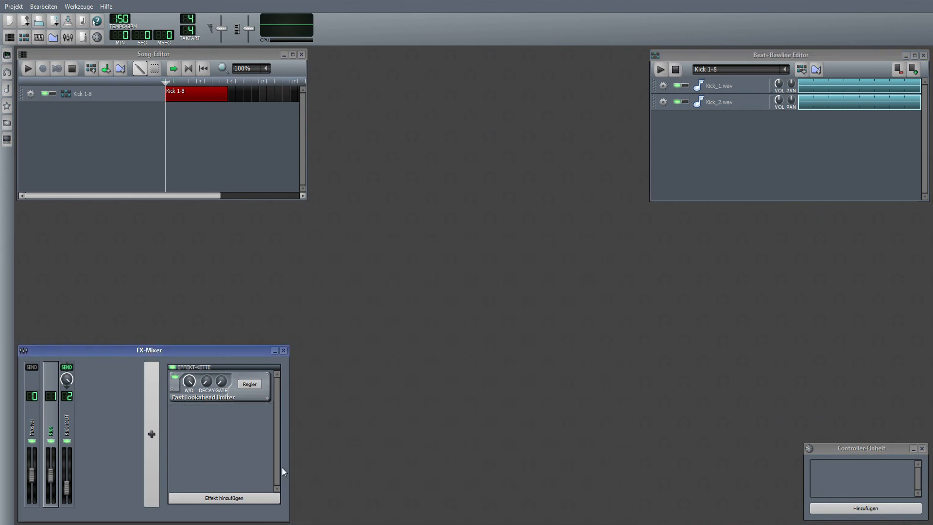
mouse_move(497, 419)
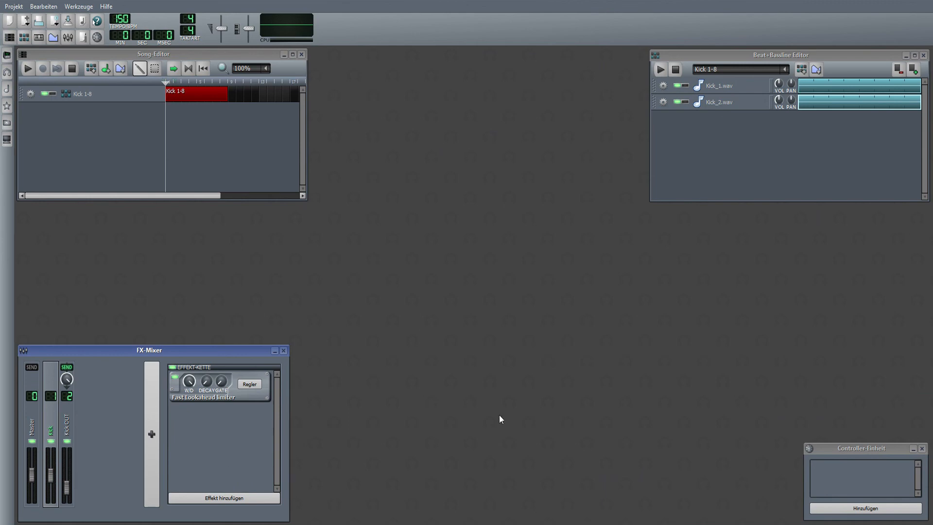
Save the project as a new version, Worship-02.mmp, via Projekt > Als neue Version speichern.
left_click(11, 5)
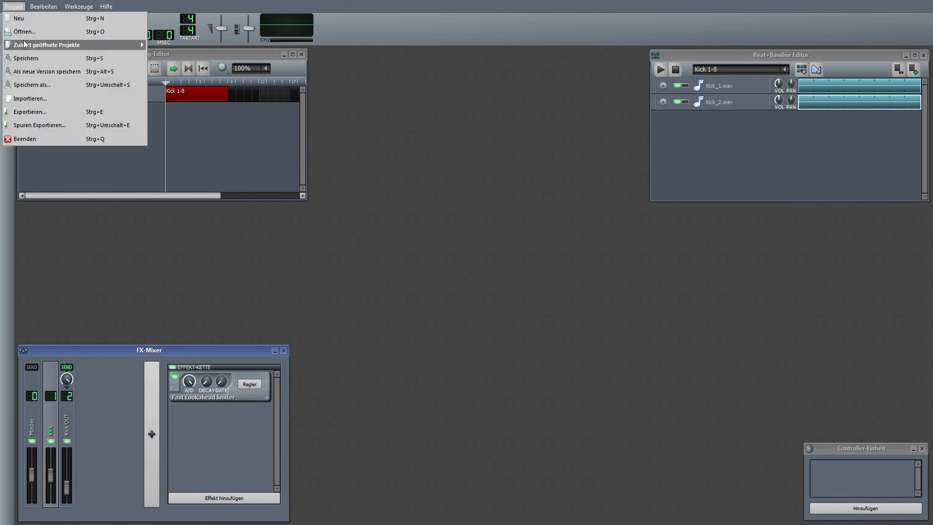
mouse_move(45, 77)
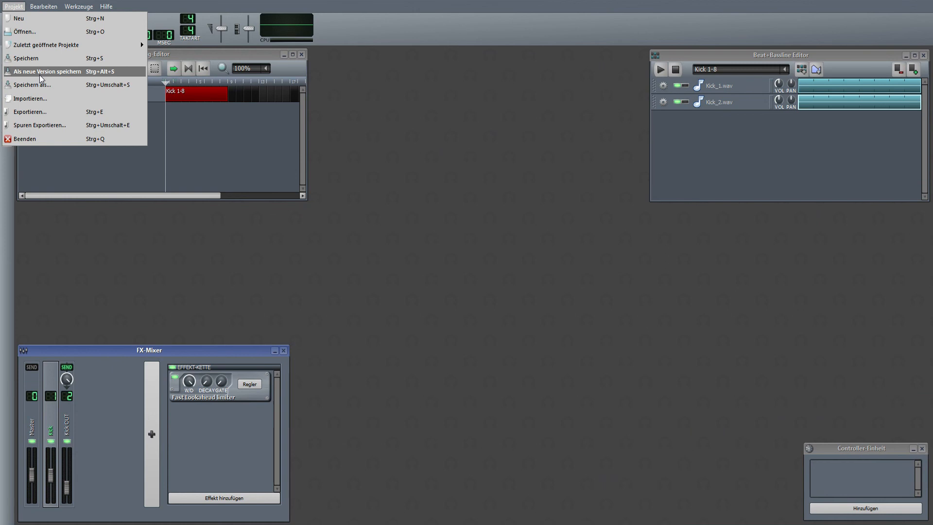
left_click(27, 57)
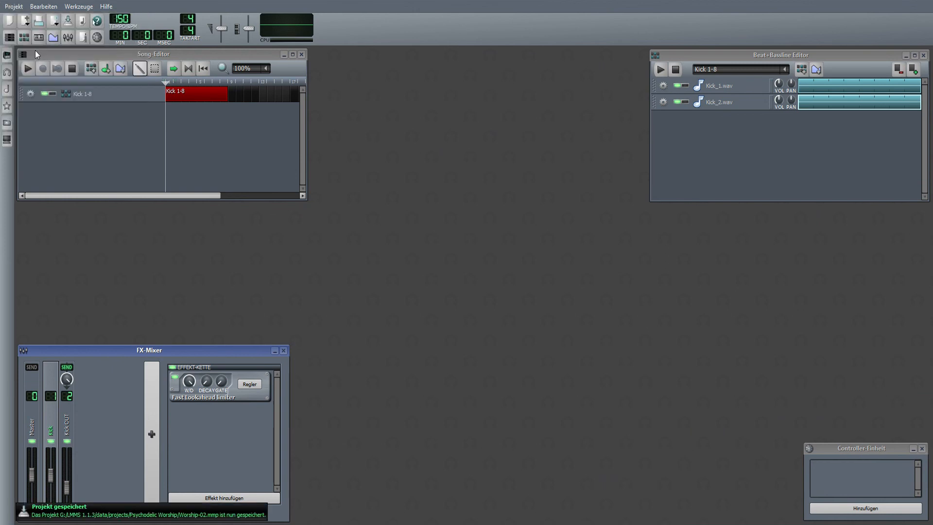
left_click(11, 8)
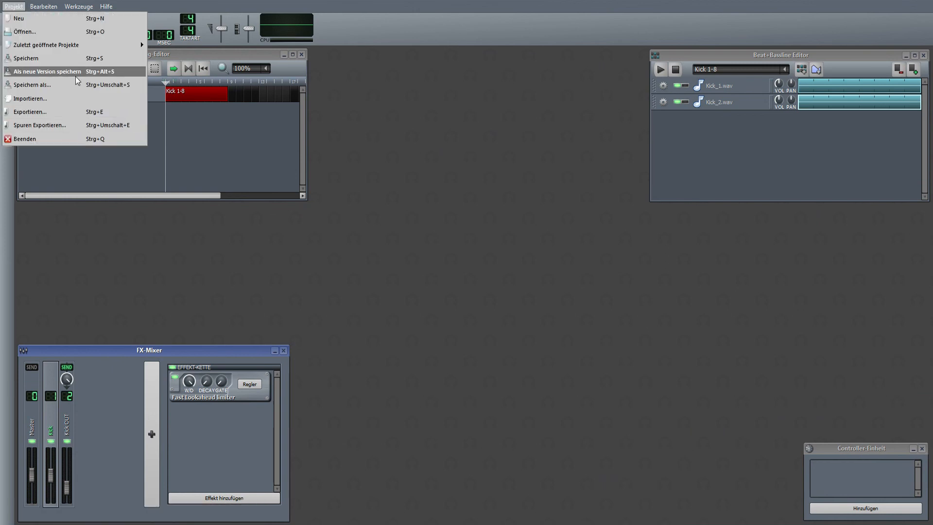
left_click(33, 57)
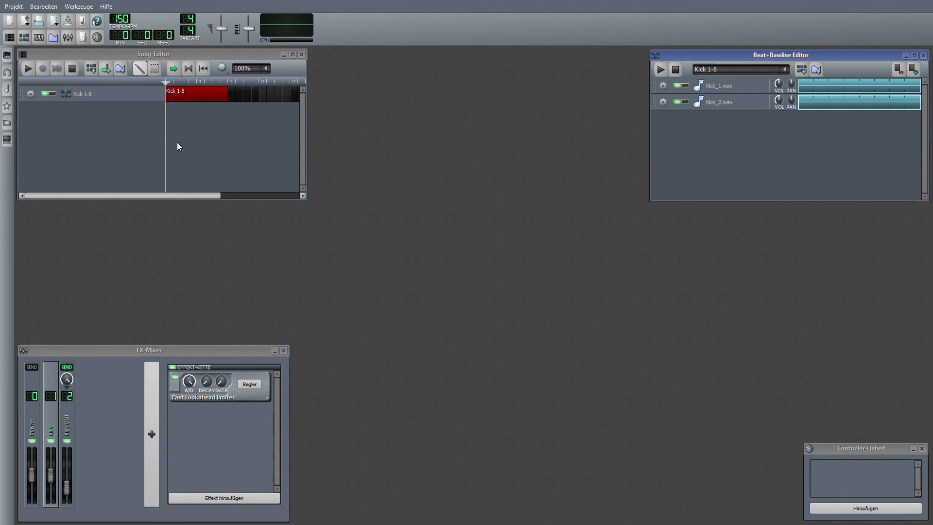
mouse_move(245, 166)
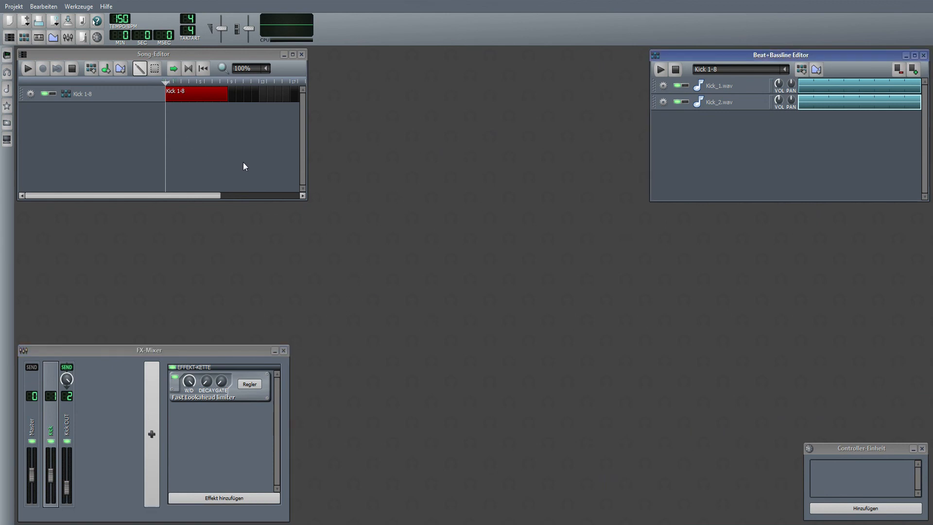
mouse_move(272, 200)
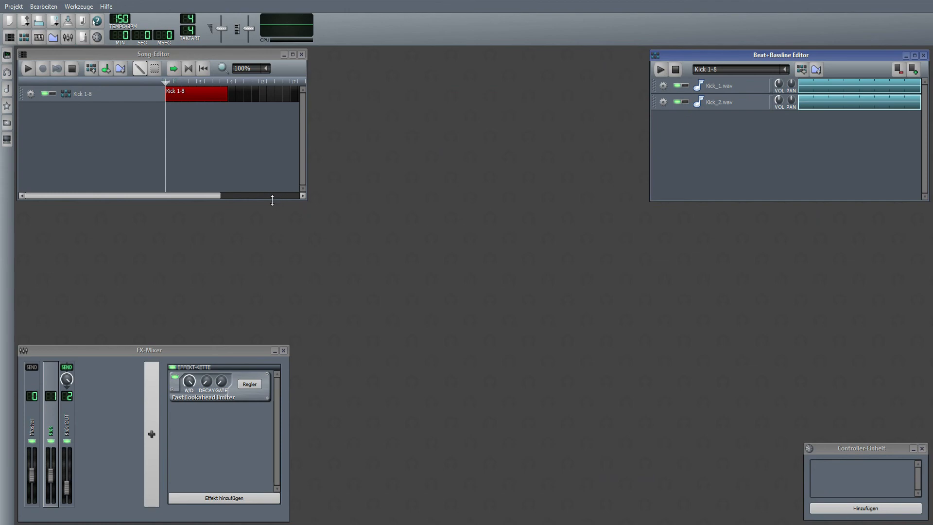
mouse_move(163, 158)
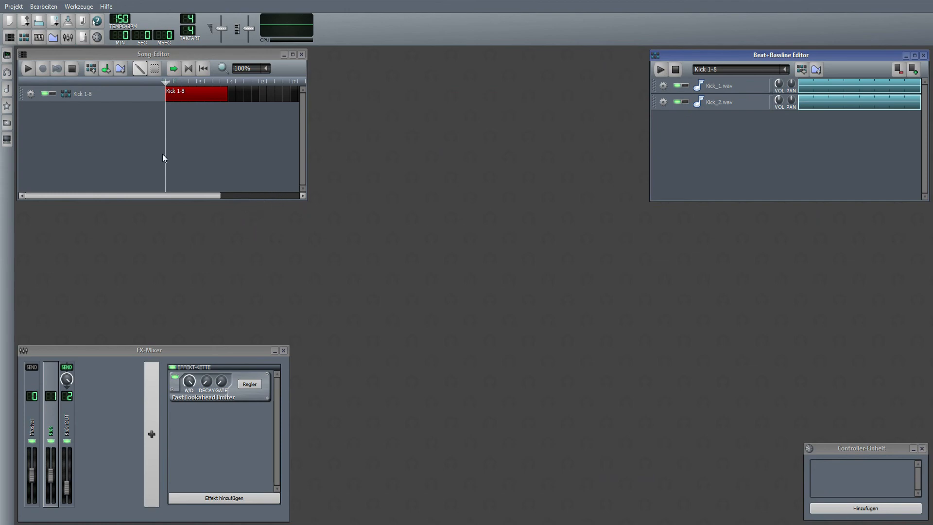